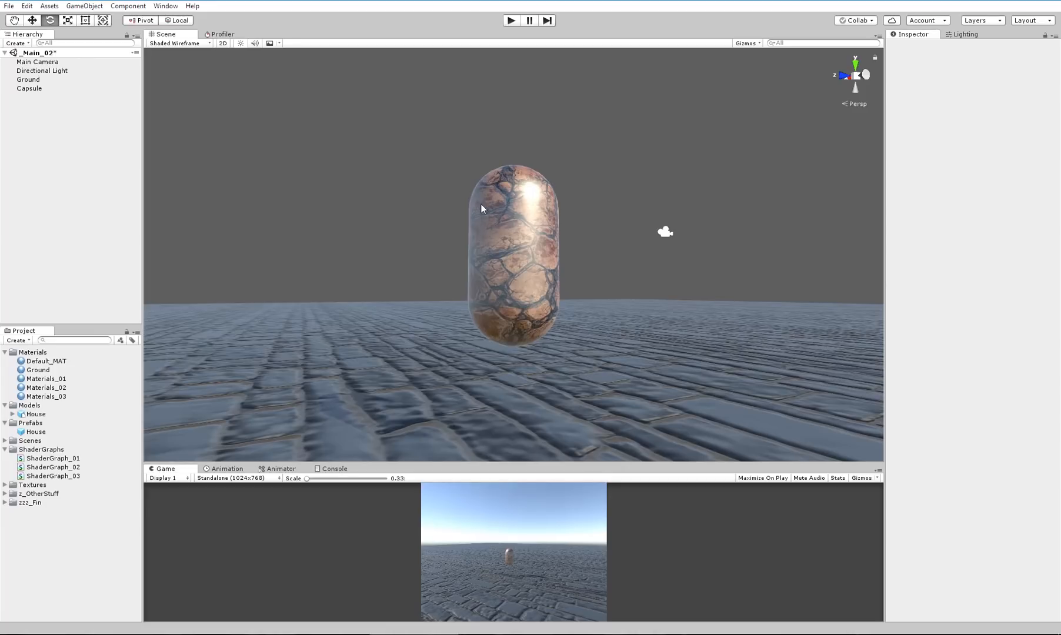
pyautogui.moveTo(551, 286)
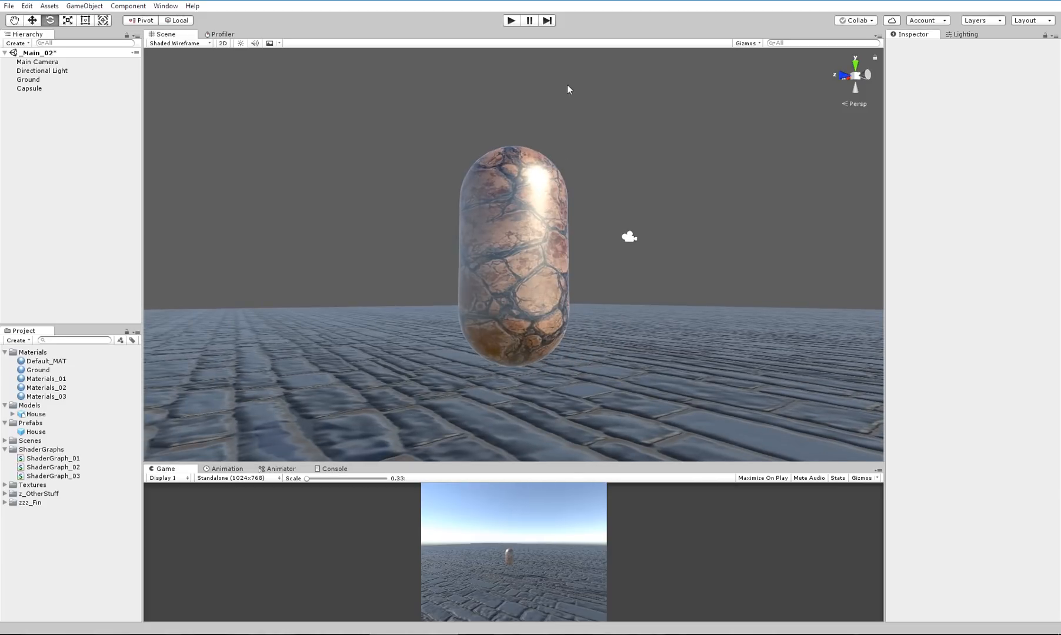
pyautogui.moveTo(559, 254)
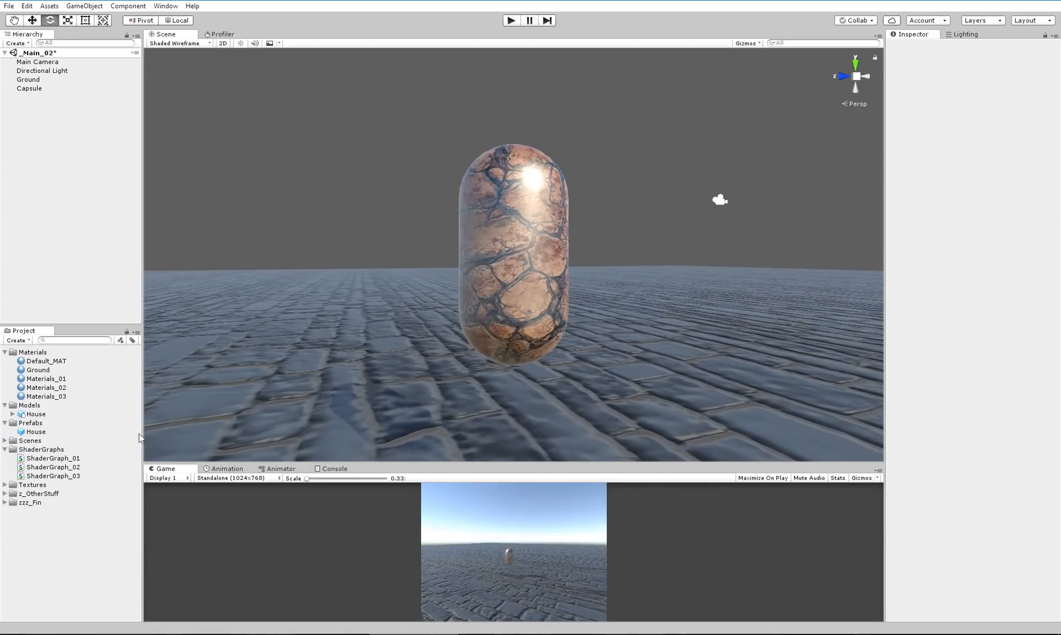
# - Create a new shader graph asset ShaderGraph_04 in the ShaderGraphs folder
pyautogui.rightClick(42, 449)
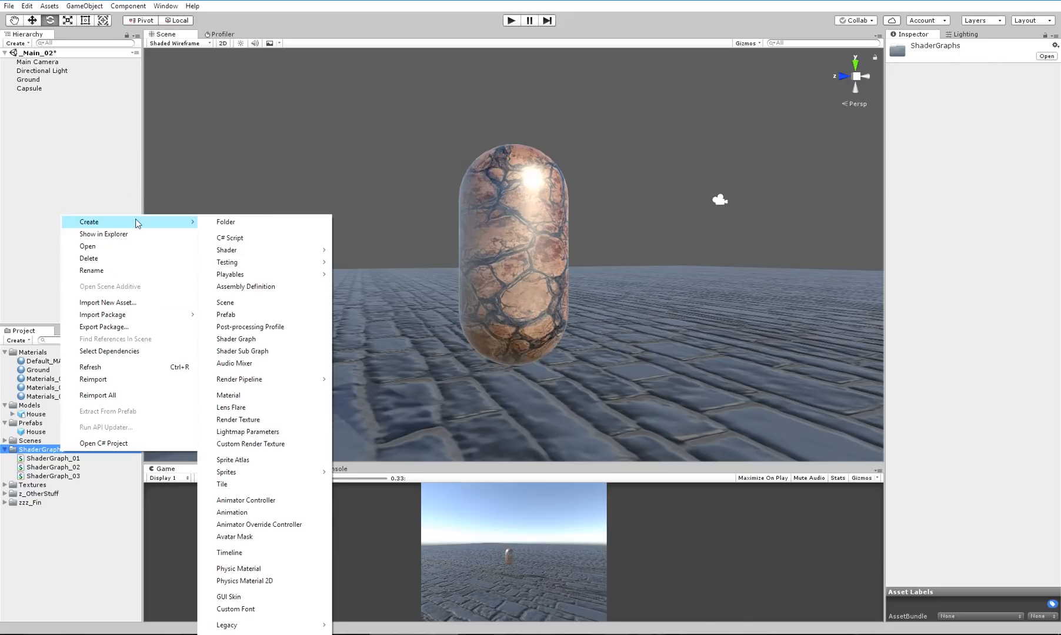
pyautogui.moveTo(268, 297)
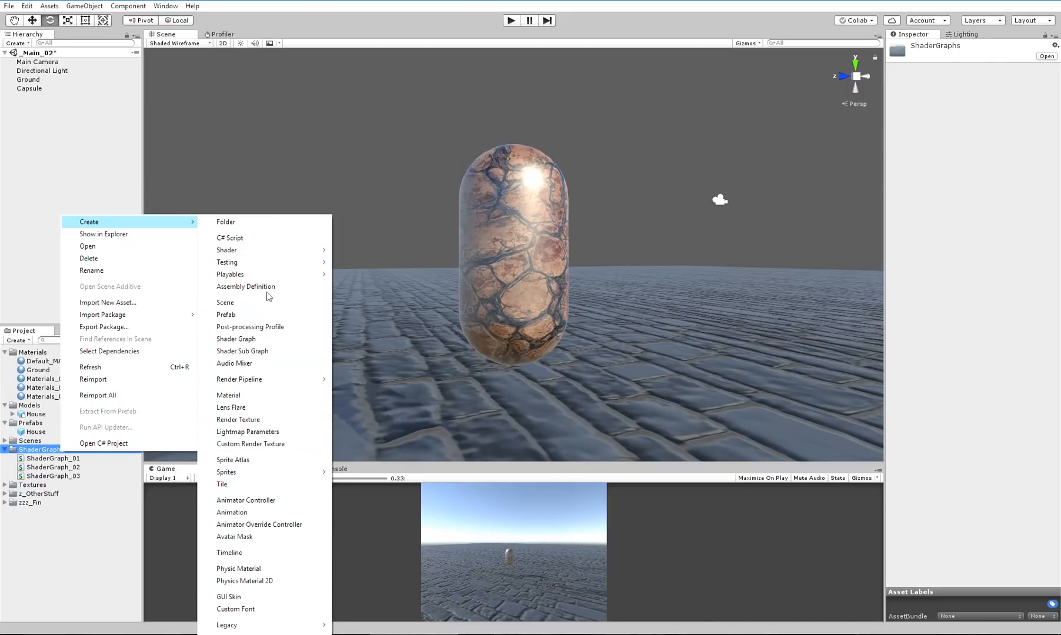
pyautogui.moveTo(241, 350)
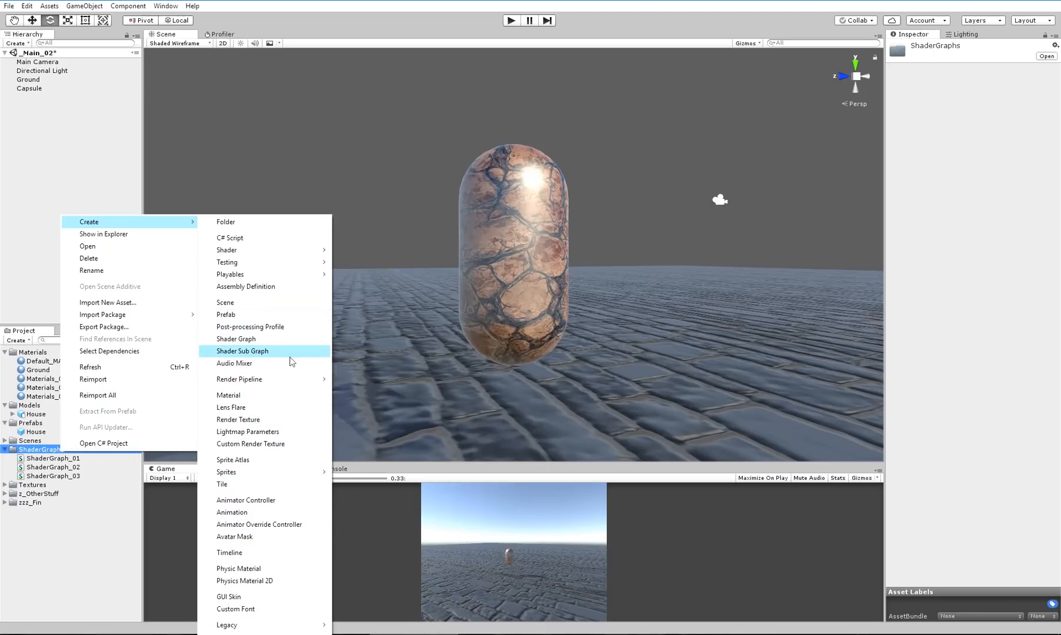
pyautogui.moveTo(278, 444)
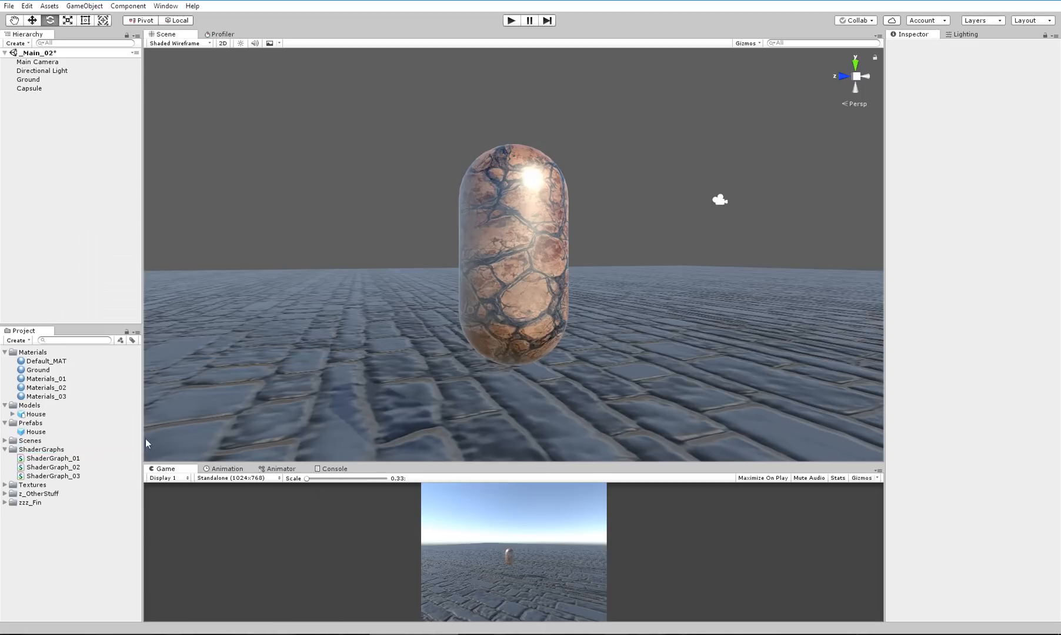
pyautogui.rightClick(41, 450)
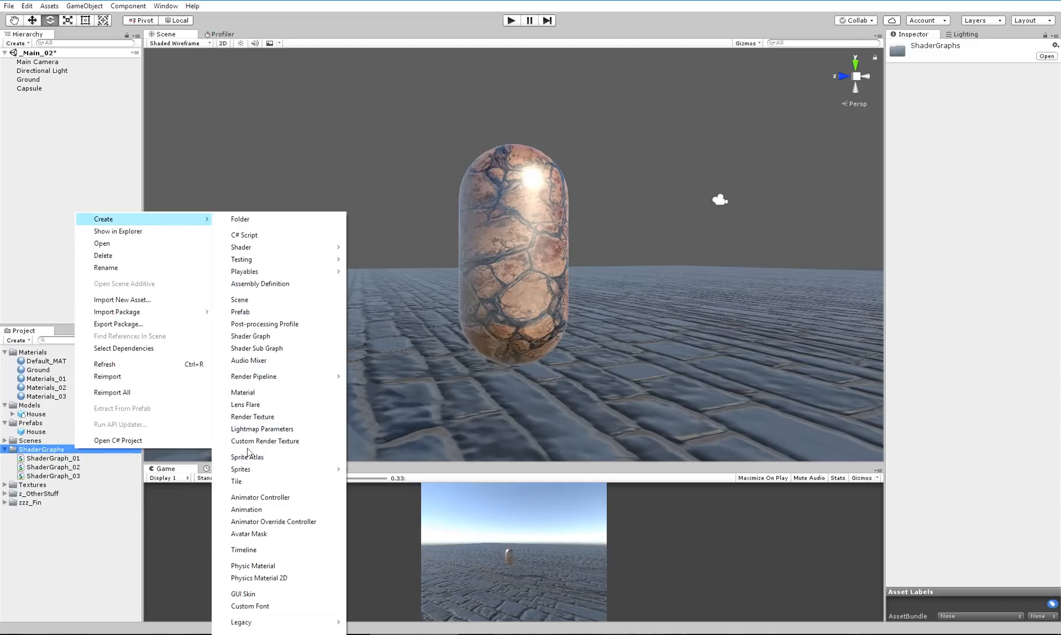
pyautogui.click(249, 337)
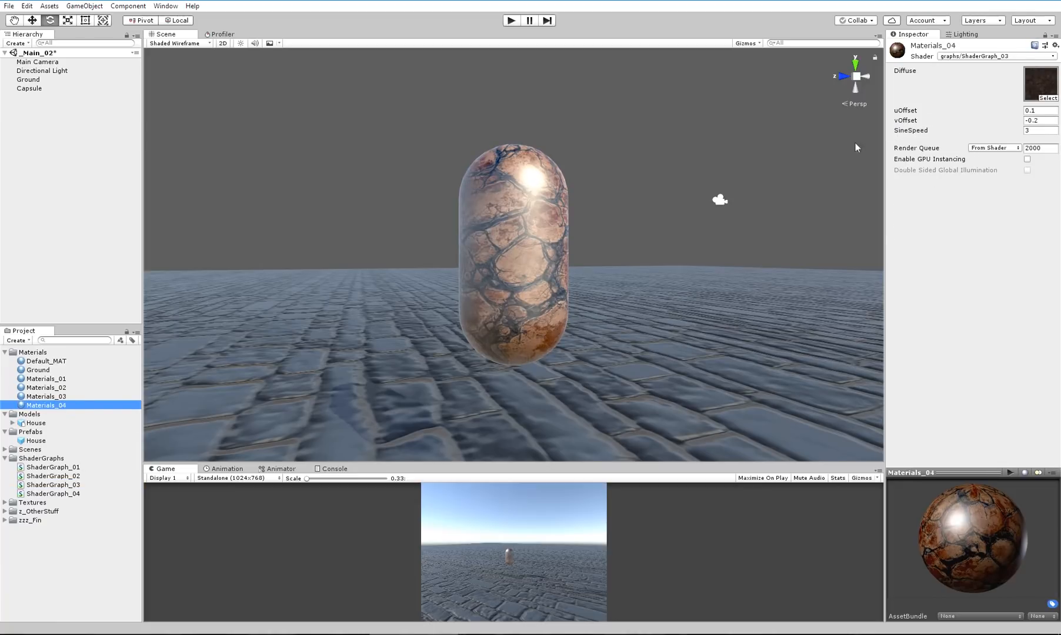
# - Assign the ShaderGraph_04 shader from the graphs group to the capsule's material
pyautogui.click(29, 89)
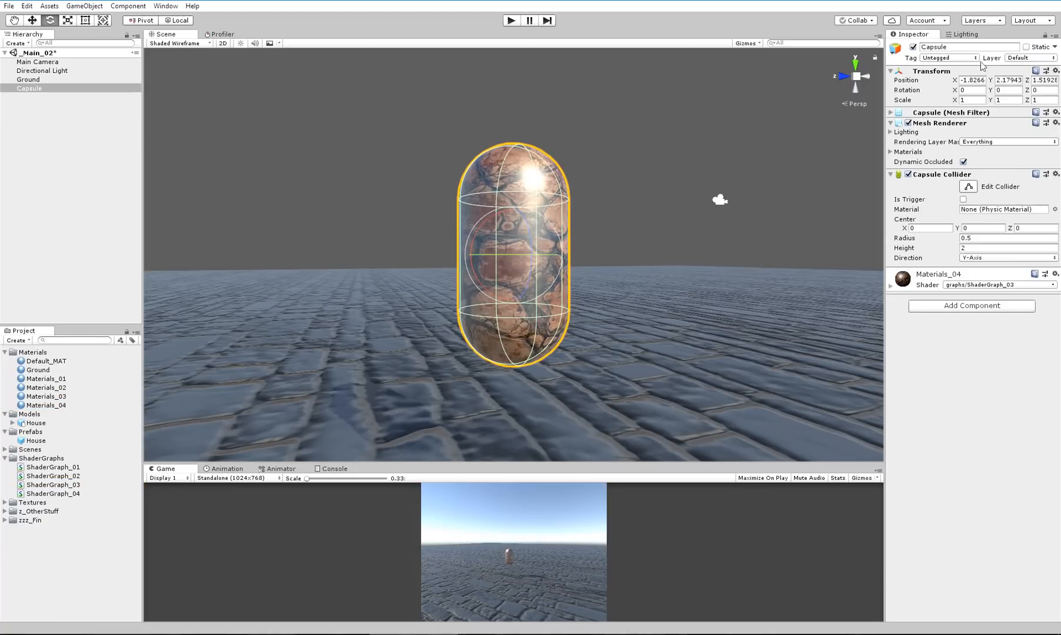
pyautogui.click(997, 285)
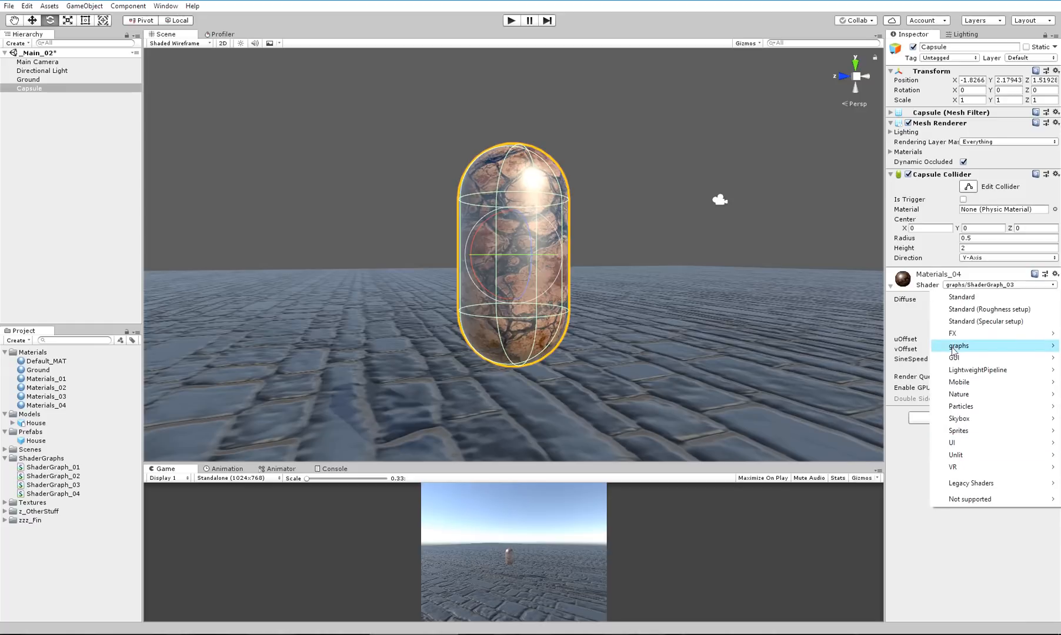
pyautogui.click(958, 346)
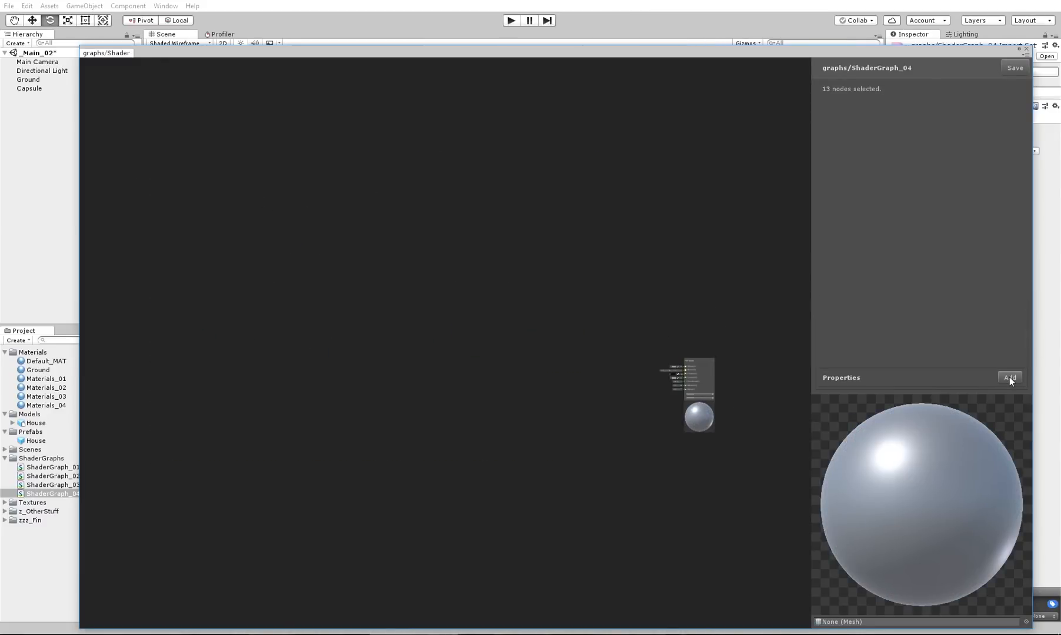
# - Add a Diffuse texture property and a FresnelIntensity float property to the blackboard
pyautogui.click(1009, 377)
pyautogui.write('Diffu')
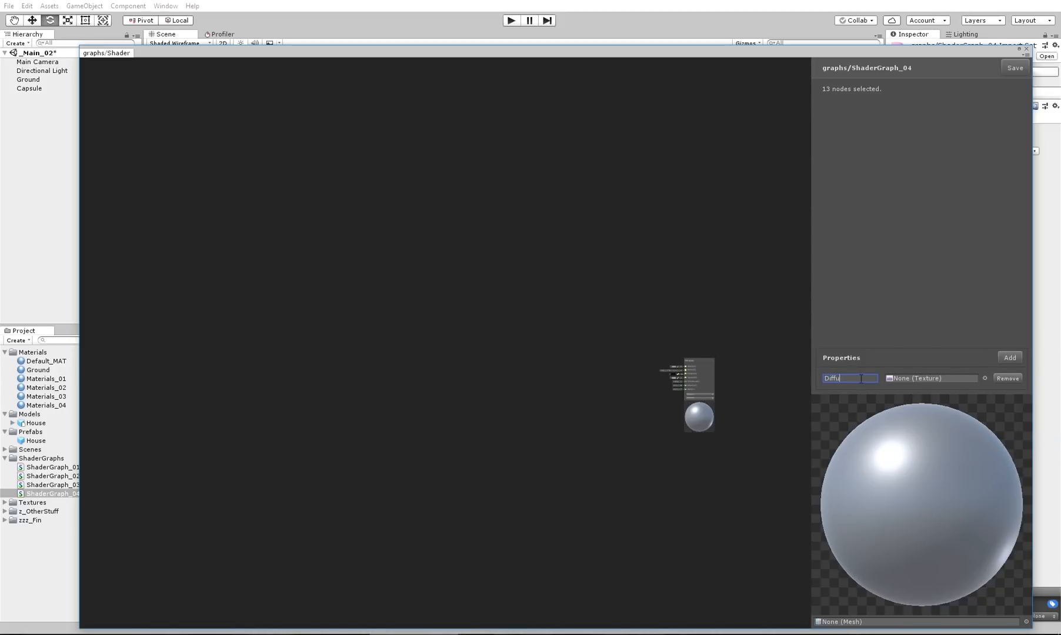
pyautogui.click(1010, 358)
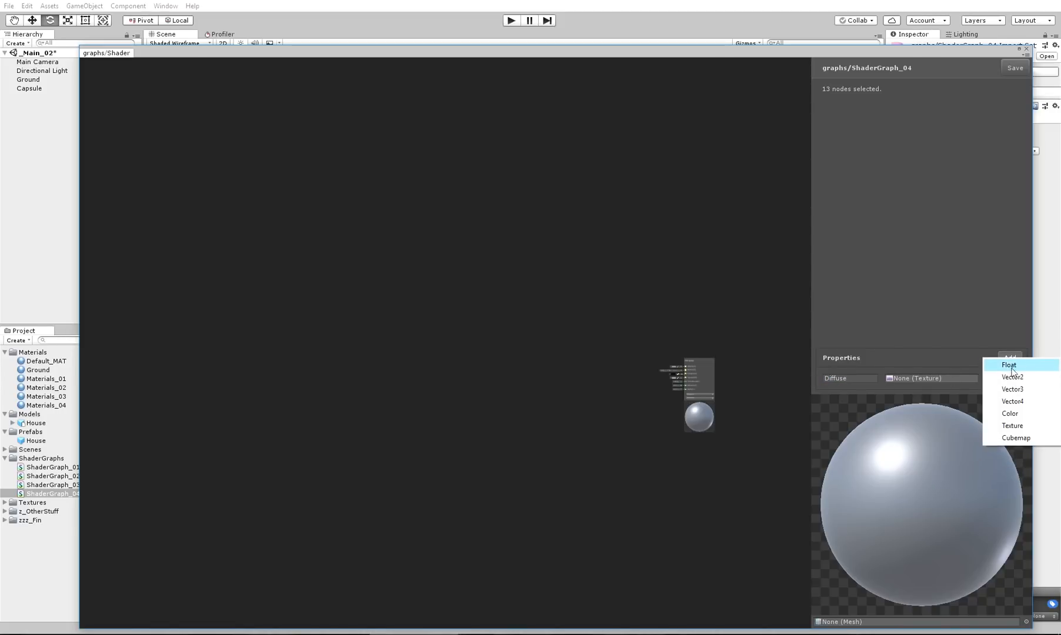
pyautogui.click(1010, 364)
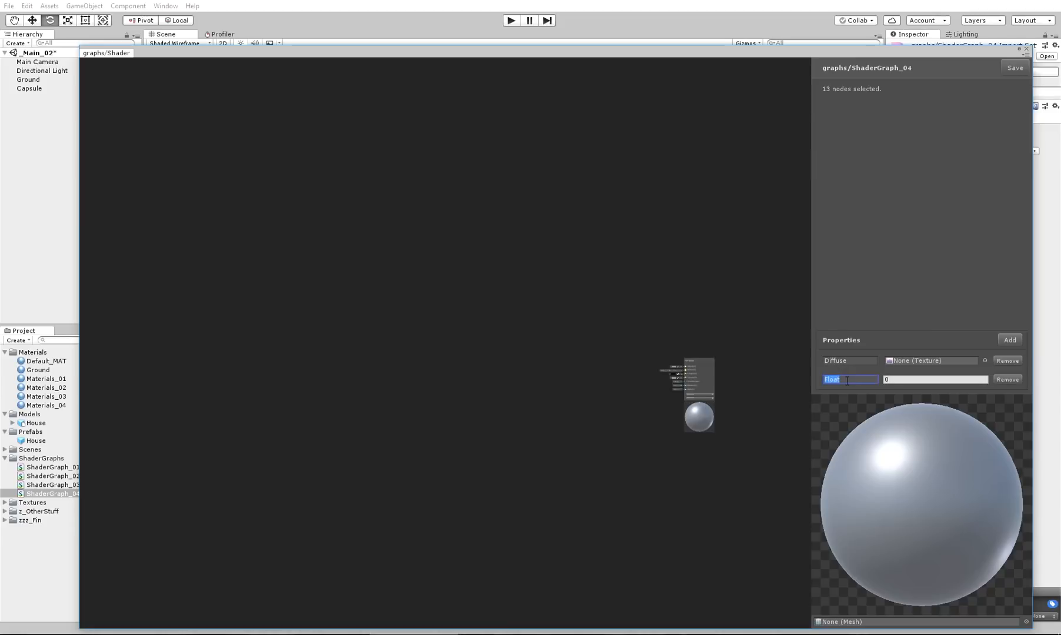
pyautogui.write('Fresnel')
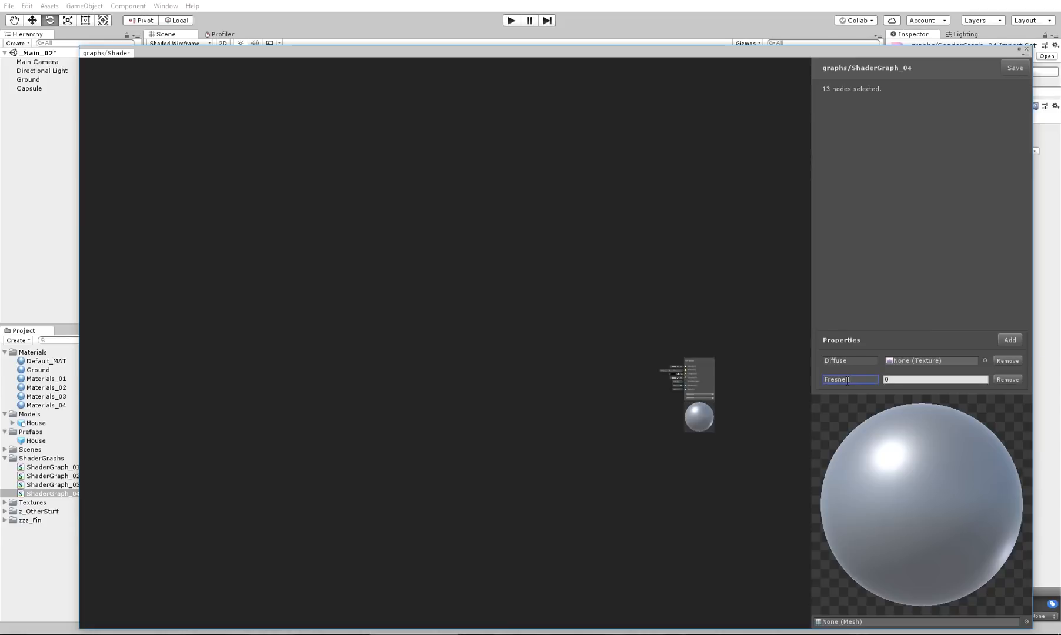
pyautogui.write('Intensity')
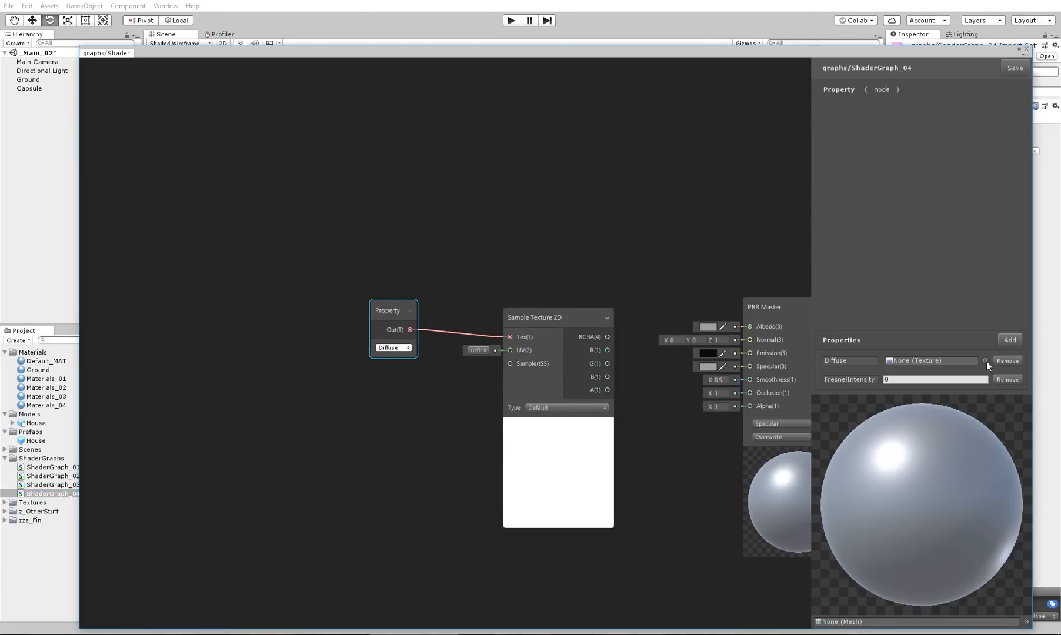
# - Set the Diffuse property's default texture to the ground_cracked texture
pyautogui.click(986, 361)
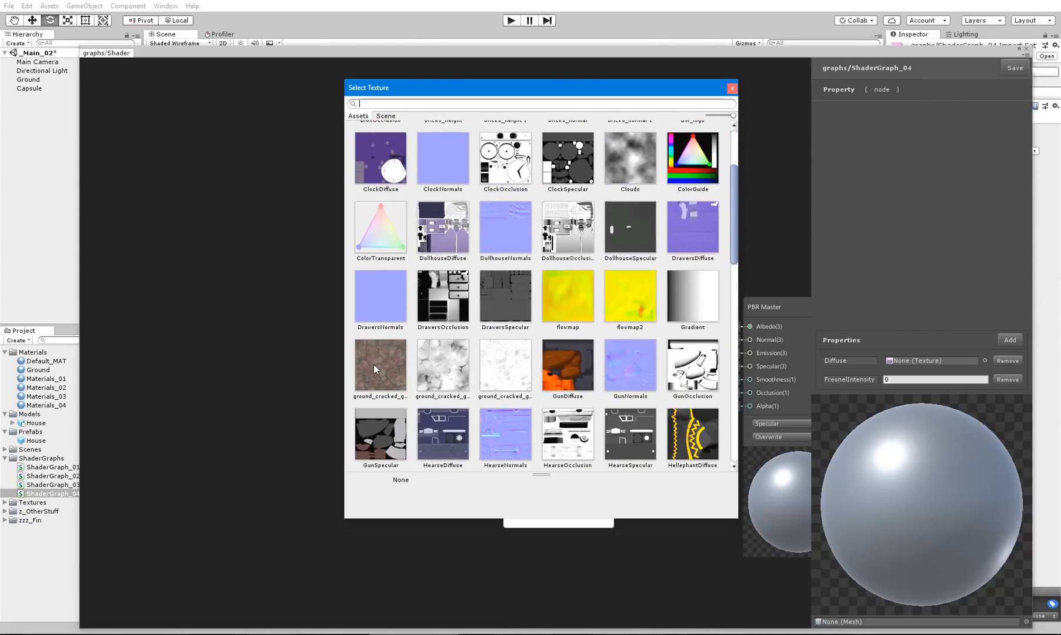
pyautogui.doubleClick(380, 363)
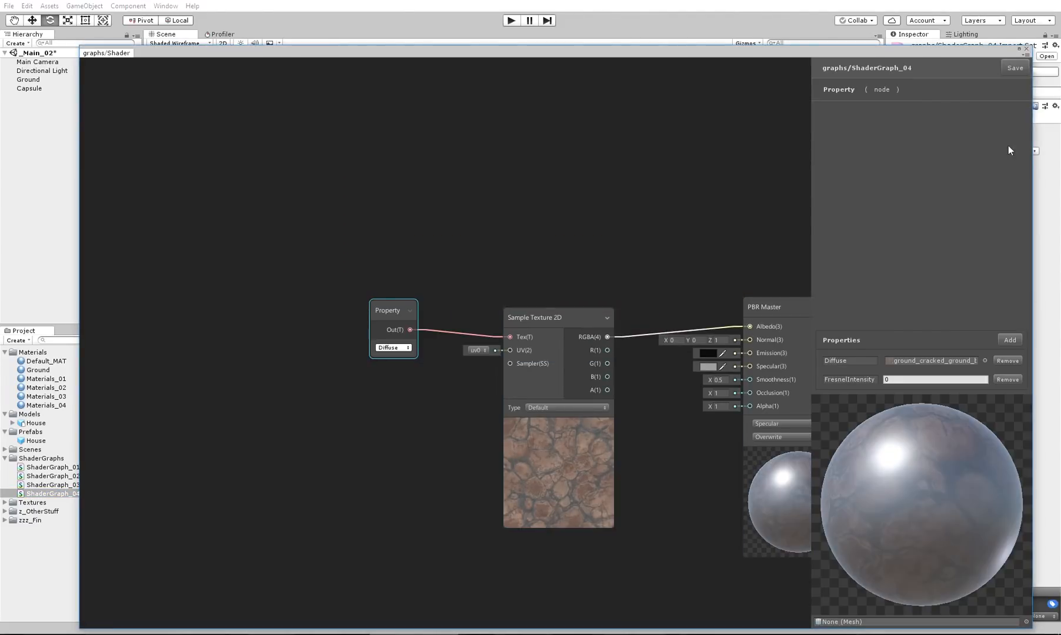
pyautogui.moveTo(586, 228)
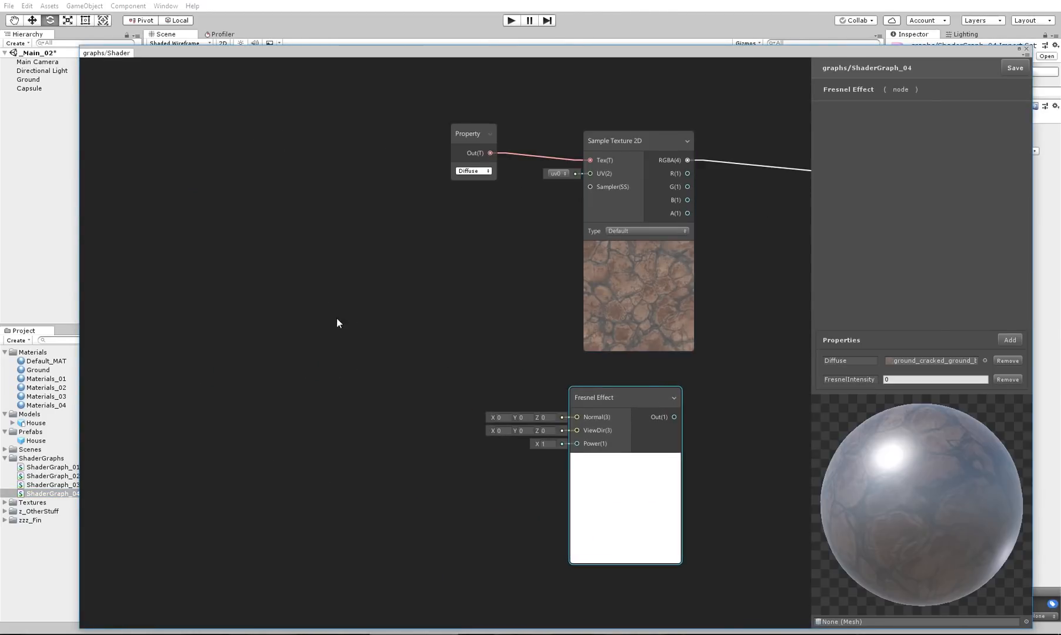
# - Wire Normal Vector and View Direction nodes into the Fresnel Effect inputs
pyautogui.write('norm')
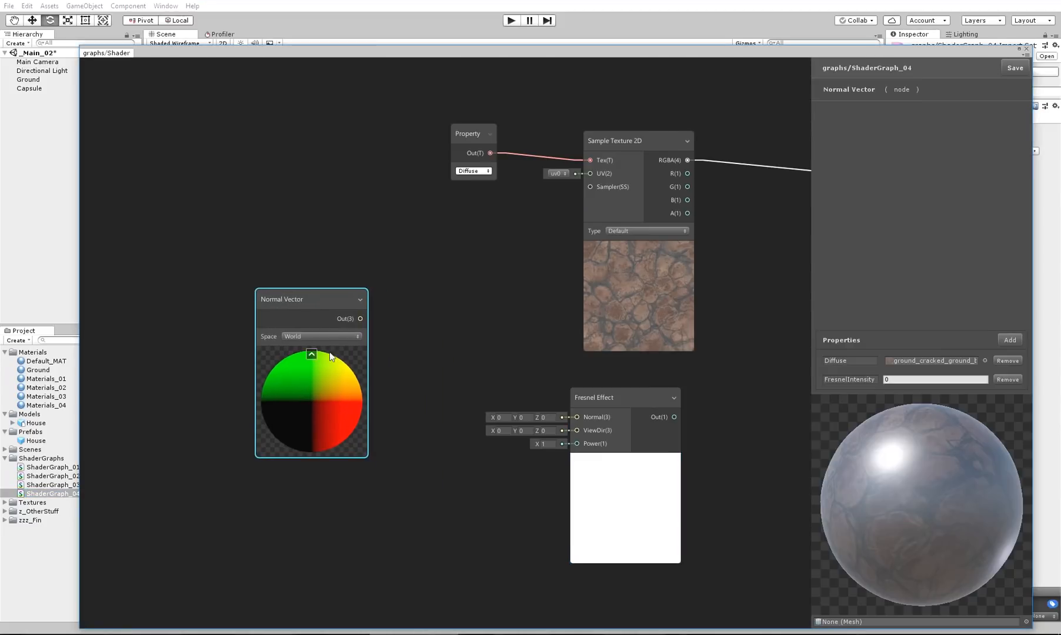
pyautogui.moveTo(360, 318); pyautogui.dragTo(576, 417)
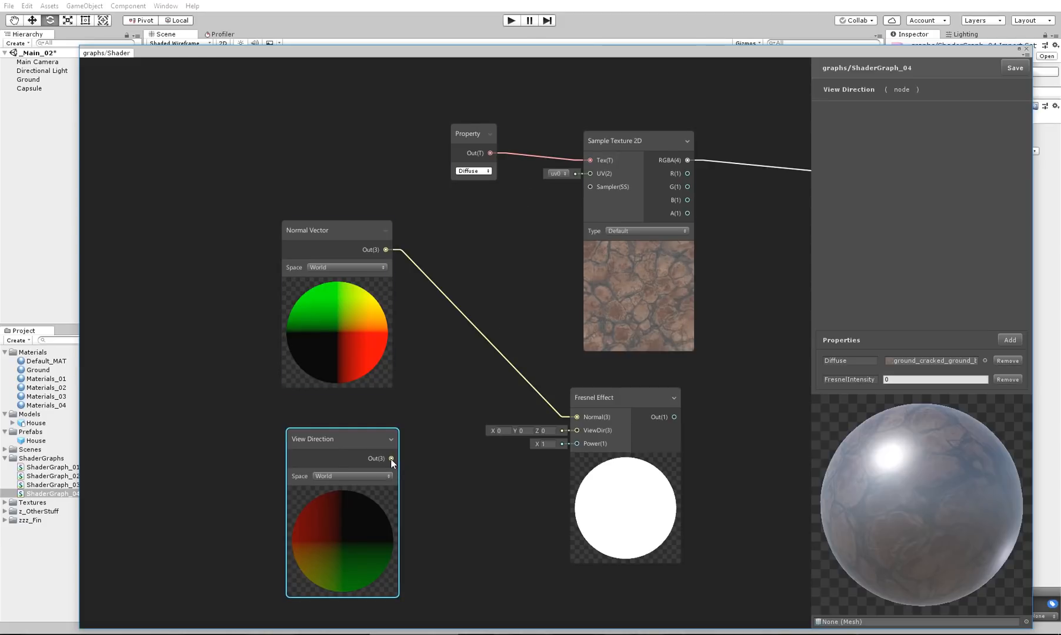
pyautogui.moveTo(391, 458); pyautogui.dragTo(597, 430)
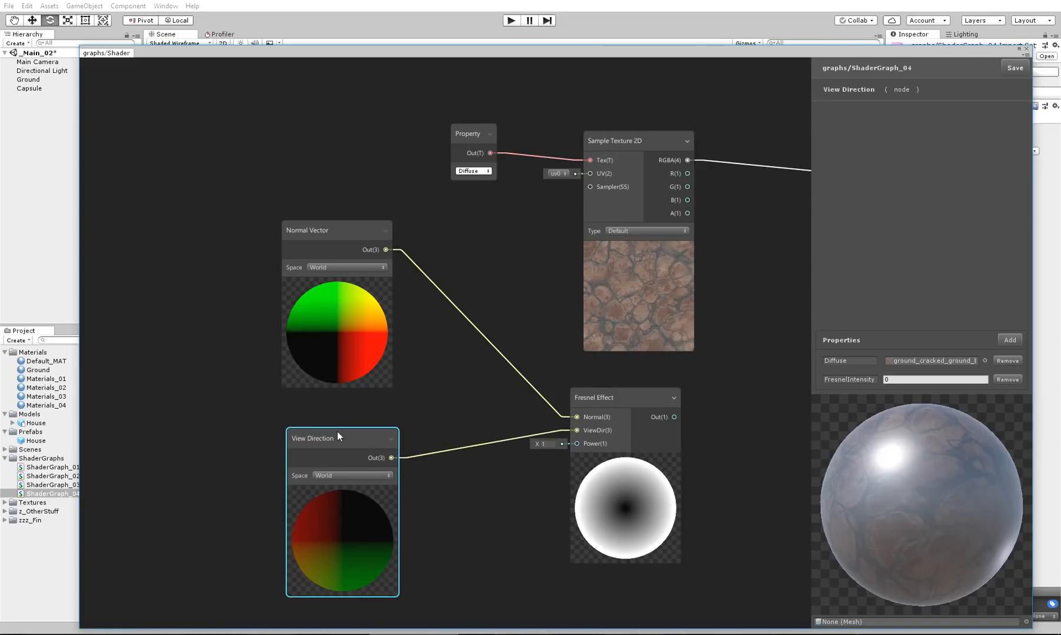
# - Rearrange the Fresnel, normal and view direction nodes to tidy the graph
pyautogui.click(597, 396)
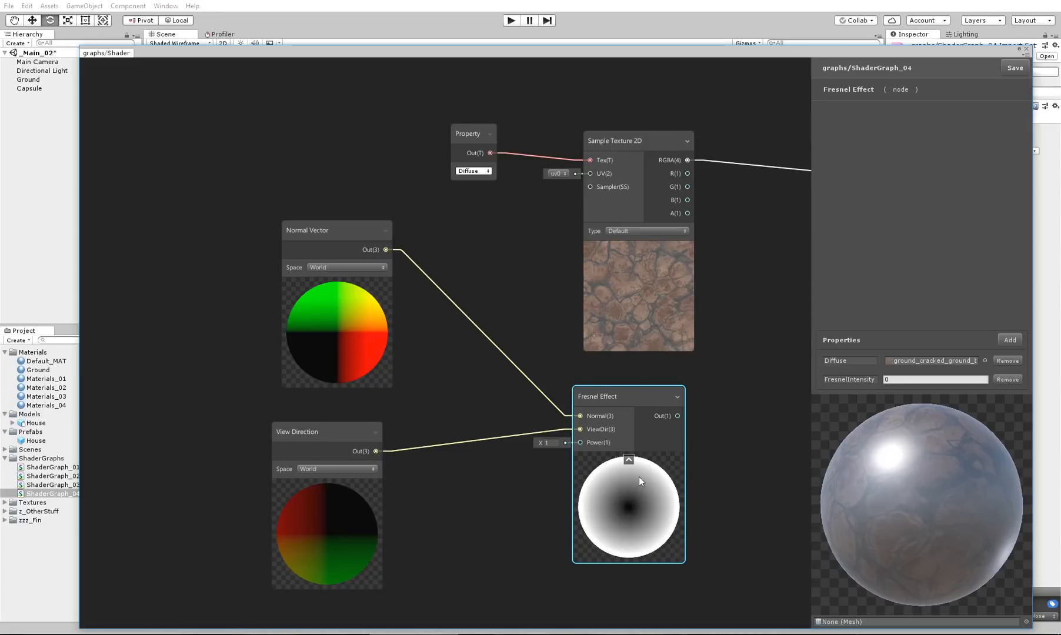
pyautogui.moveTo(640, 482); pyautogui.dragTo(409, 449)
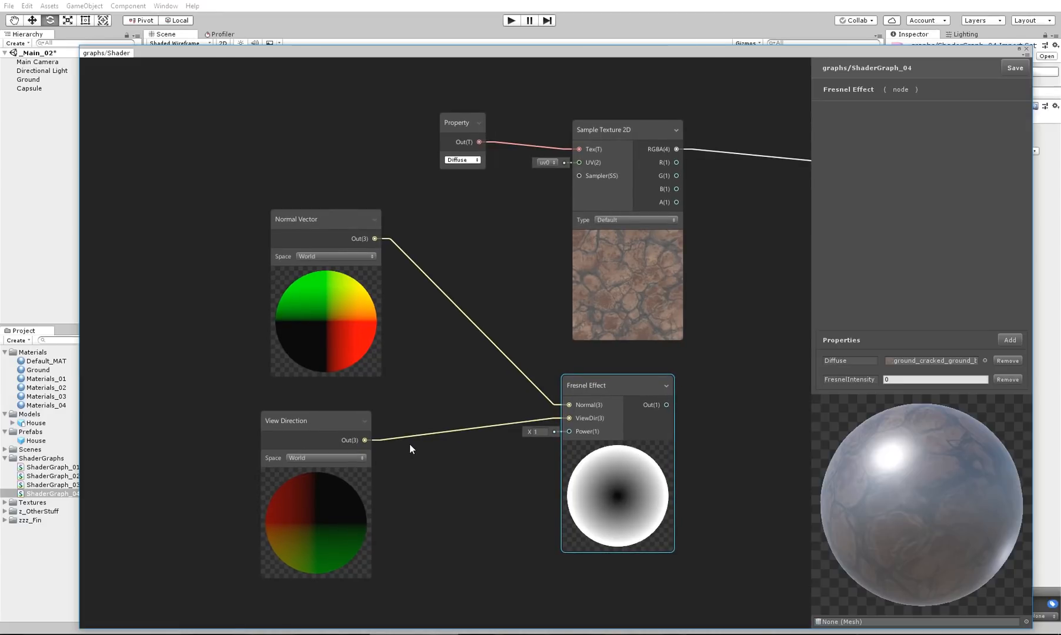
pyautogui.moveTo(324, 219); pyautogui.dragTo(137, 184)
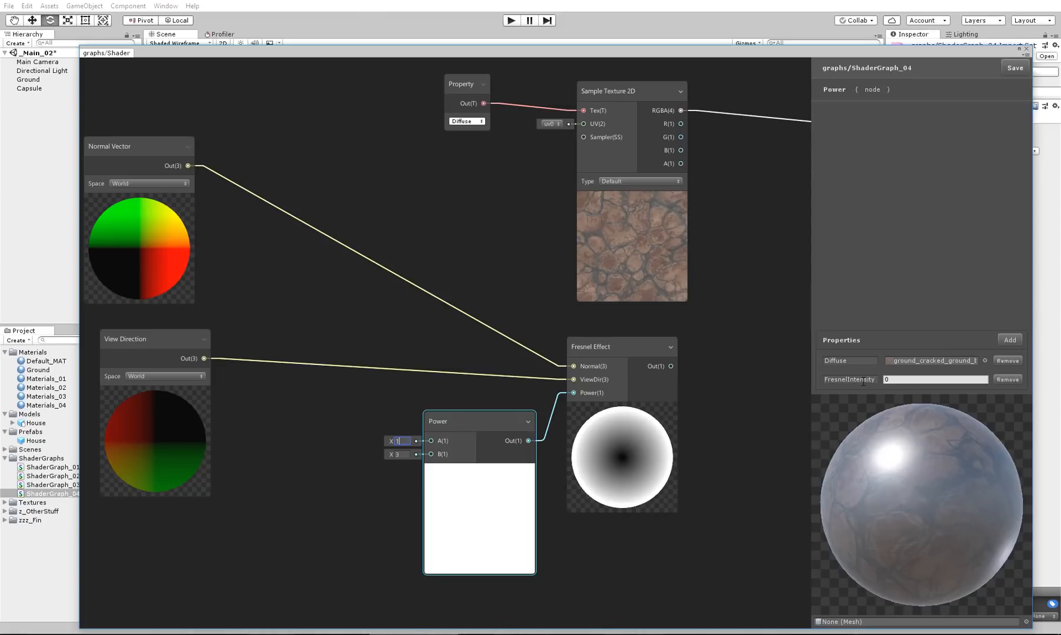
# - Add a third float property and a node feeding the Power node's A input
pyautogui.click(1010, 340)
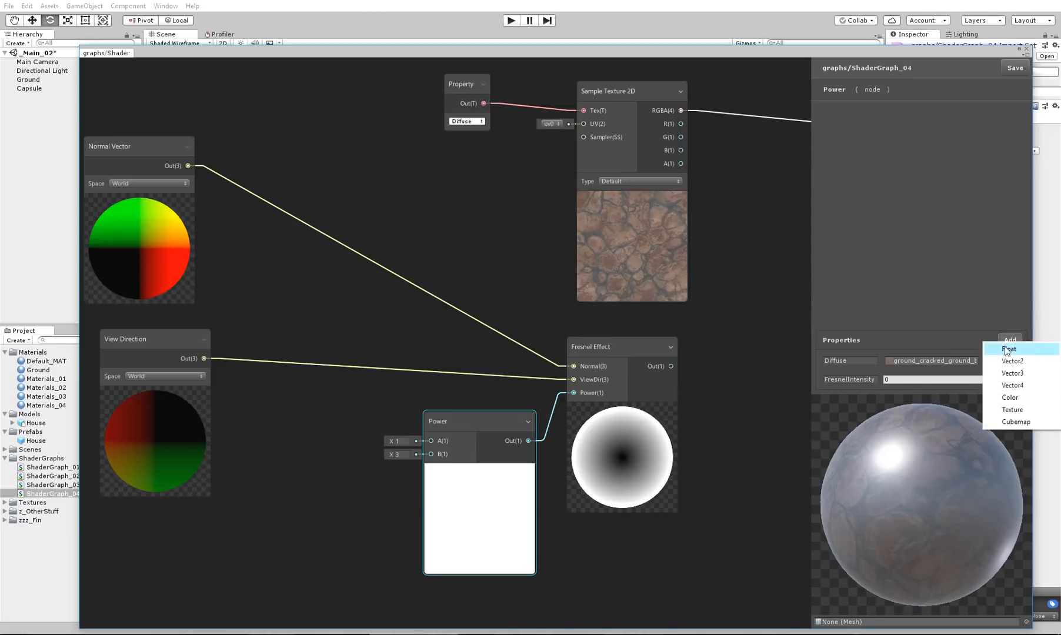
pyautogui.click(1009, 348)
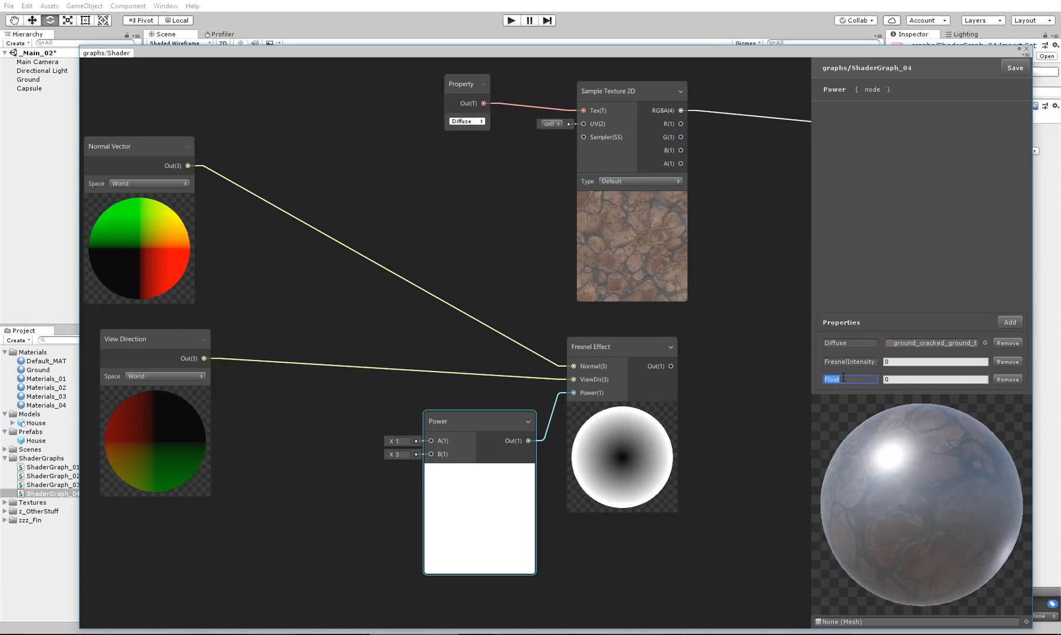
pyautogui.write('Fresnel')
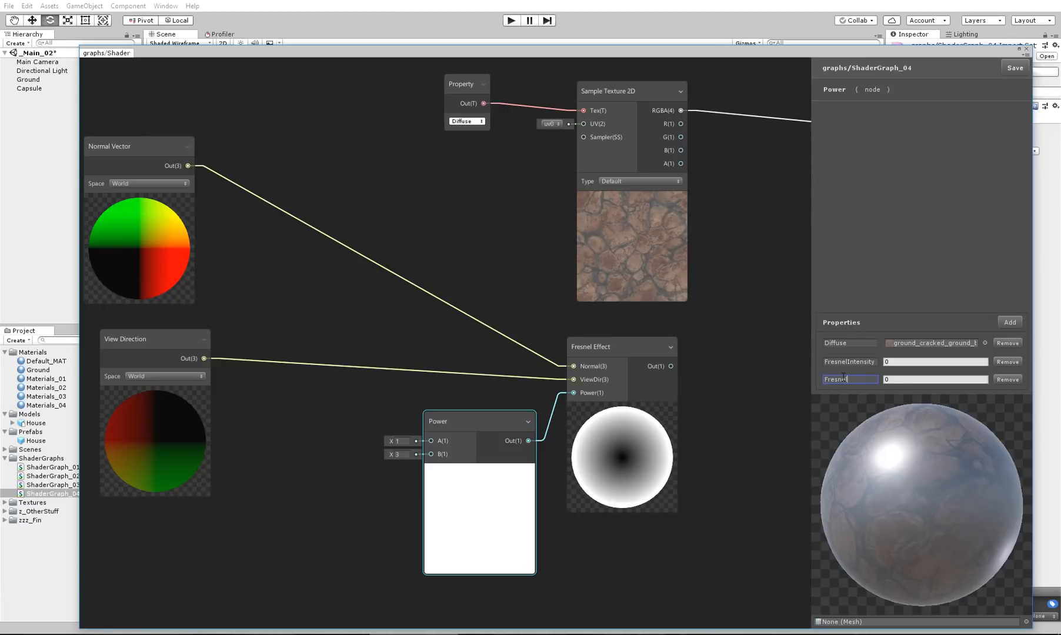
pyautogui.rightClick(311, 422)
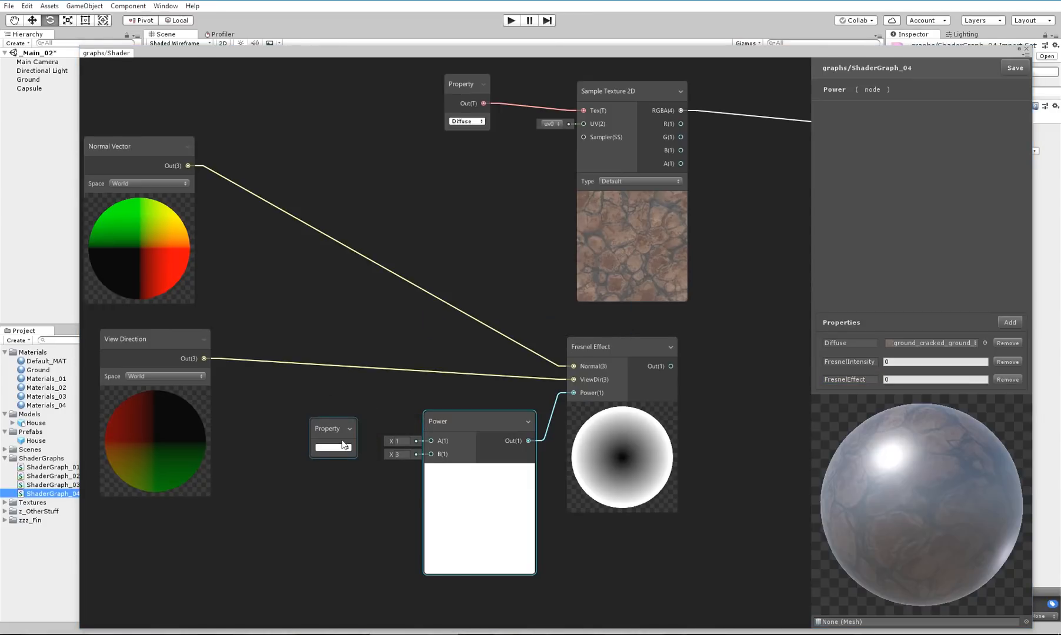
pyautogui.click(332, 466)
pyautogui.write('1')
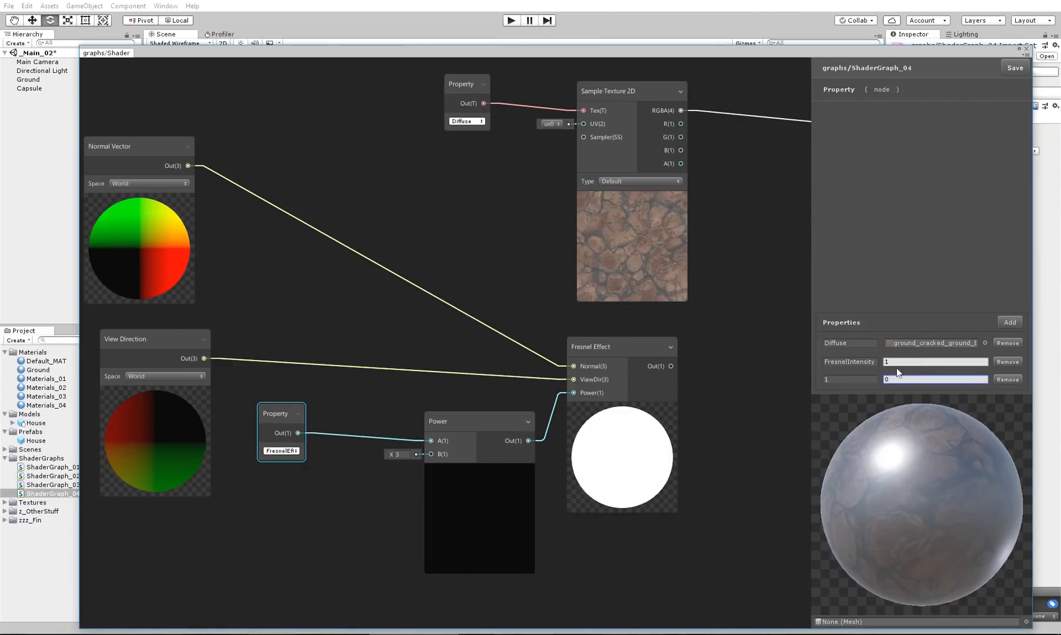
# - Rename the third property FresnelEffect and set its default value to 1.5
pyautogui.doubleClick(848, 379)
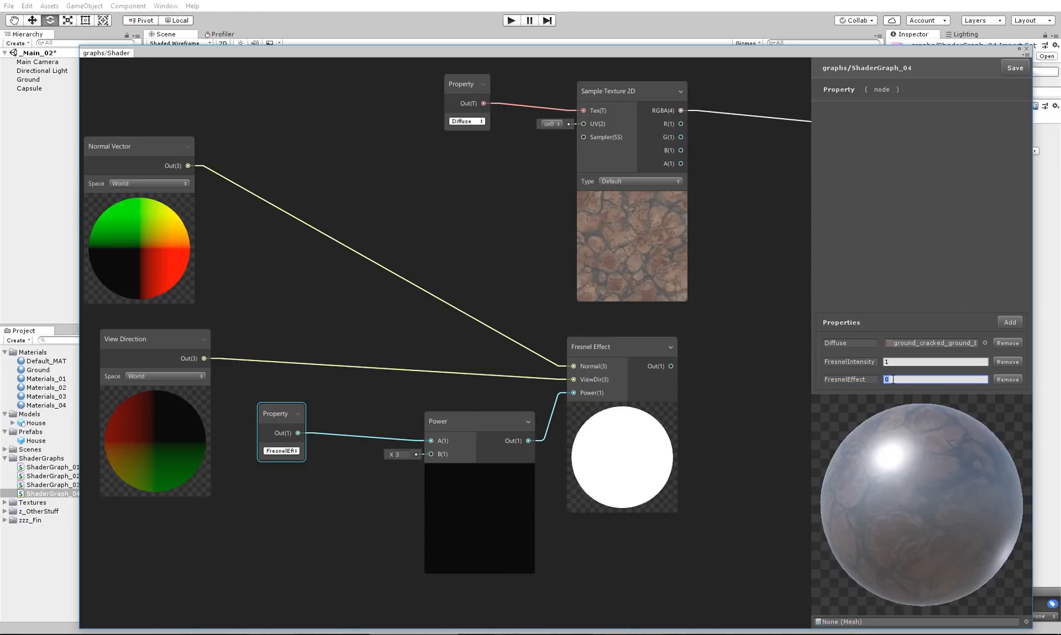
pyautogui.write('2')
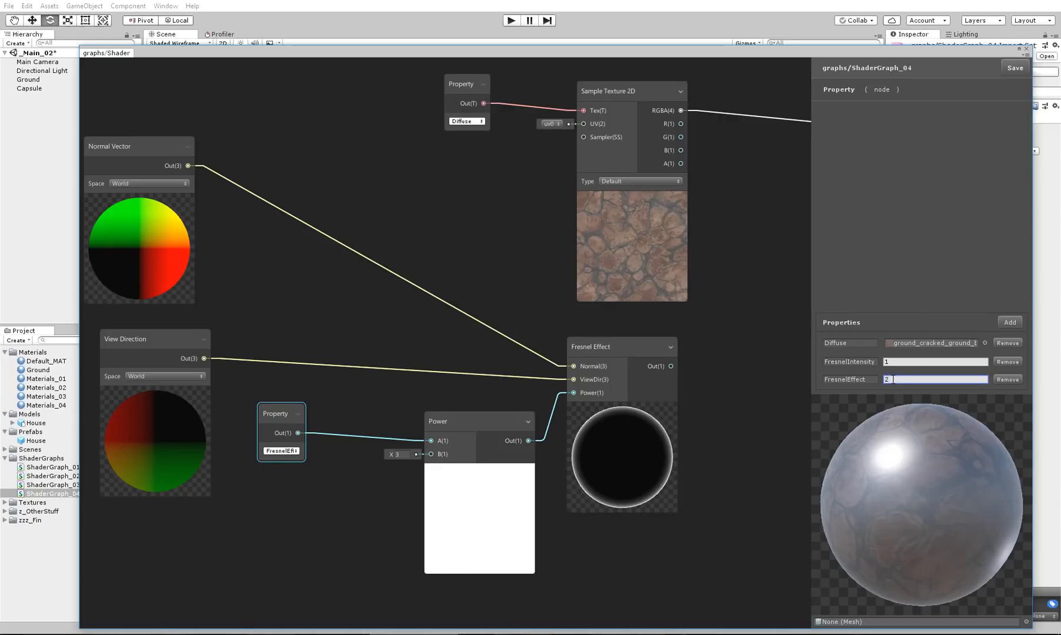
pyautogui.write('1.1')
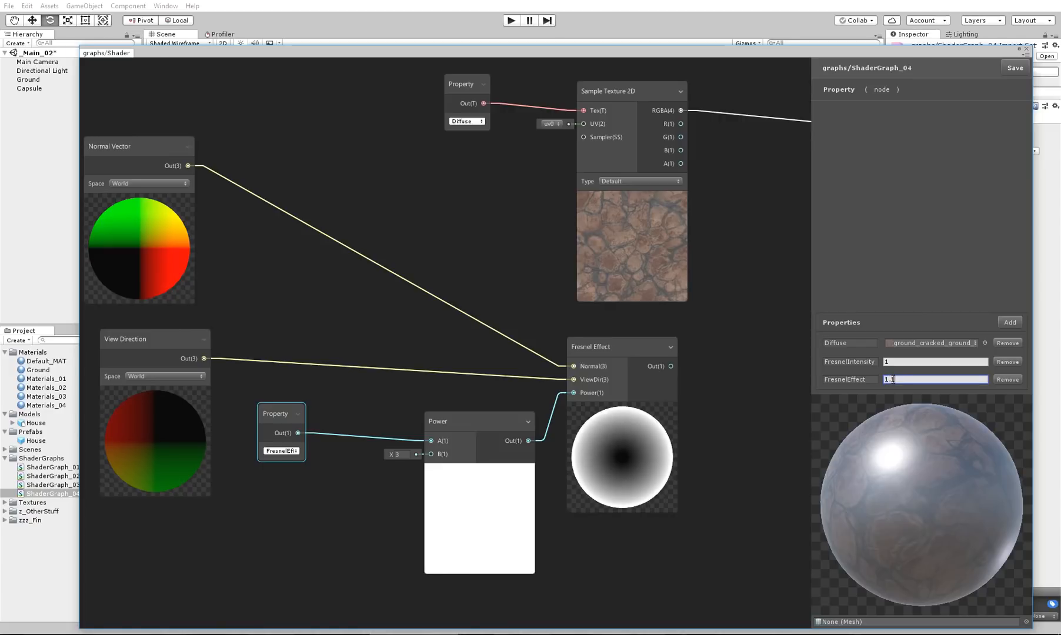
pyautogui.write('1.5')
pyautogui.write('m')
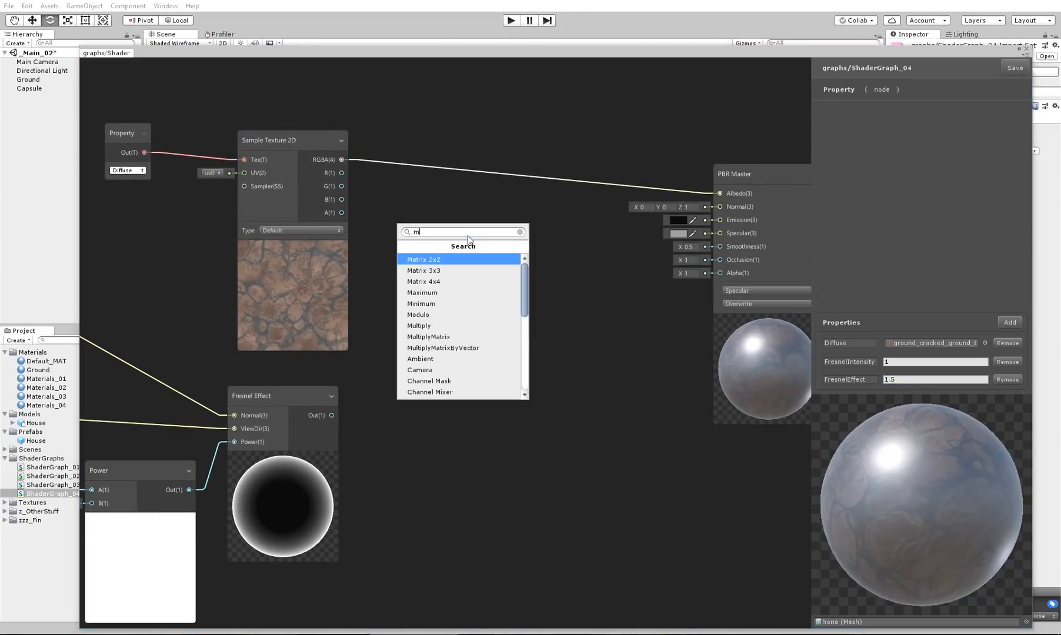
# - Multiply the Fresnel output by the ground texture RGBA and feed the result toward Albedo
pyautogui.click(419, 325)
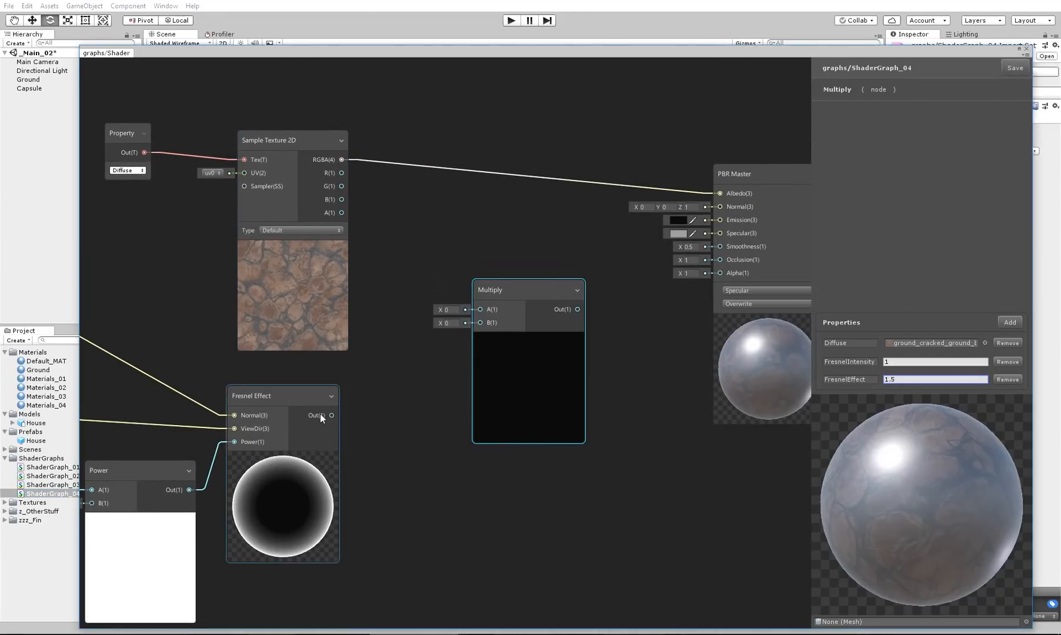
pyautogui.moveTo(331, 415); pyautogui.dragTo(480, 322)
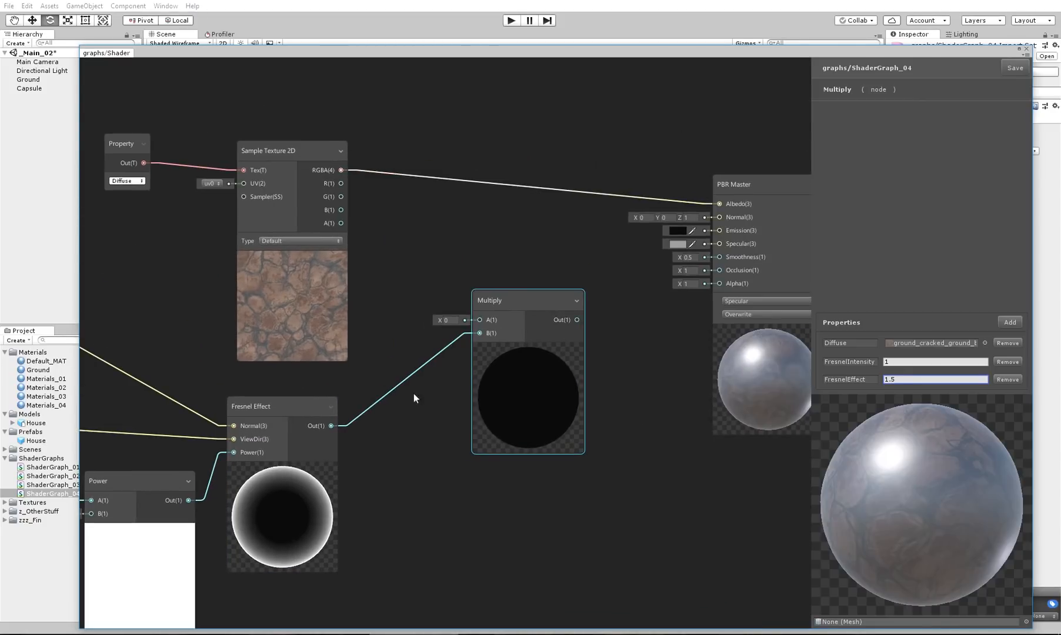
pyautogui.moveTo(342, 169); pyautogui.dragTo(480, 319)
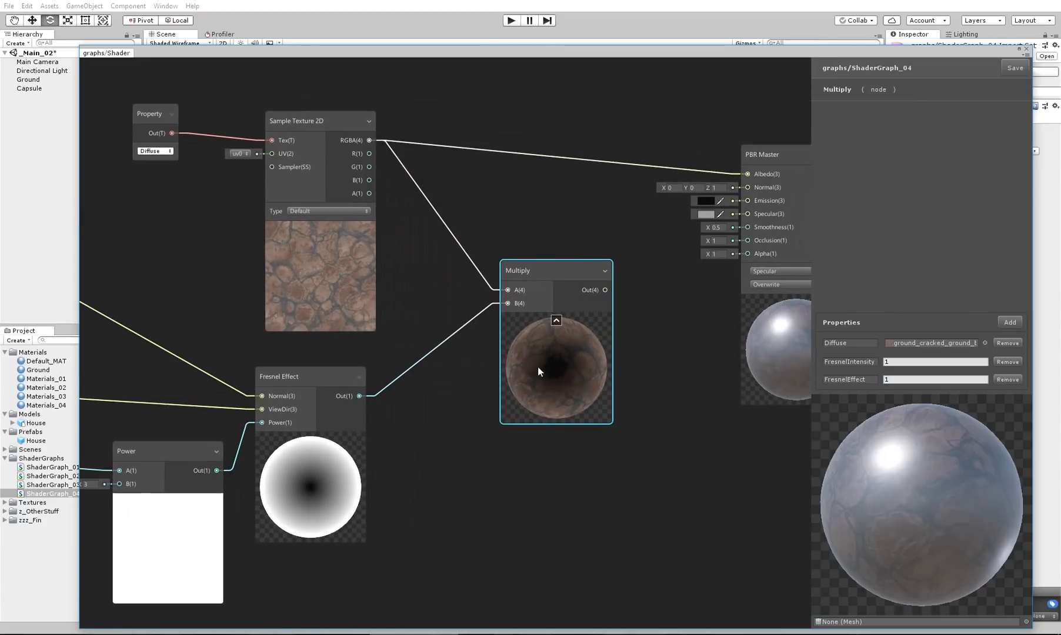
pyautogui.moveTo(590, 383)
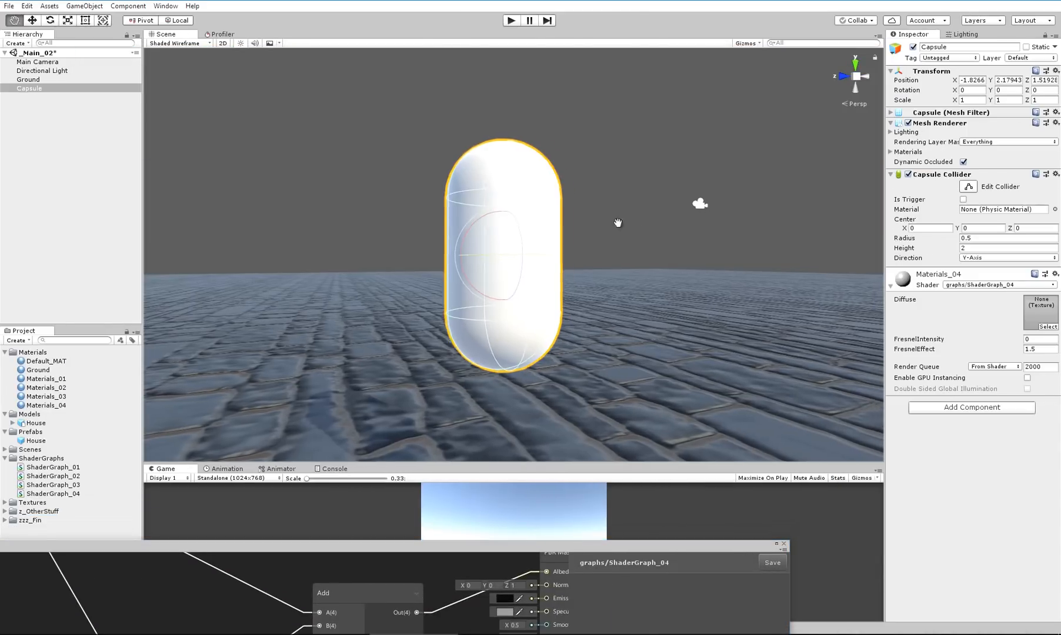
pyautogui.click(1047, 311)
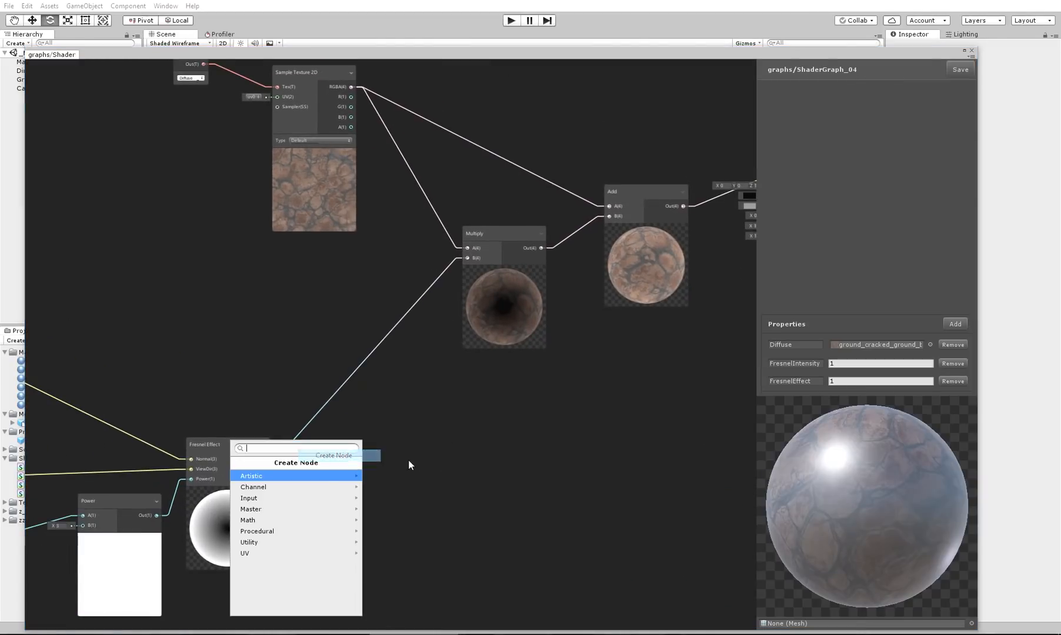
# - Scale the Fresnel output by a FresnelIntensity property node via a second Multiply, testing value 10
pyautogui.write('mul')
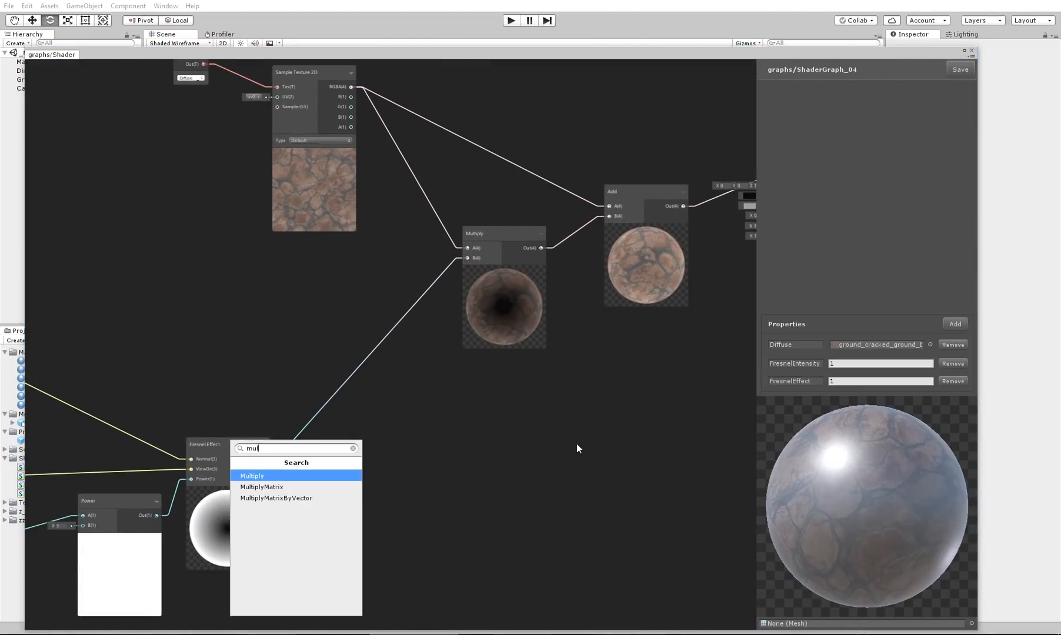
pyautogui.click(251, 476)
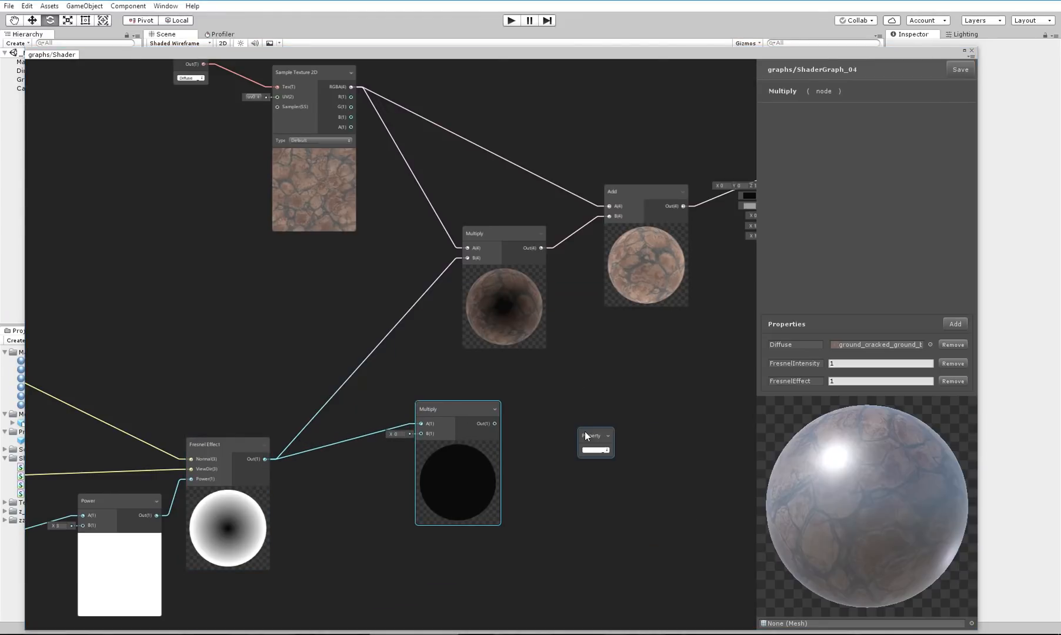
pyautogui.click(607, 449)
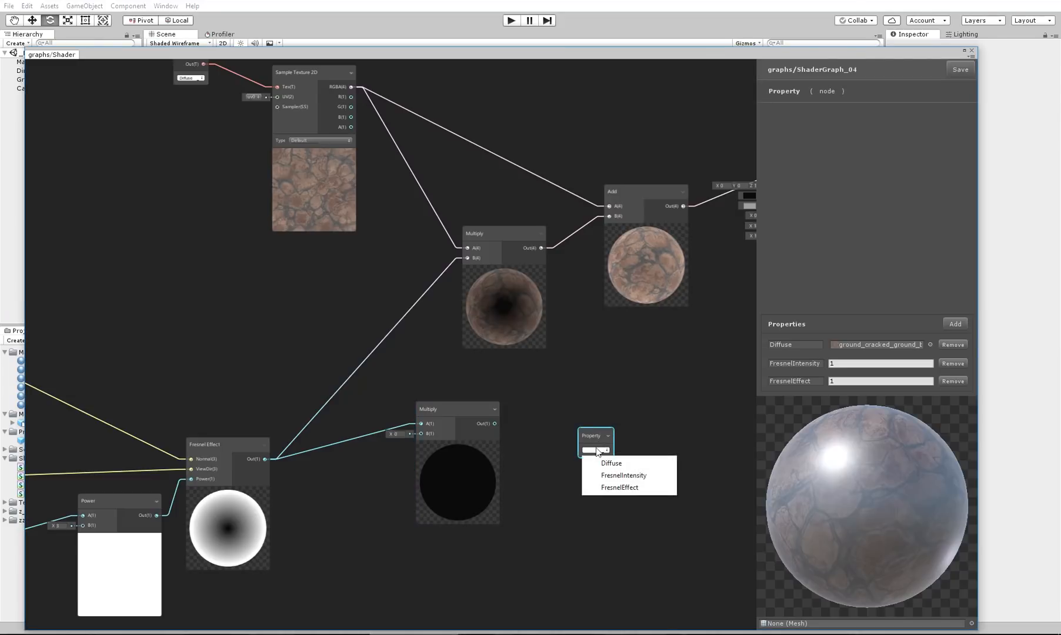
pyautogui.click(623, 476)
pyautogui.write('5')
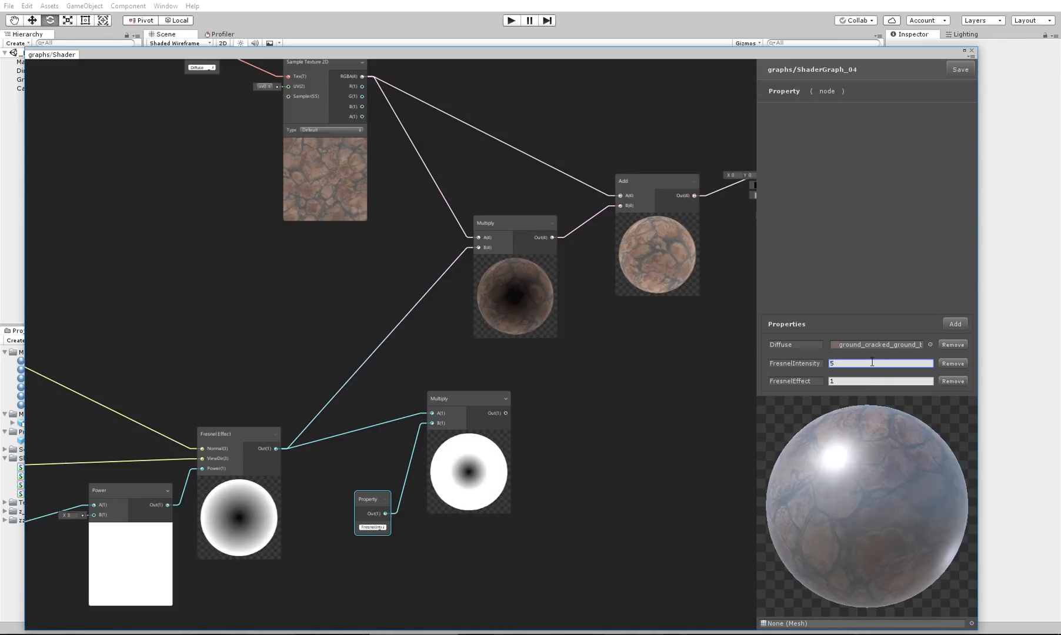
pyautogui.write('10')
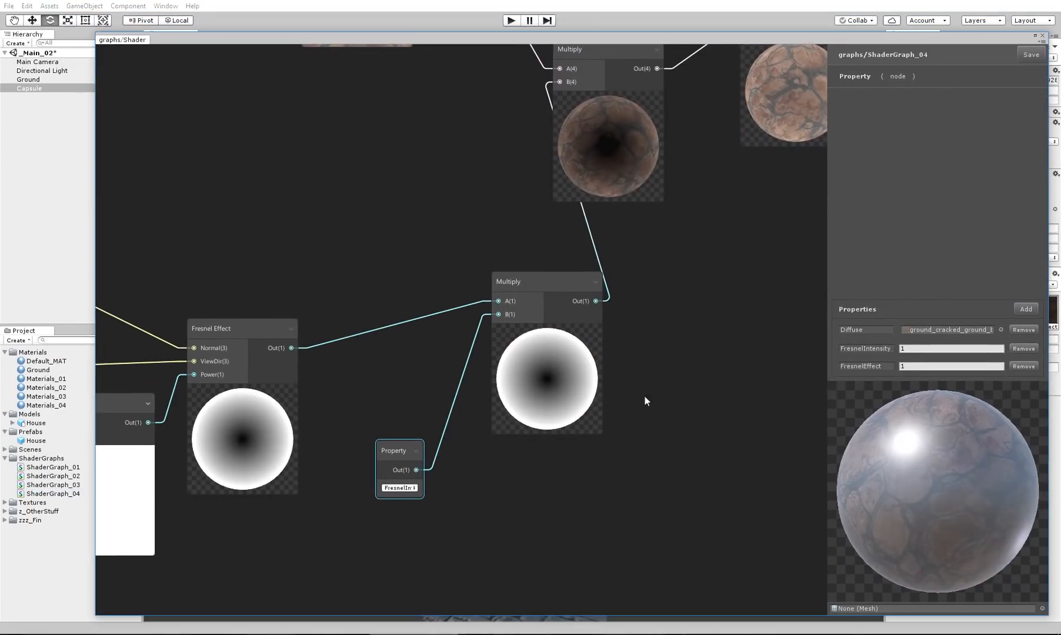
# - Route FresnelIntensity through a third Multiply node feeding the rim multiply
pyautogui.write('mult')
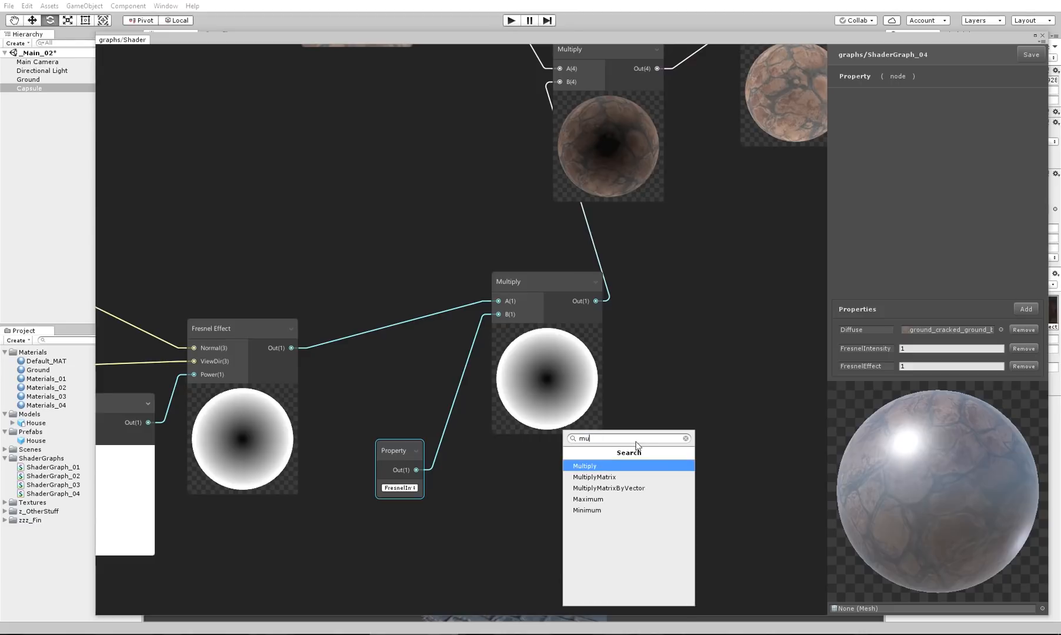
pyautogui.click(583, 466)
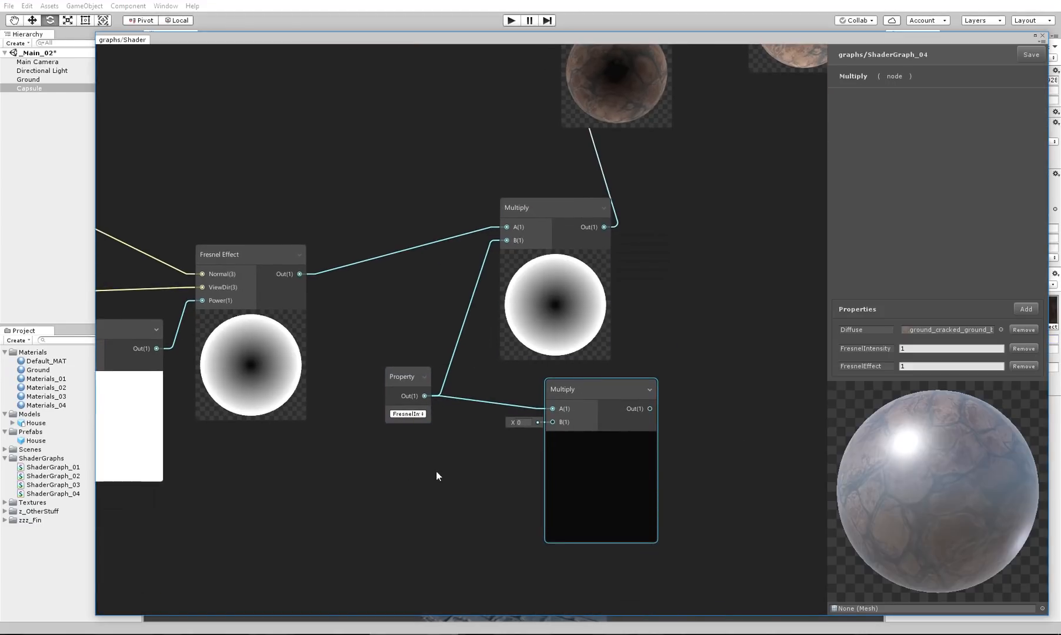
pyautogui.write('10')
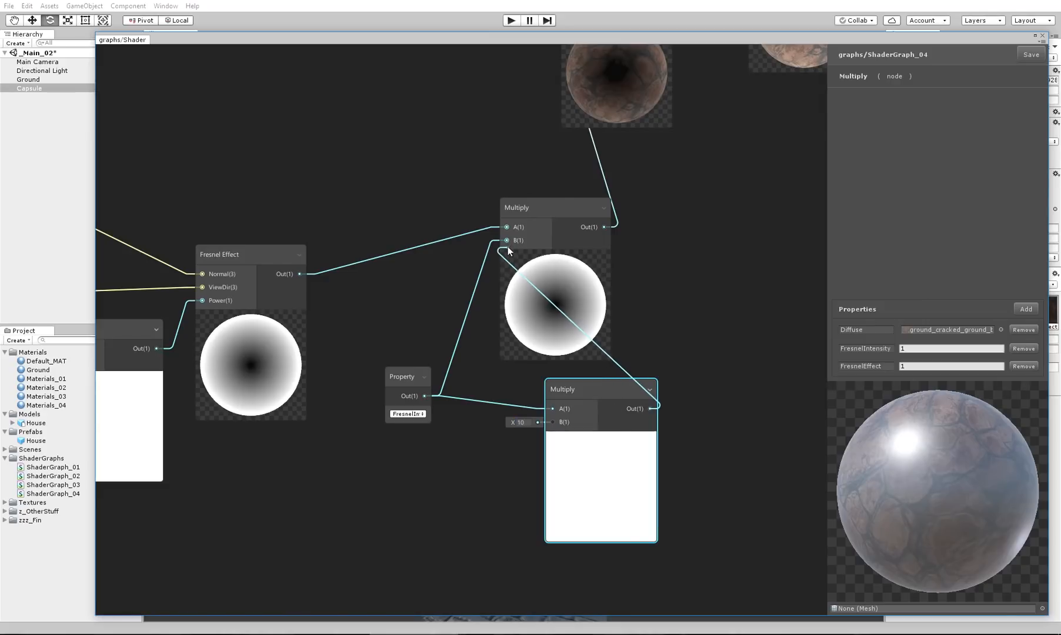
pyautogui.click(951, 349)
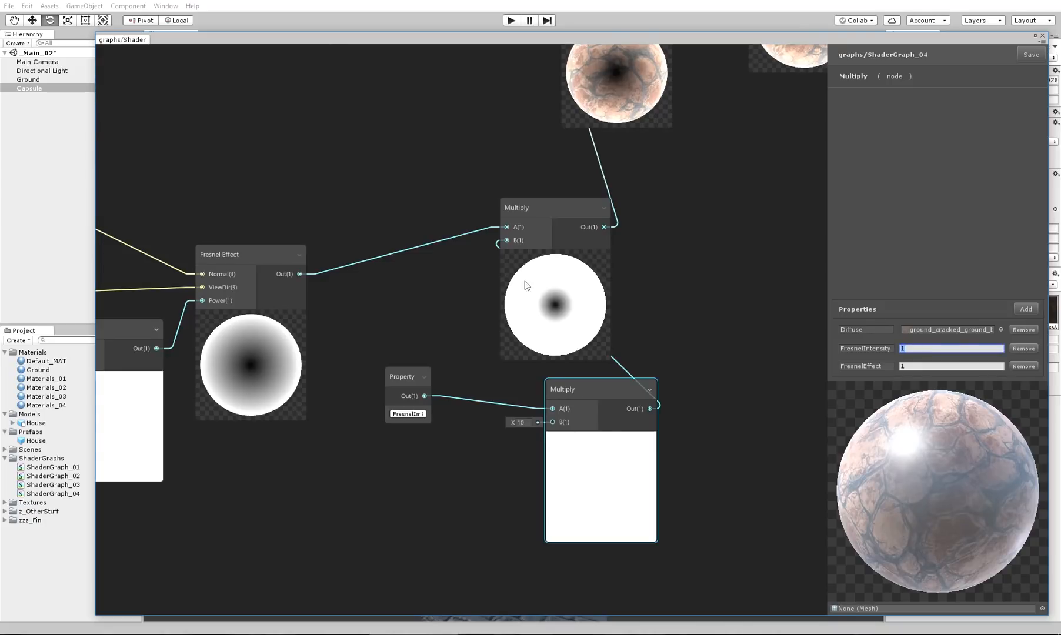
# - Create a new Power node for the intensity multiply's second input
pyautogui.rightClick(379, 508)
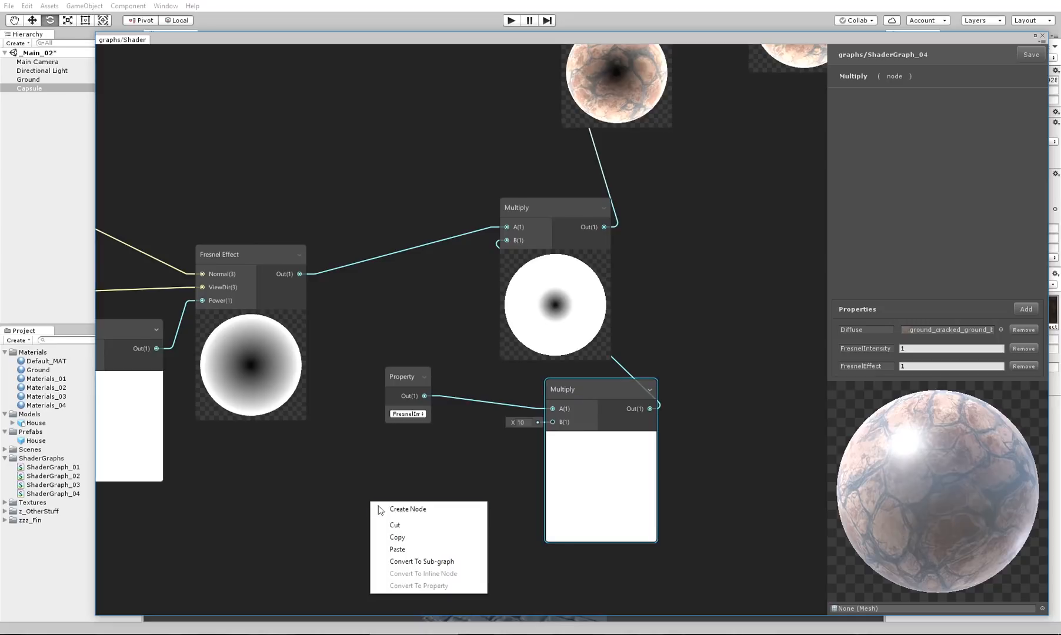
pyautogui.click(408, 508)
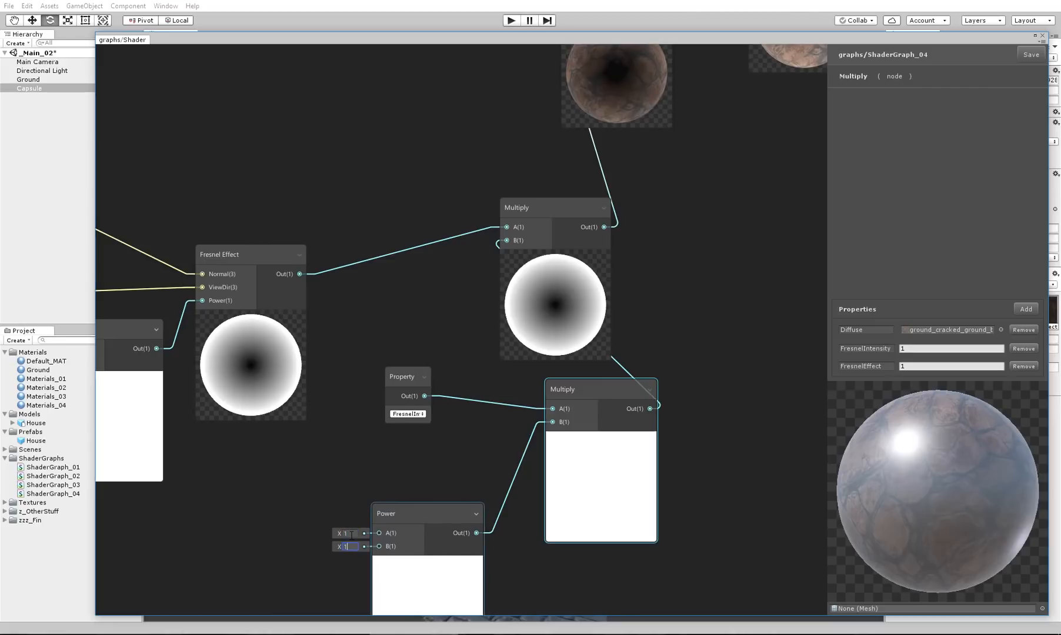
# - Feed FresnelIntensity into the Power node base with exponent 5 and test intensity values .5, 1 and 3
pyautogui.write('5')
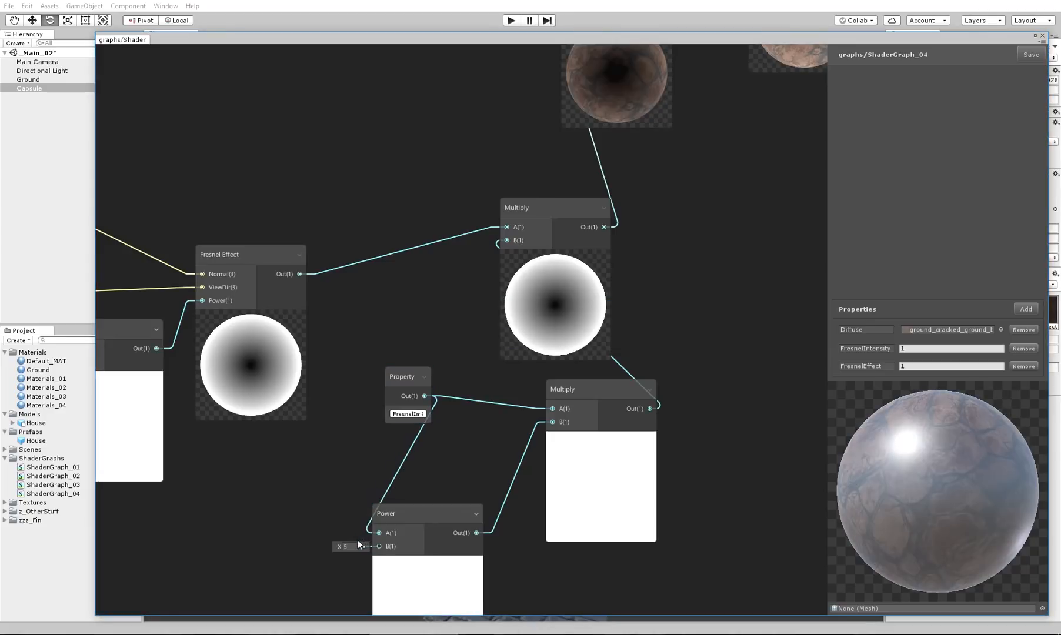
pyautogui.click(950, 366)
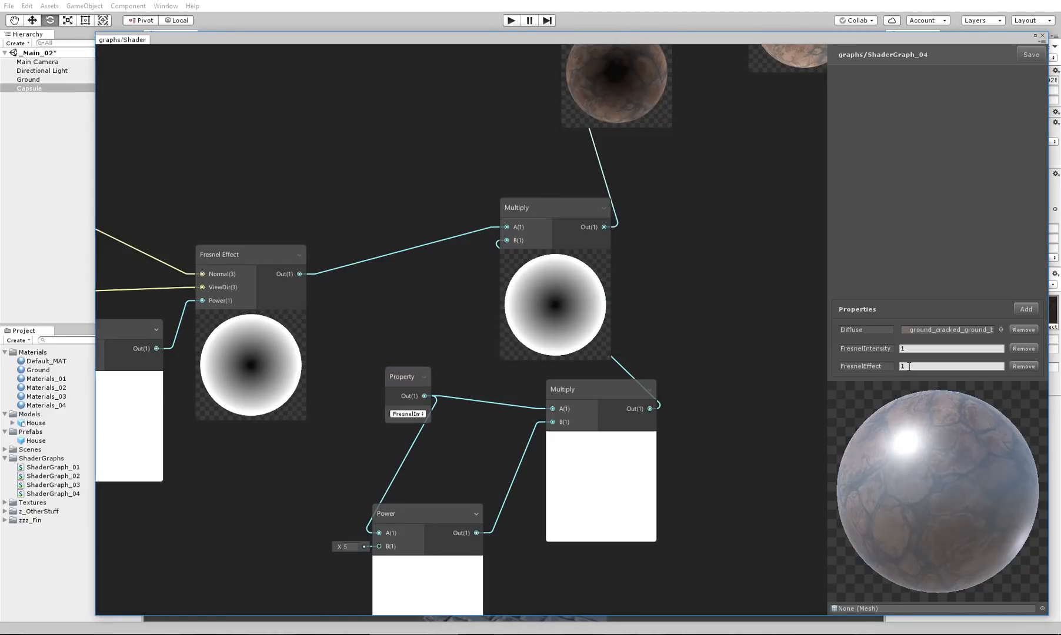
pyautogui.click(950, 348)
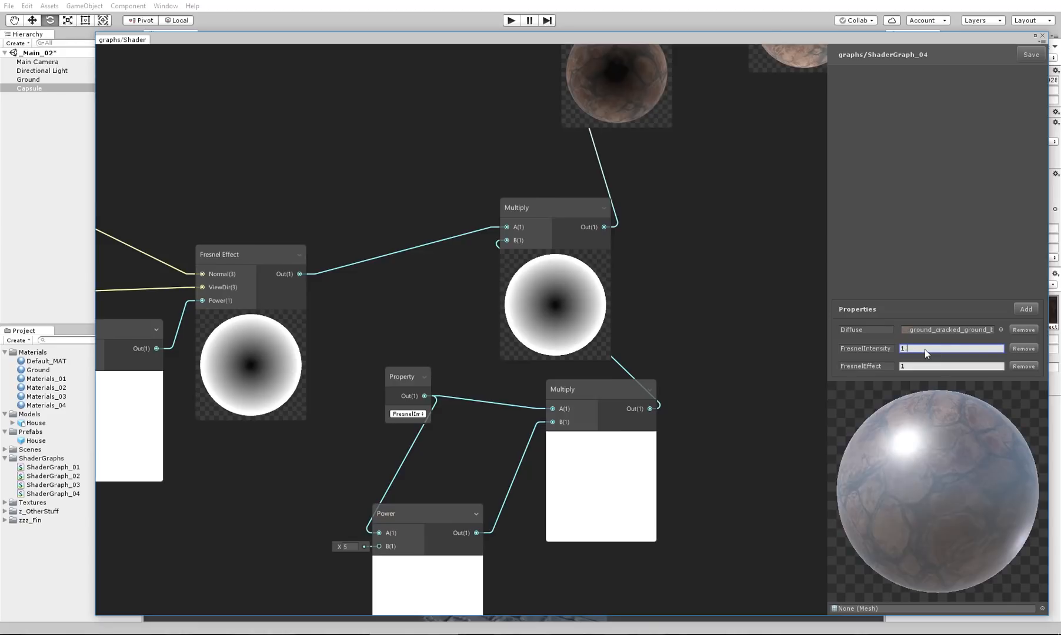
pyautogui.write('.5')
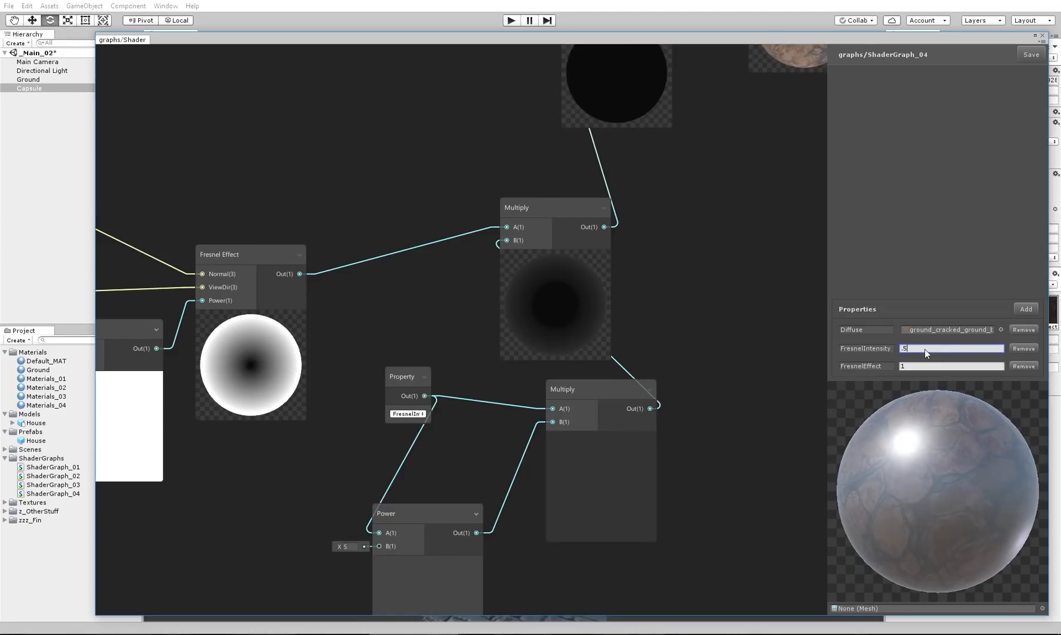
pyautogui.write('1')
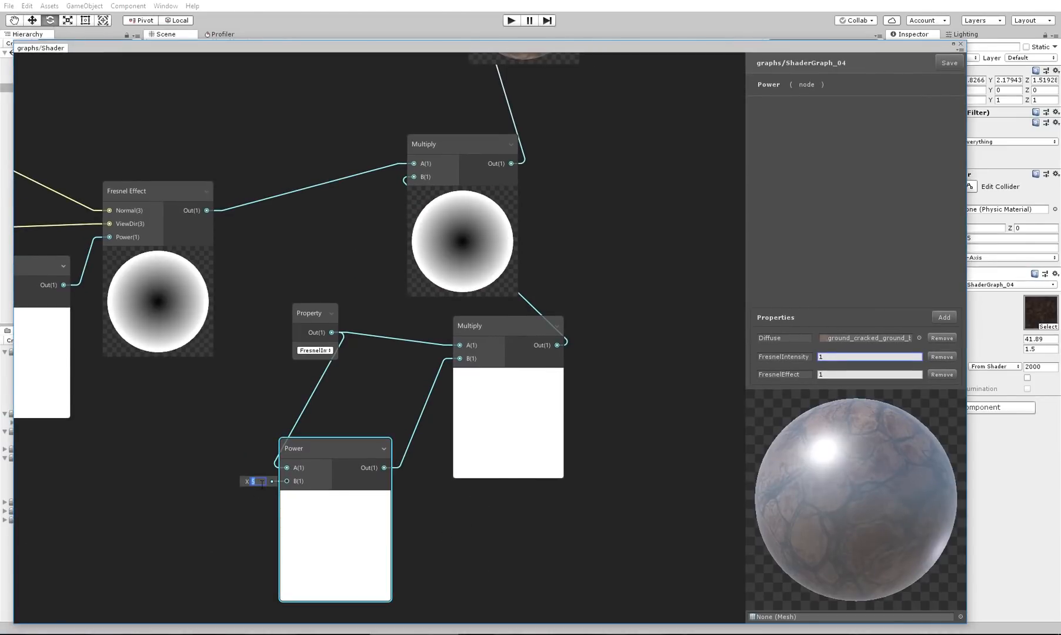
pyautogui.write('3')
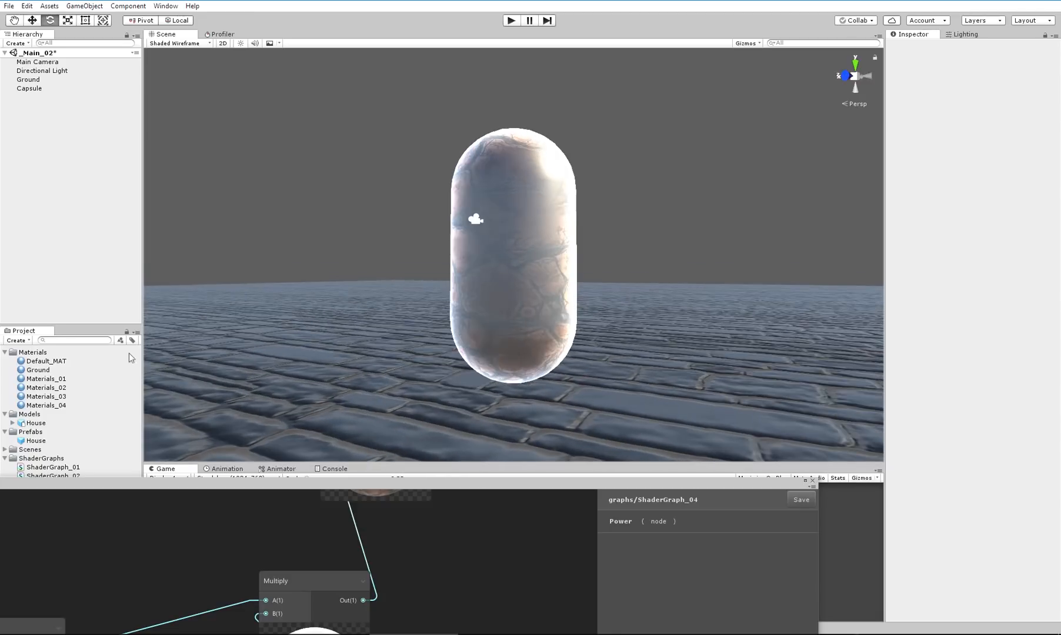
# - Place the House model with Materials_04, its own diffuse texture and FresnelEffect 2.2
pyautogui.click(24, 96)
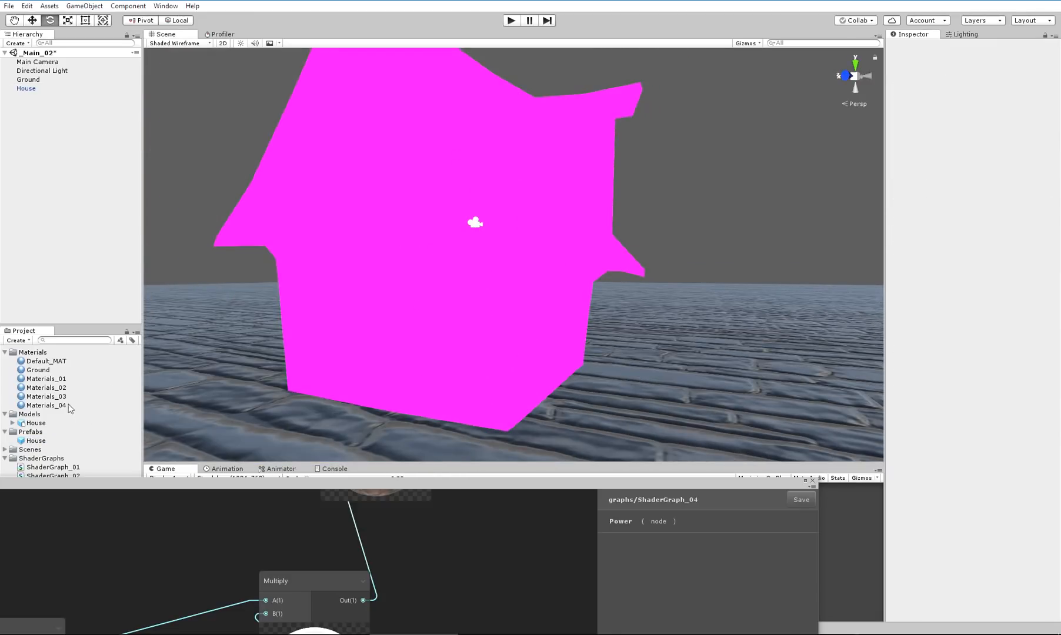
pyautogui.click(26, 88)
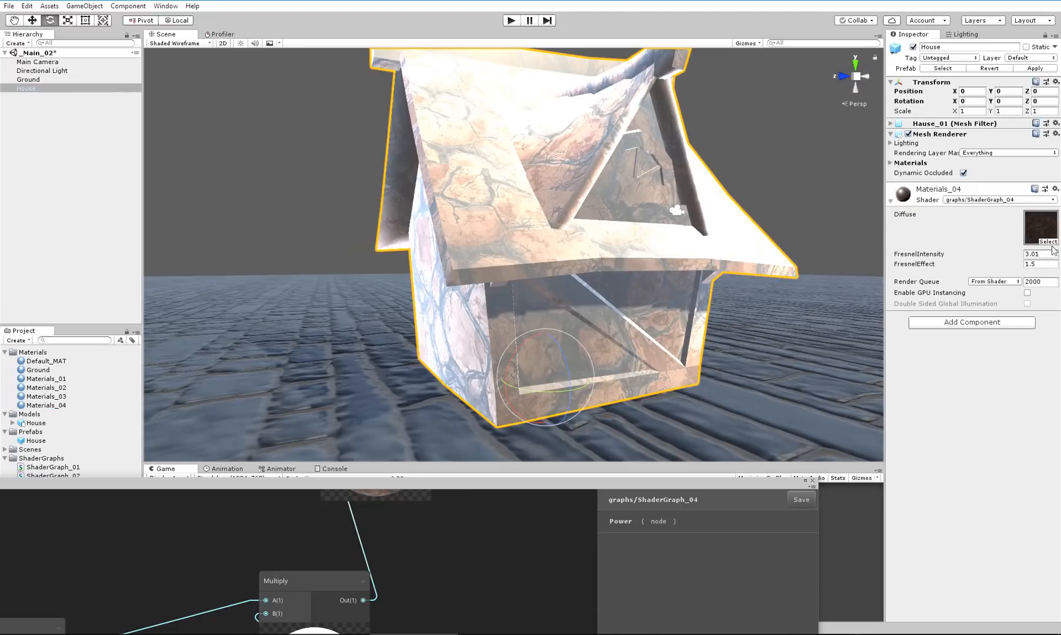
pyautogui.click(1047, 231)
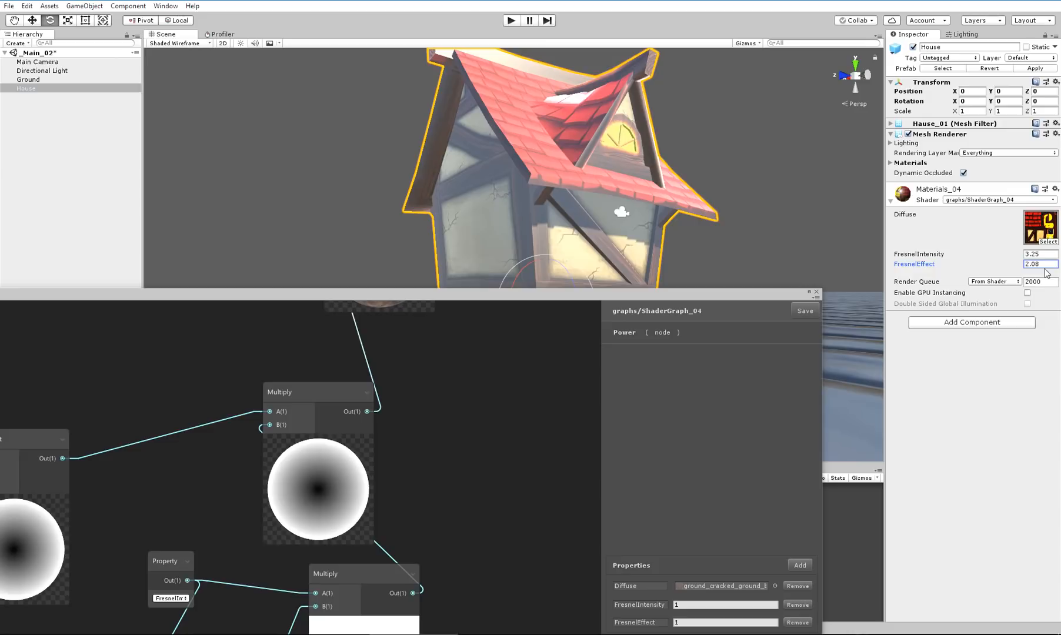
pyautogui.write('.a2')
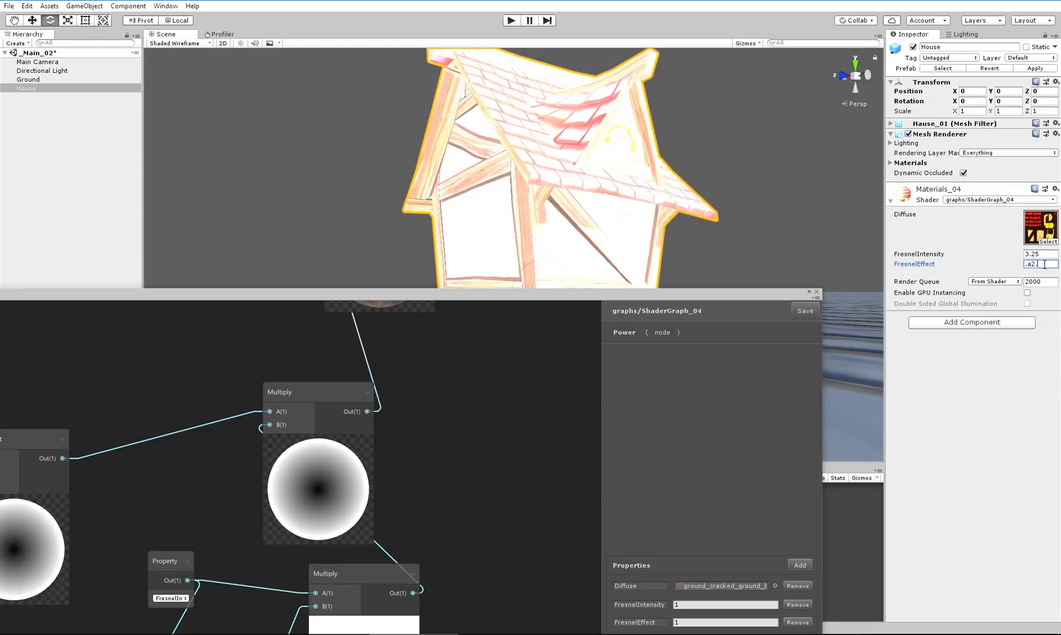
pyautogui.write('2.5')
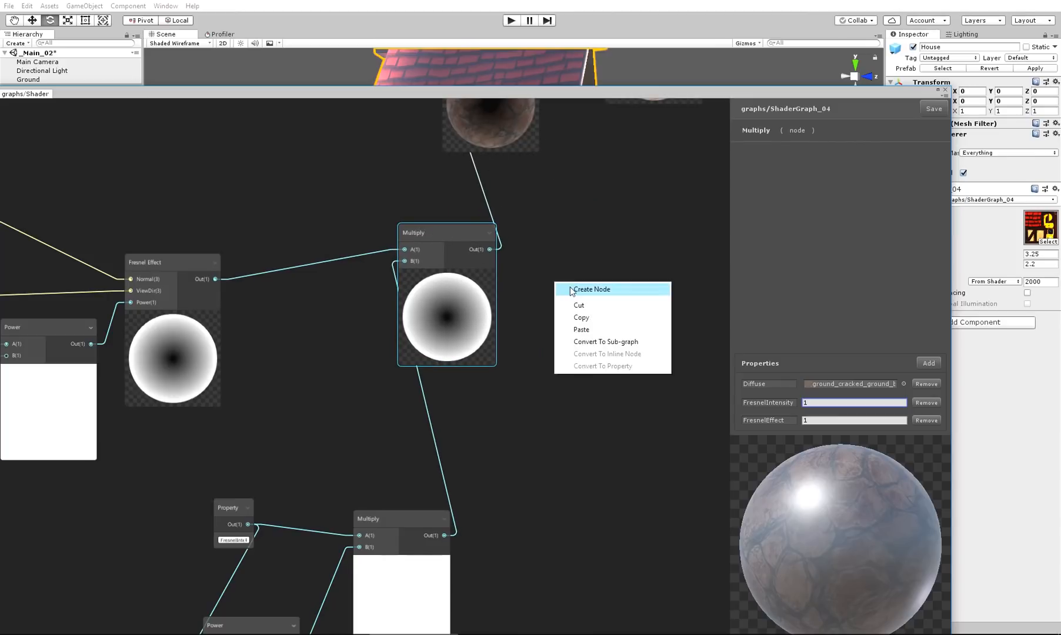
# - Add a Remap node after the Multiply and place a new FresnelRemap float property on the canvas
pyautogui.click(592, 289)
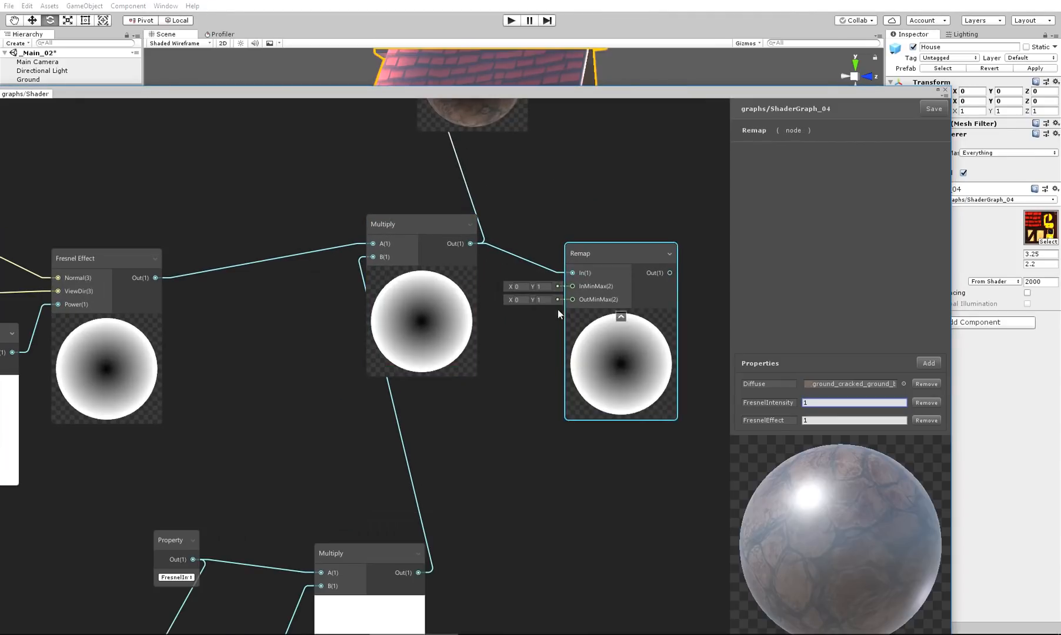
pyautogui.click(515, 300)
pyautogui.write('-5')
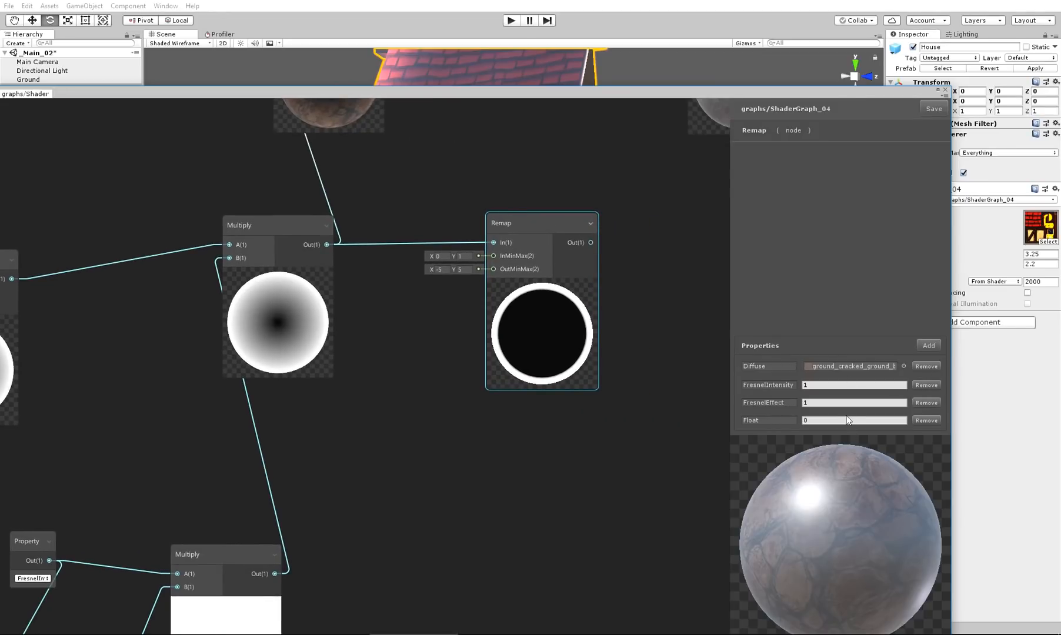
pyautogui.click(854, 420)
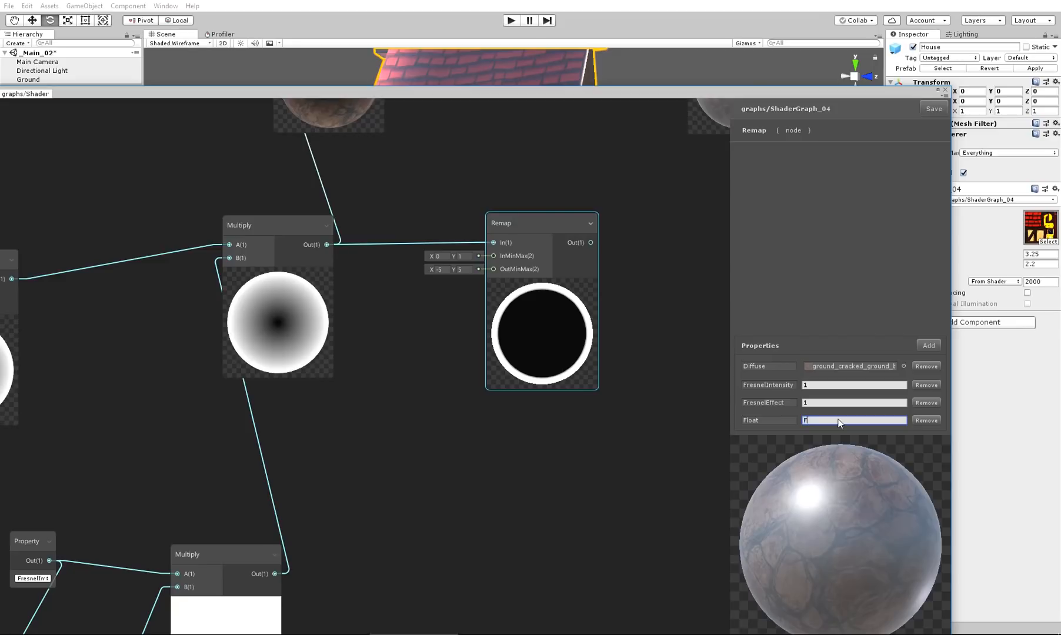
pyautogui.press('Backspace')
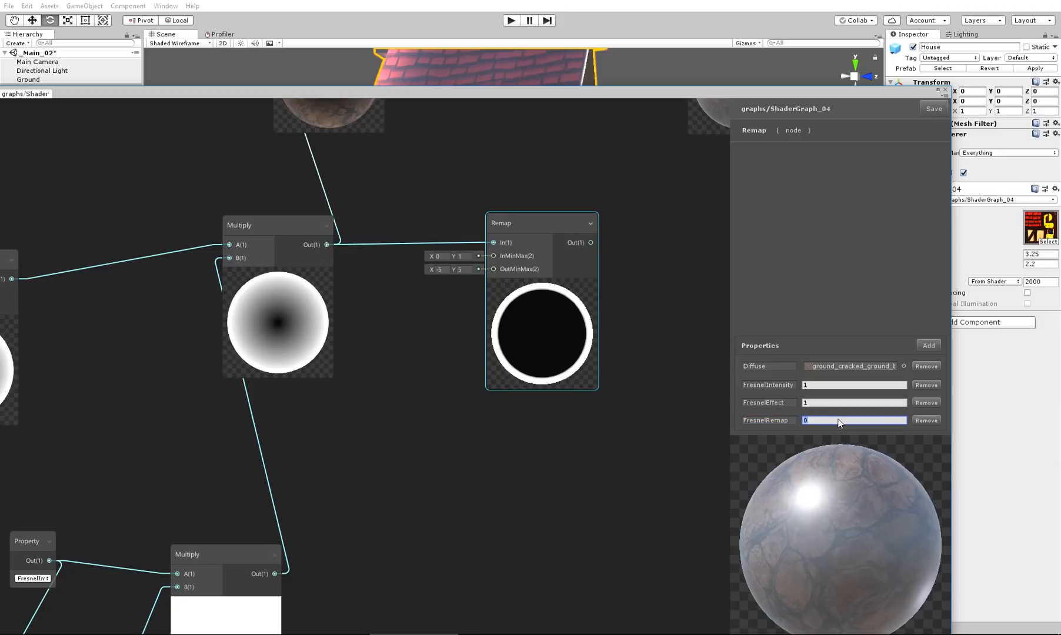
pyautogui.moveTo(463, 440)
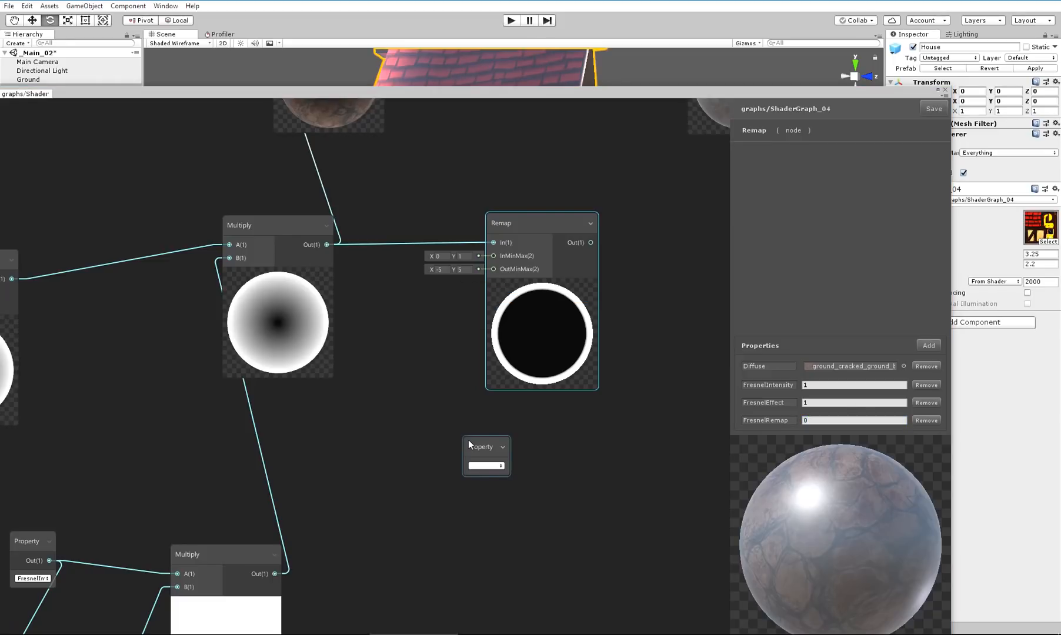
pyautogui.moveTo(486, 447); pyautogui.dragTo(359, 413)
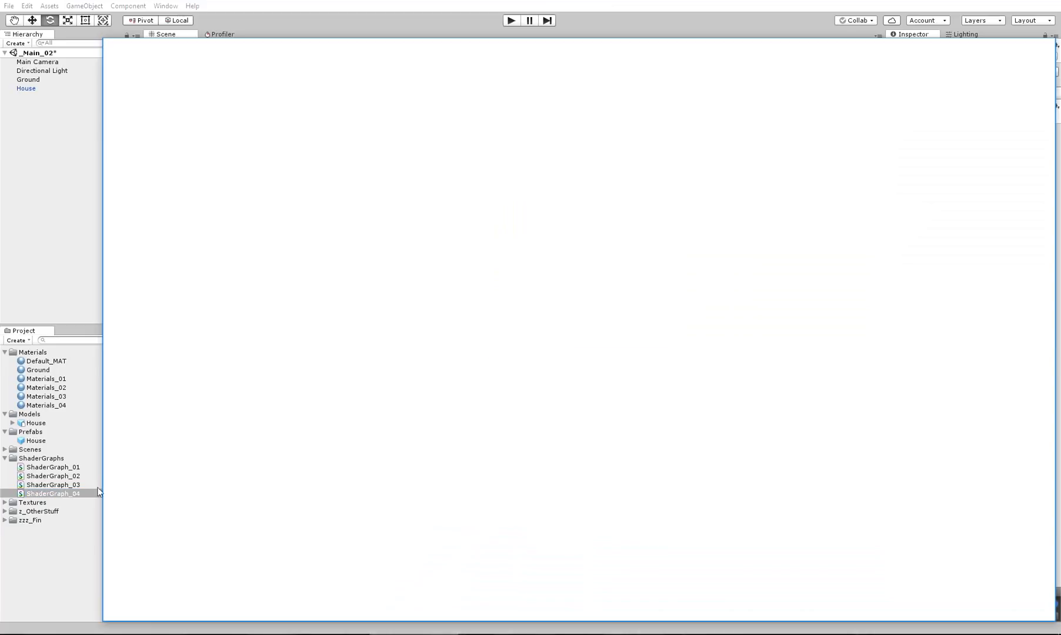
# - In the maximized graph, feed FresnelRemap into a Combine node directly and through a Negate node
pyautogui.doubleClick(53, 493)
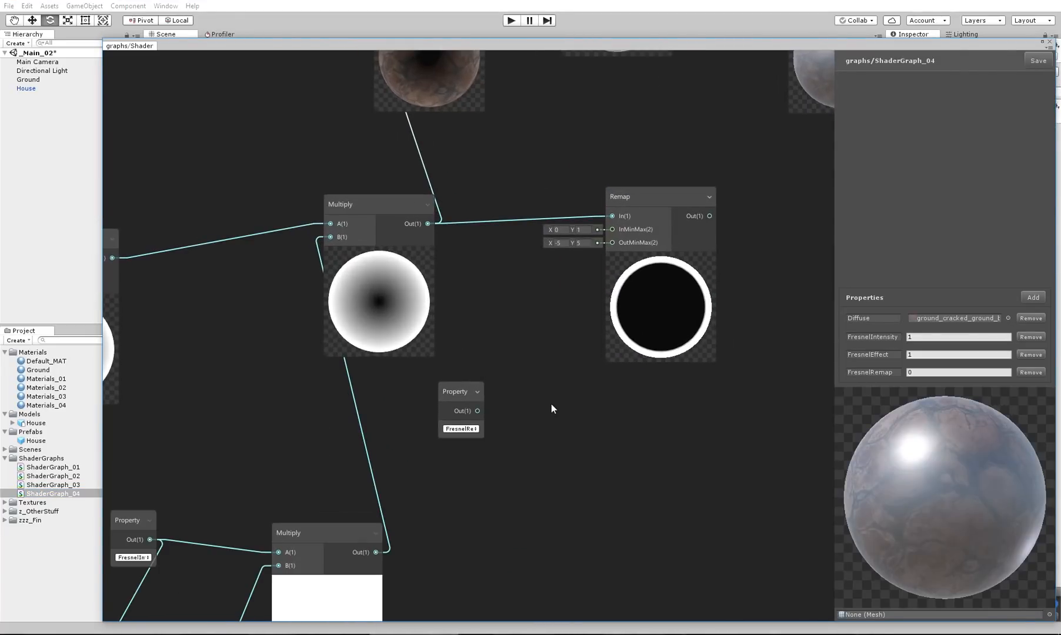
pyautogui.rightClick(551, 408)
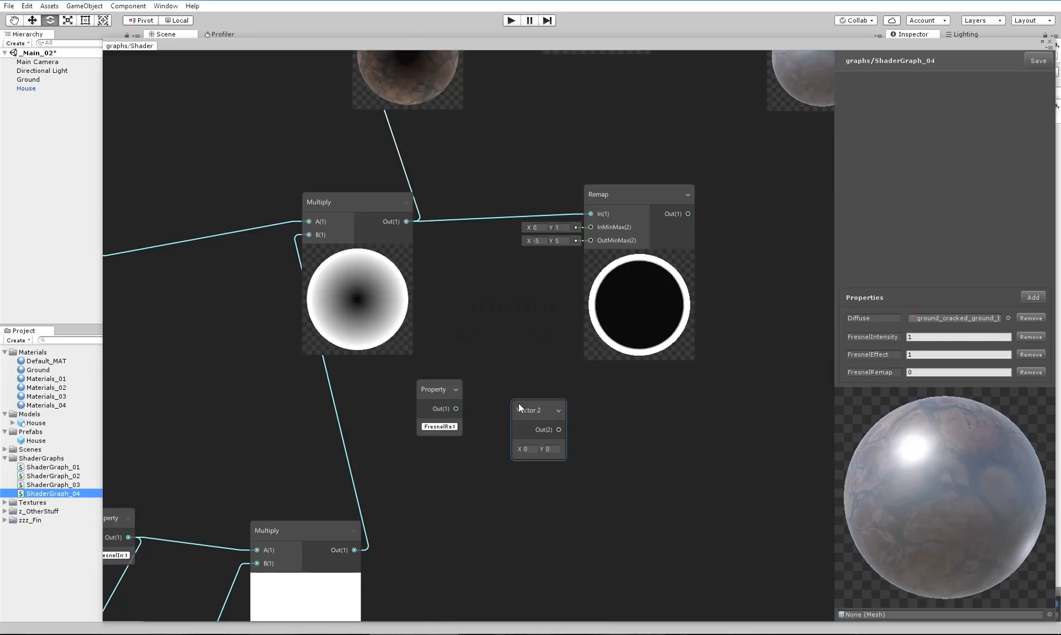
pyautogui.click(537, 399)
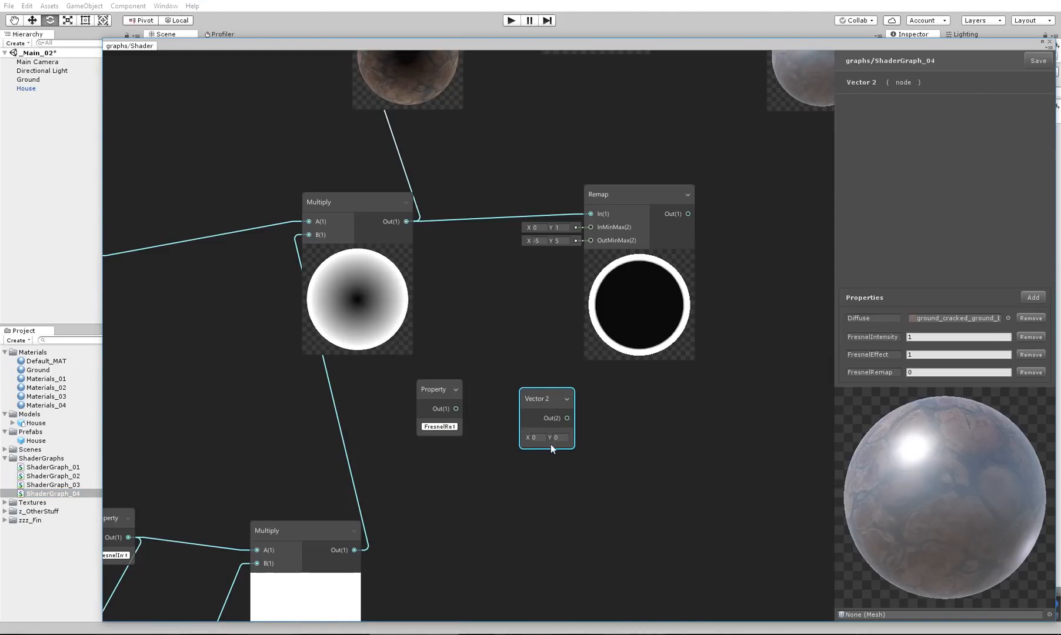
pyautogui.moveTo(552, 402)
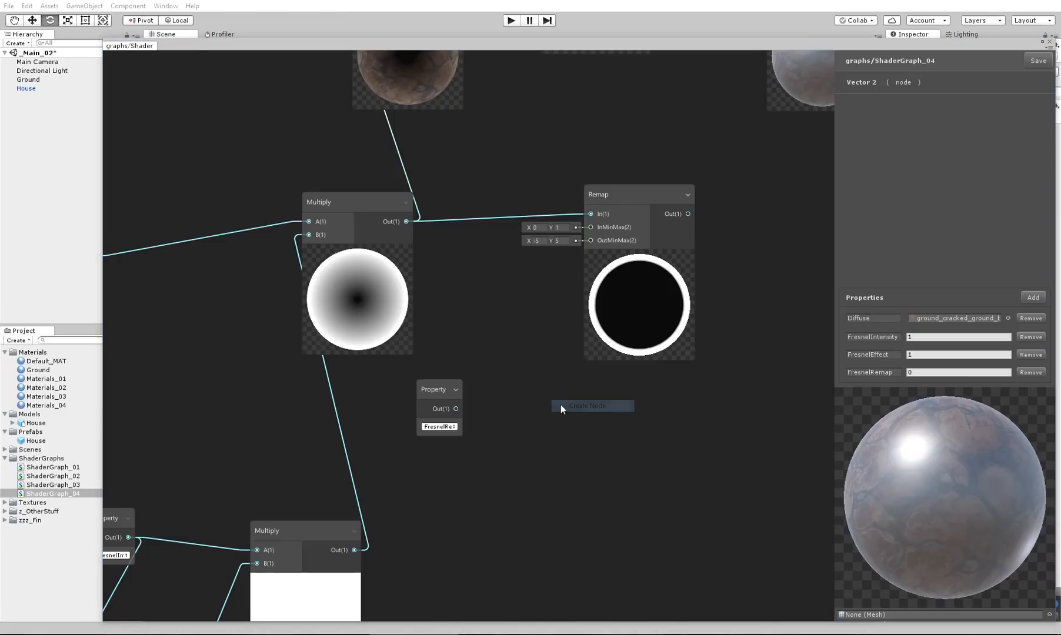
pyautogui.click(586, 406)
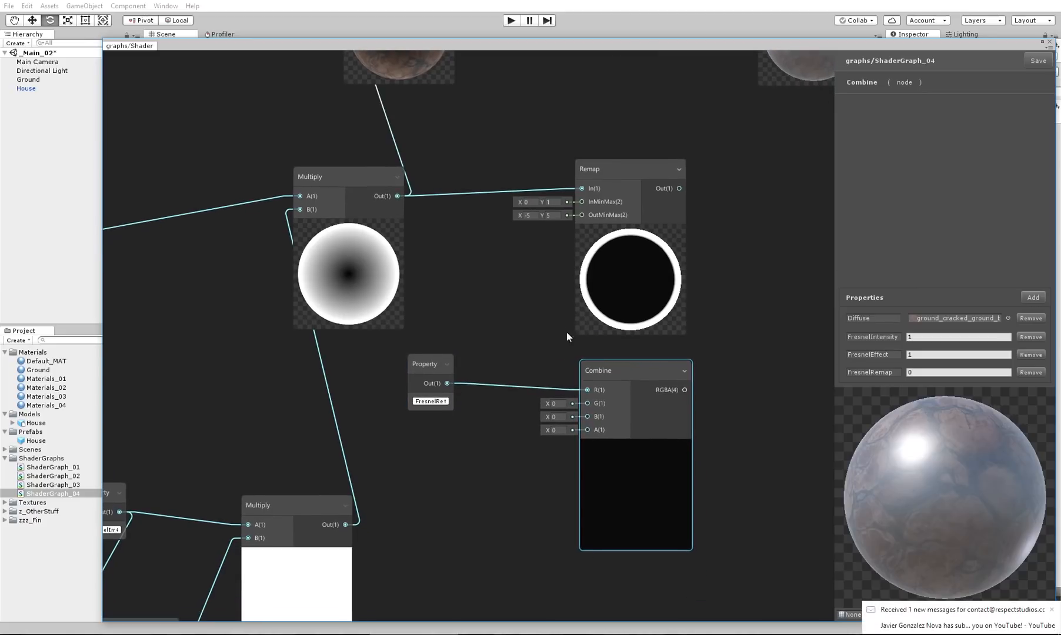
pyautogui.rightClick(446, 459)
pyautogui.write('neg')
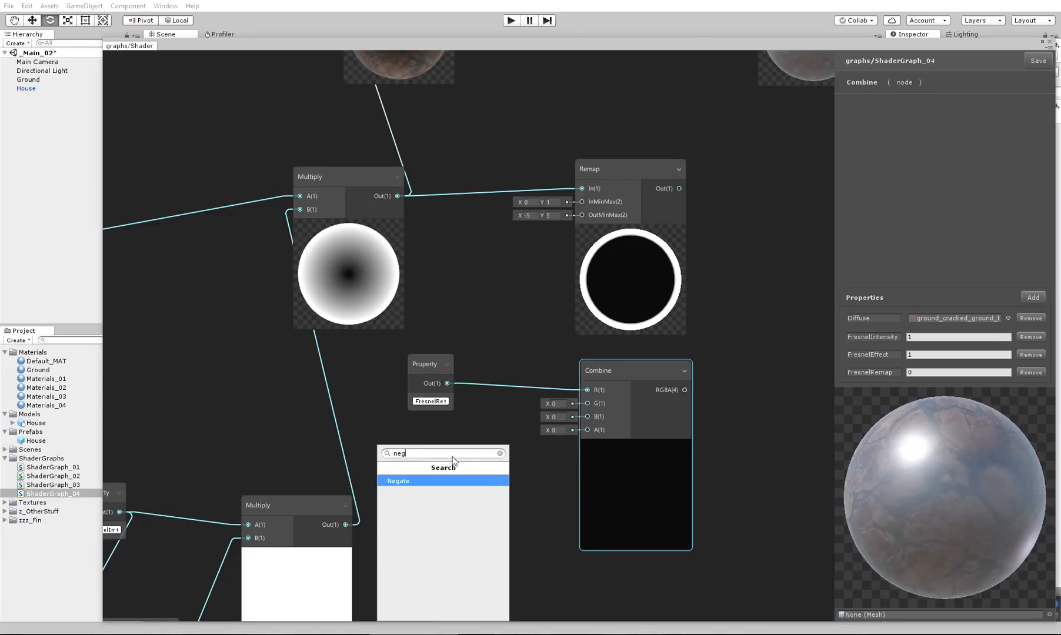
pyautogui.click(398, 480)
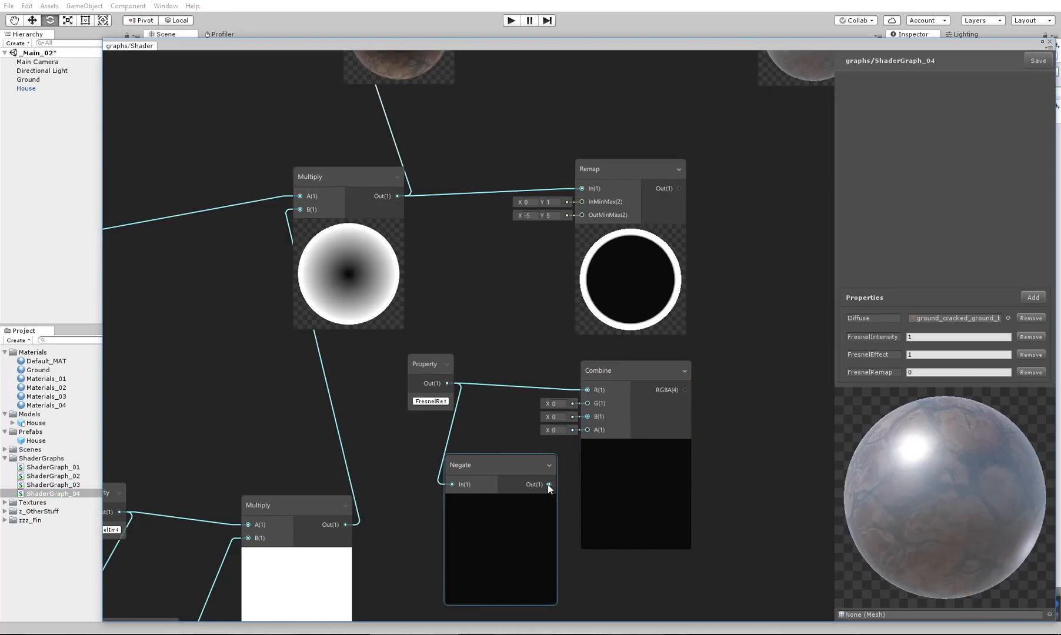
pyautogui.moveTo(549, 485); pyautogui.dragTo(594, 390)
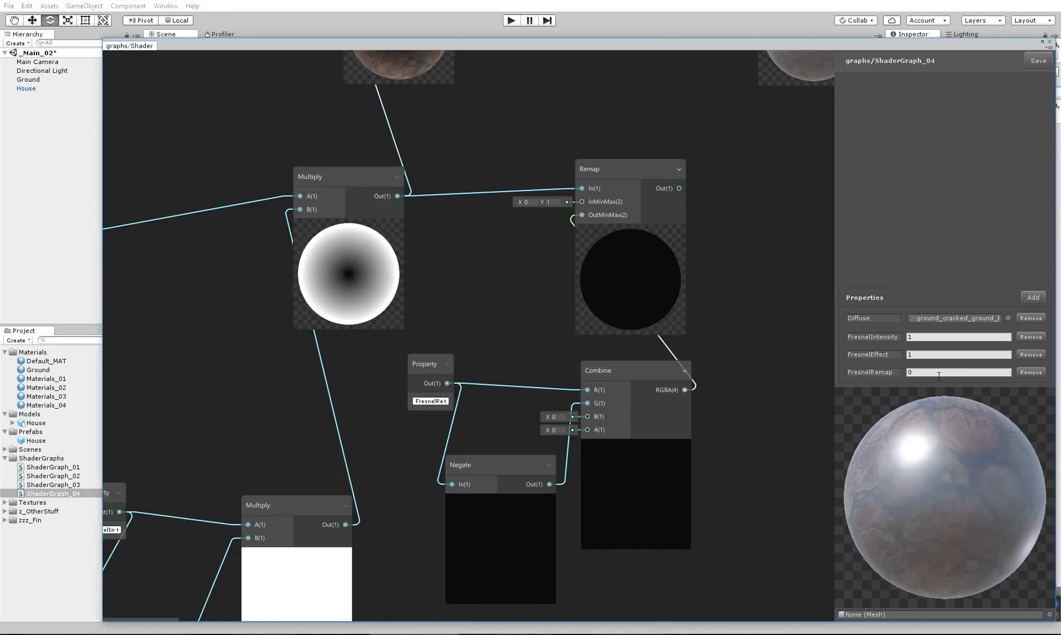
# - Raise the FresnelRemap default through 2, 5, 10 to 50 and adjust the Remap's input range
pyautogui.write('2')
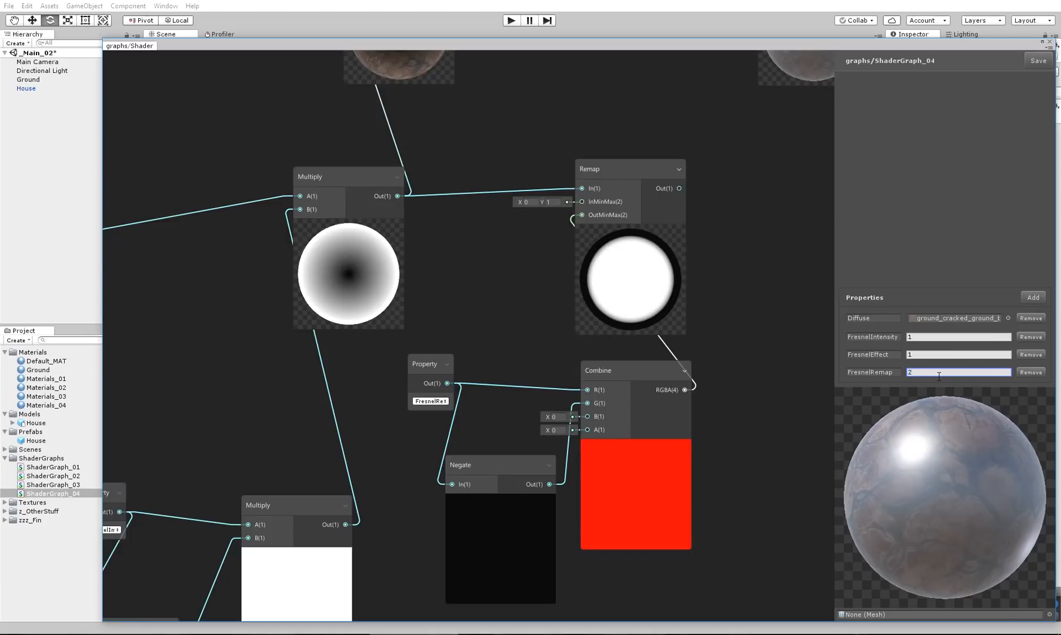
pyautogui.write('5')
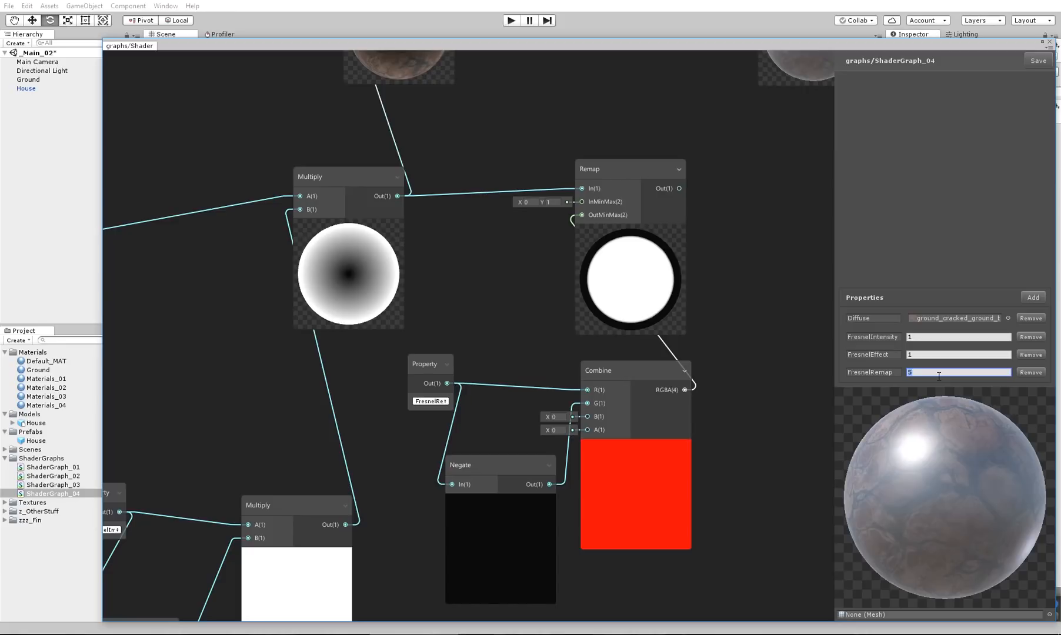
pyautogui.write('10')
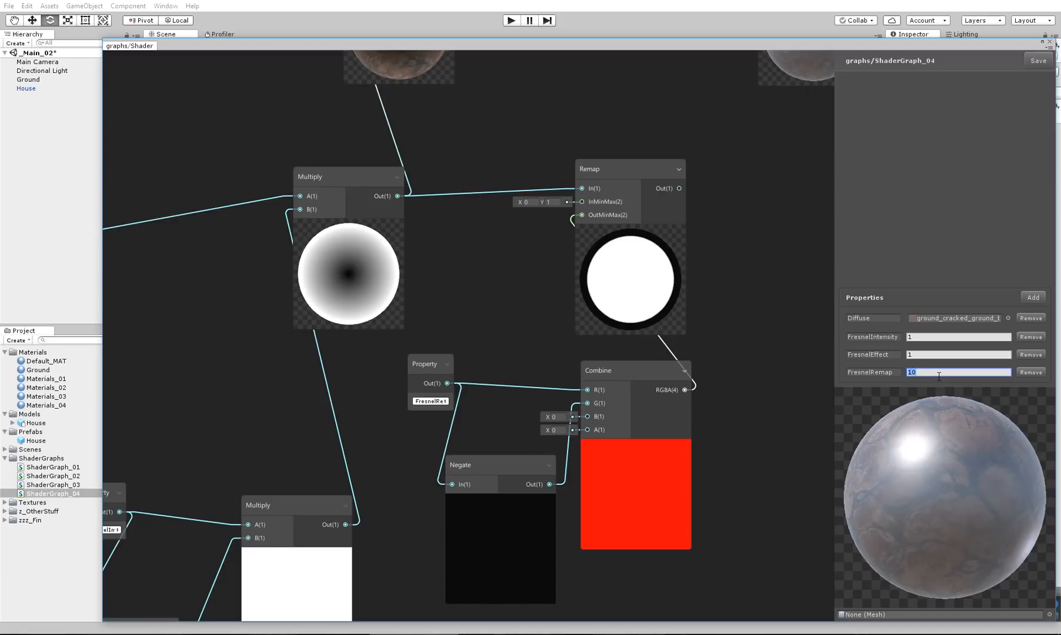
pyautogui.write('50')
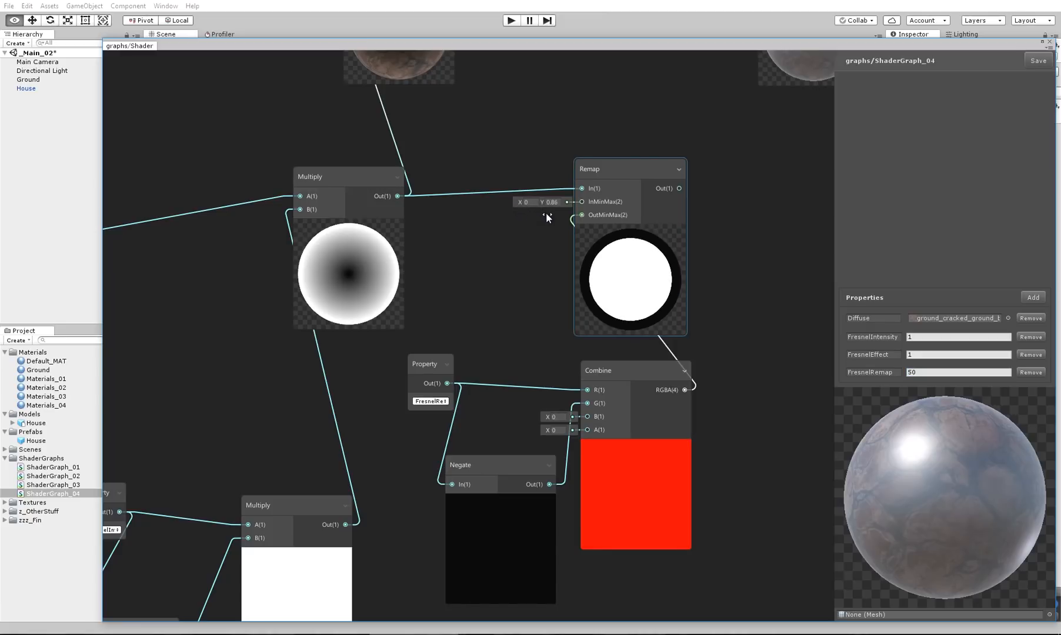
pyautogui.moveTo(548, 201); pyautogui.dragTo(534, 219)
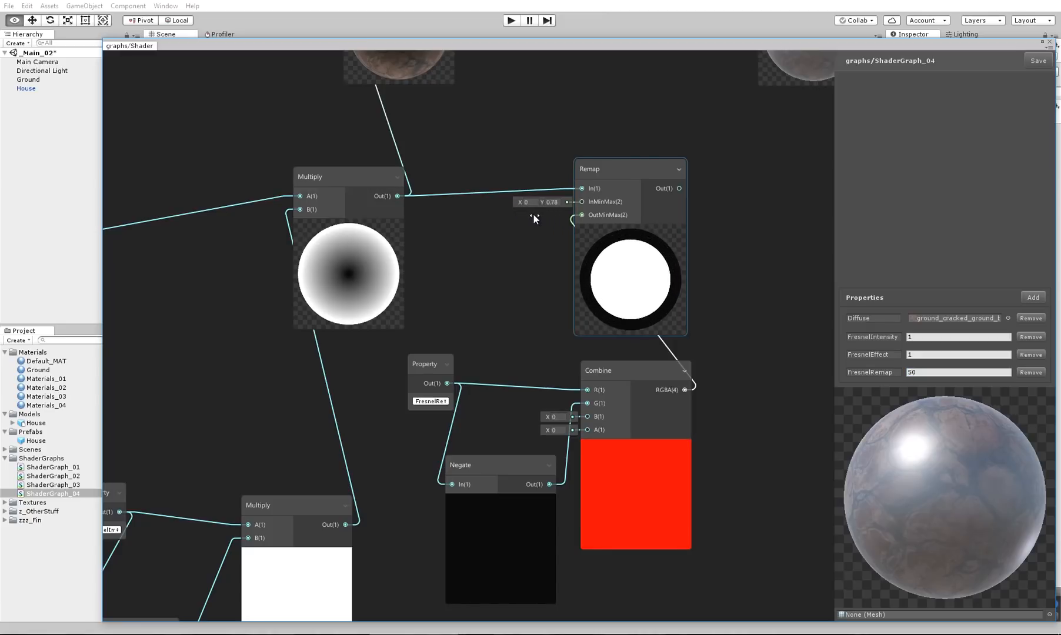
pyautogui.moveTo(534, 218); pyautogui.dragTo(567, 217)
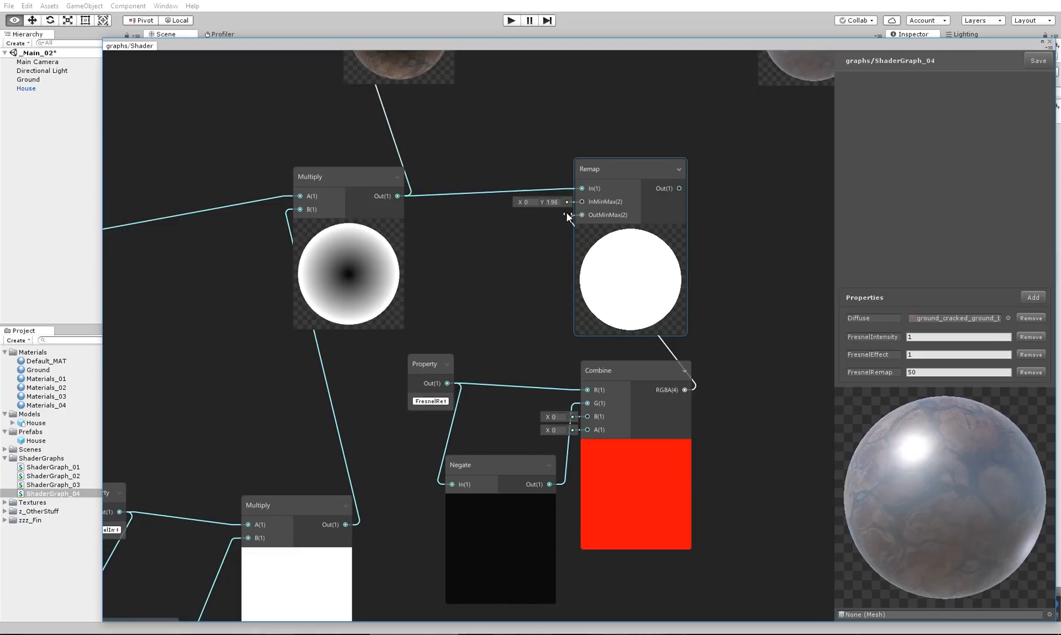
pyautogui.click(424, 363)
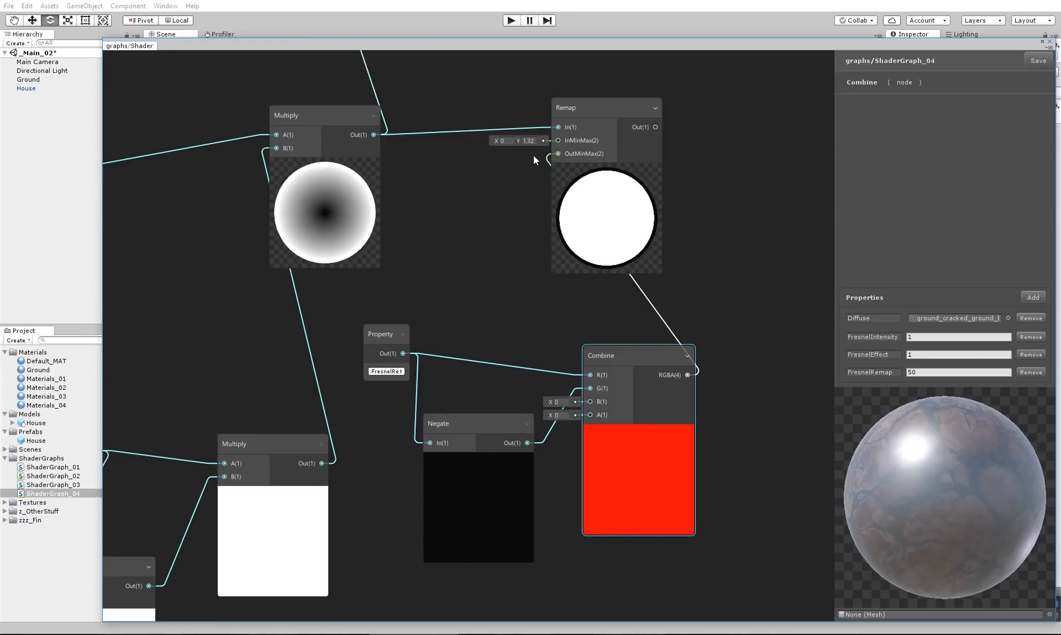
pyautogui.click(500, 140)
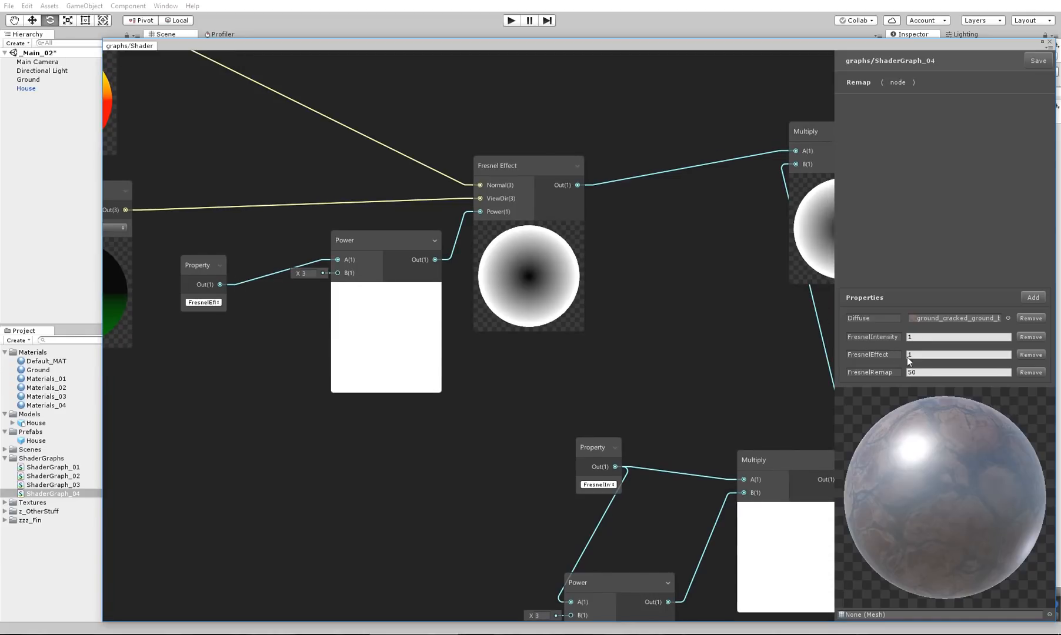
pyautogui.write('.5')
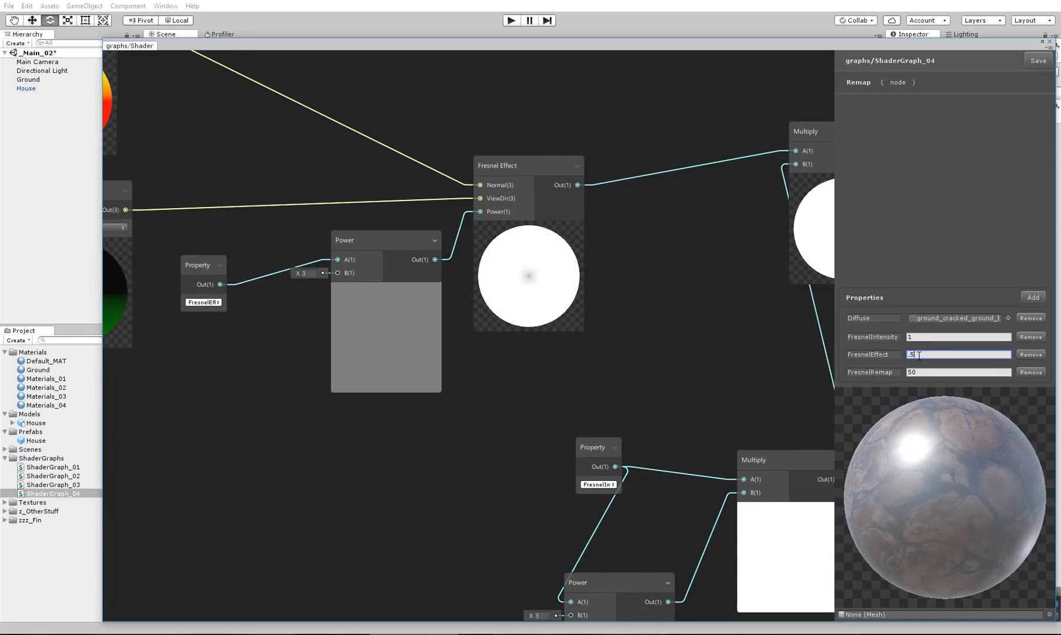
pyautogui.write('2')
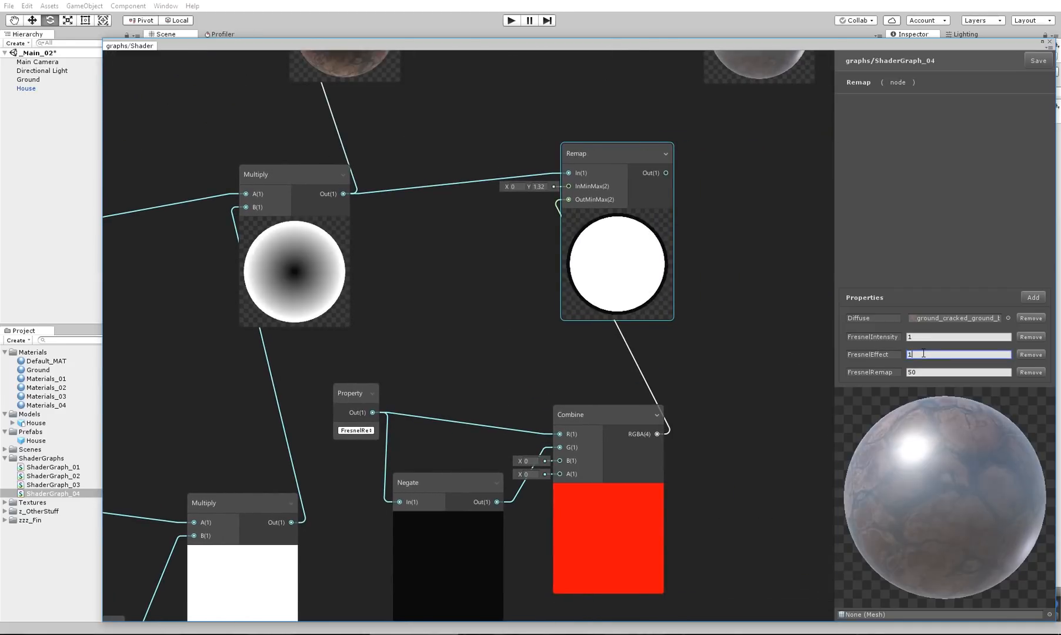
pyautogui.write('-5')
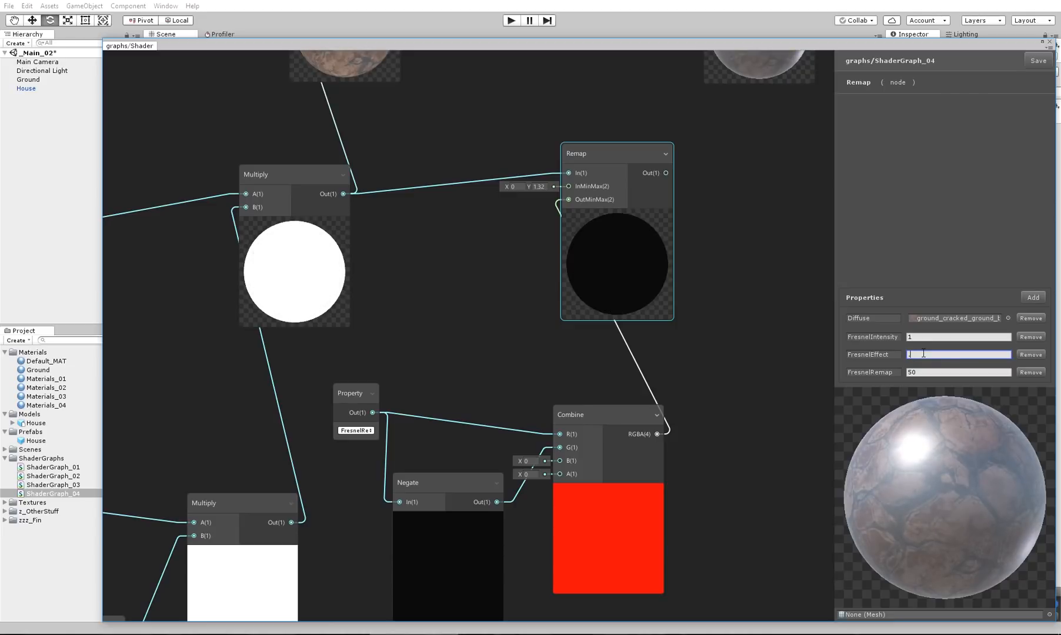
pyautogui.write('1')
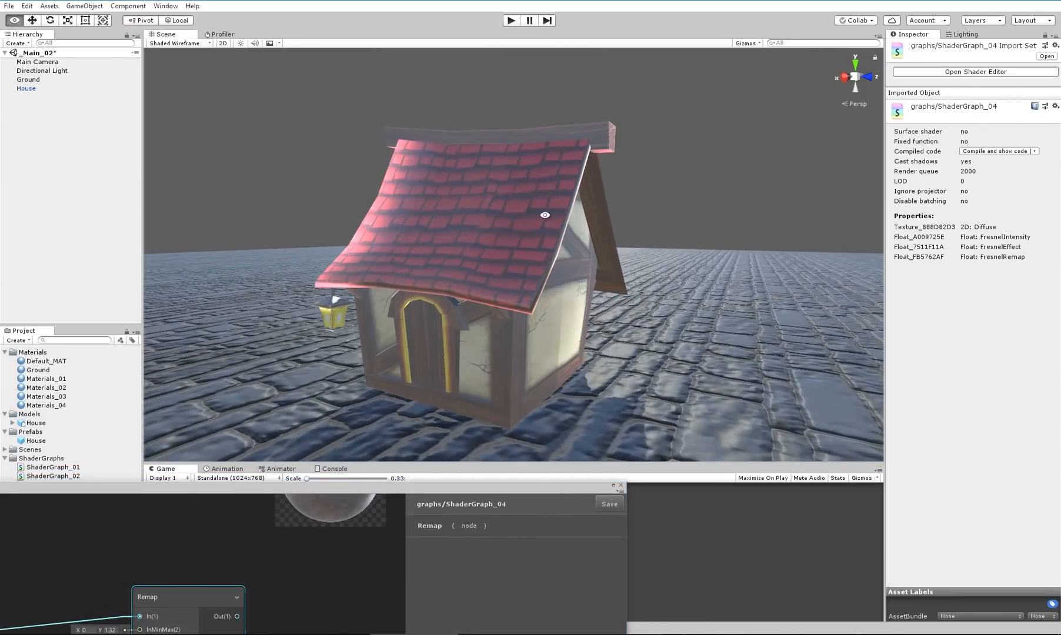
# - Hide the house, add a sphere and edit its material's FresnelRemap value, entering 14.5
pyautogui.click(26, 88)
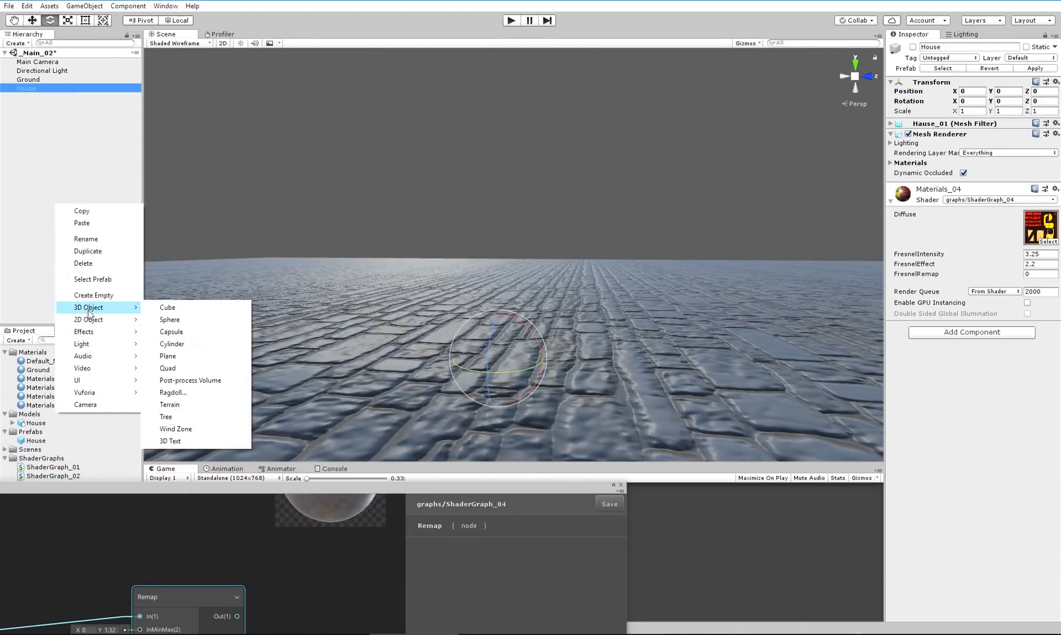
pyautogui.click(169, 319)
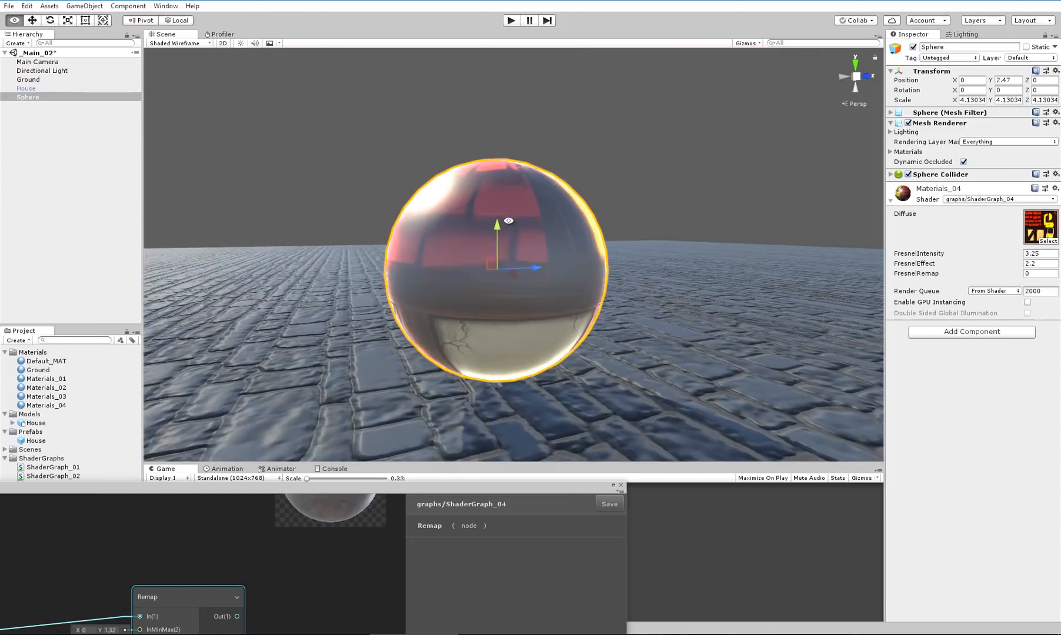
pyautogui.click(917, 273)
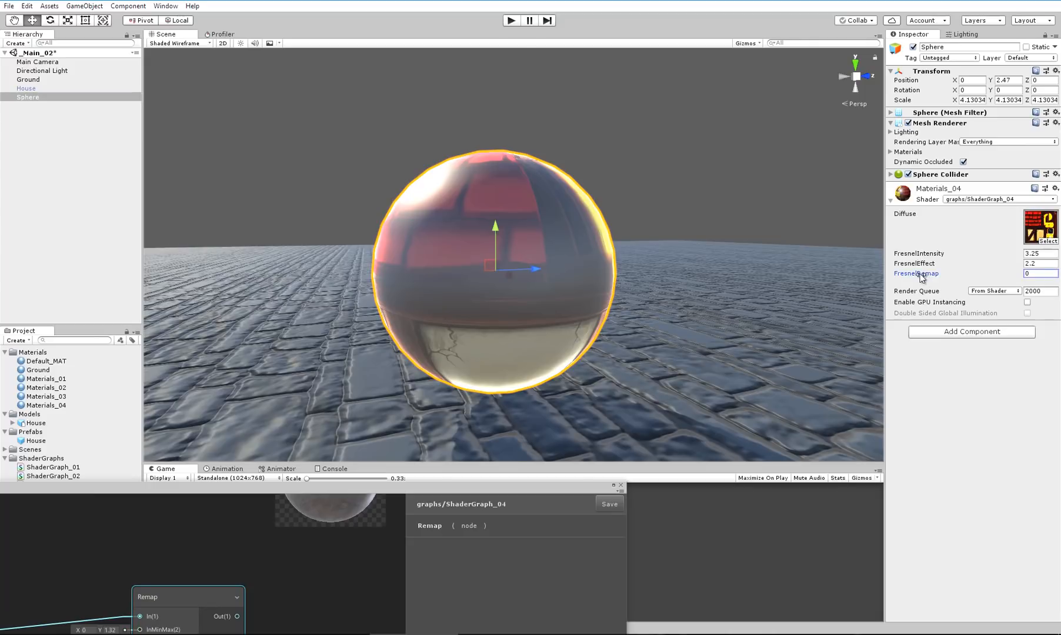
pyautogui.write('14.5')
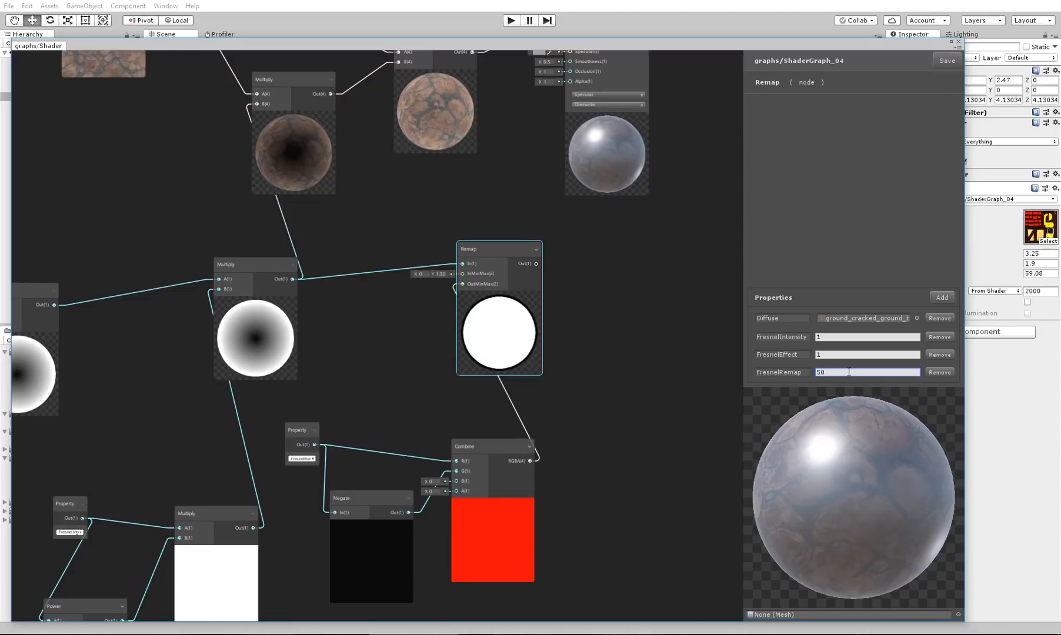
# - Set the graph's default FresnelEffect to 0.5, then retune the sphere's effect to 1 and remap to 200
pyautogui.click(867, 354)
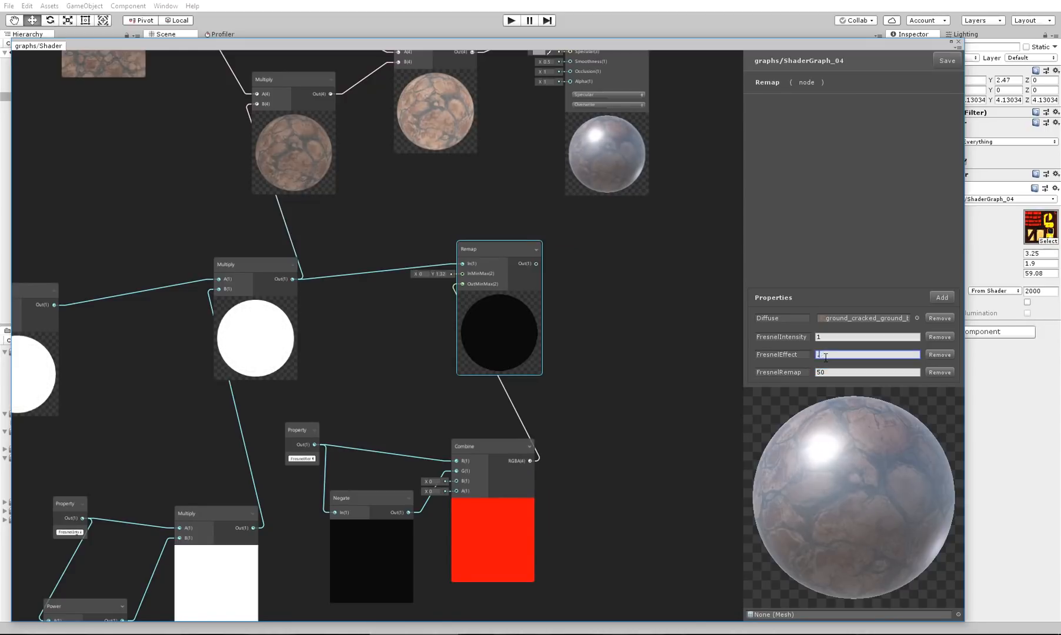
pyautogui.write('0.5')
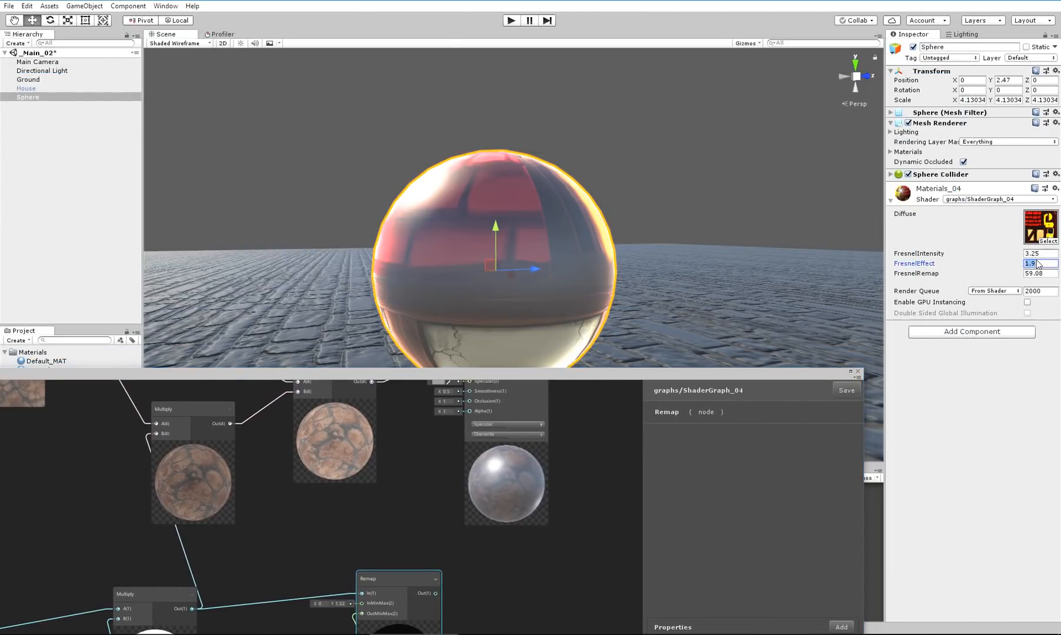
pyautogui.write('0.5')
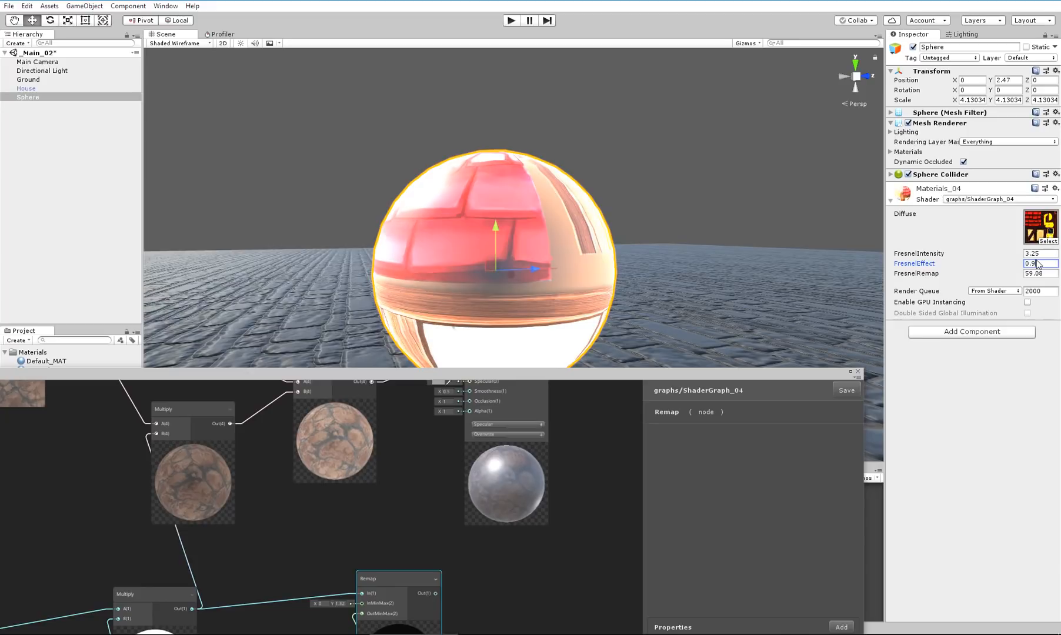
pyautogui.write('1')
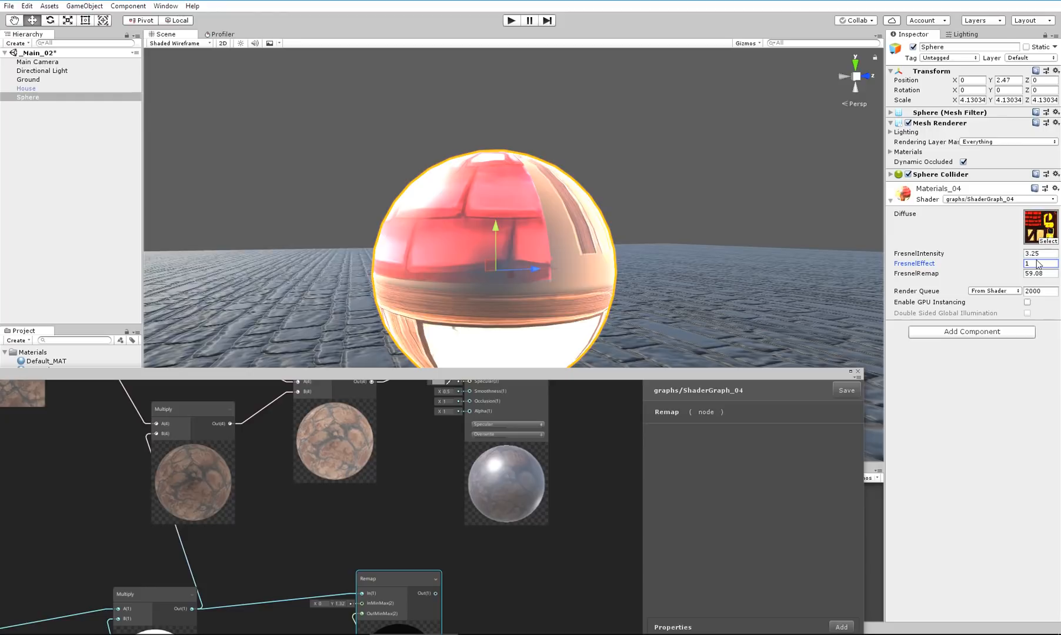
pyautogui.click(1039, 273)
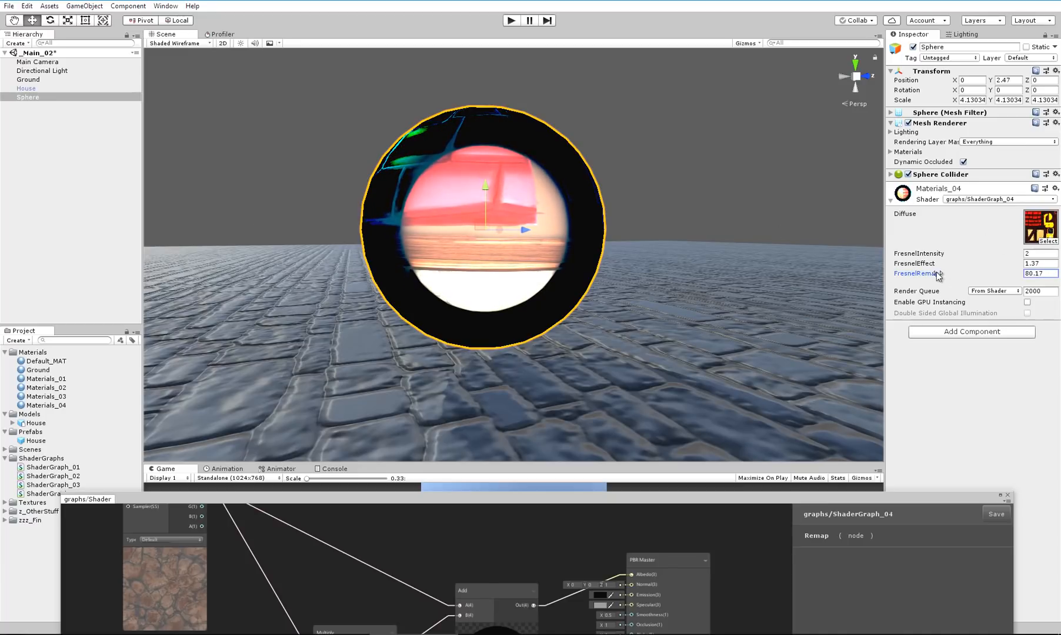
pyautogui.write('200')
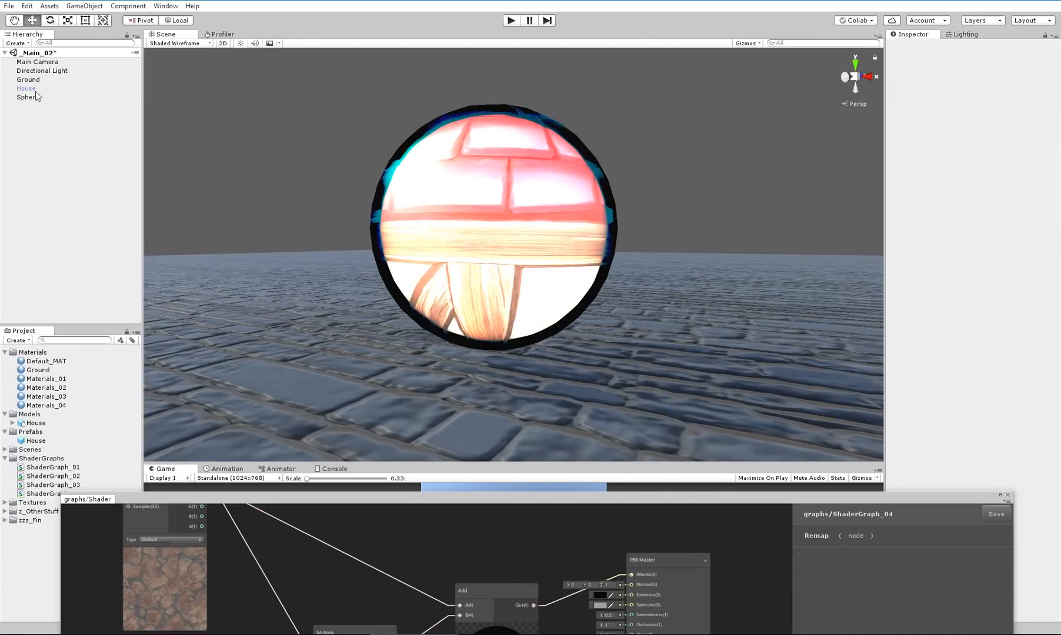
# - Select the House in the Hierarchy to inspect its Materials_04 settings
pyautogui.click(26, 88)
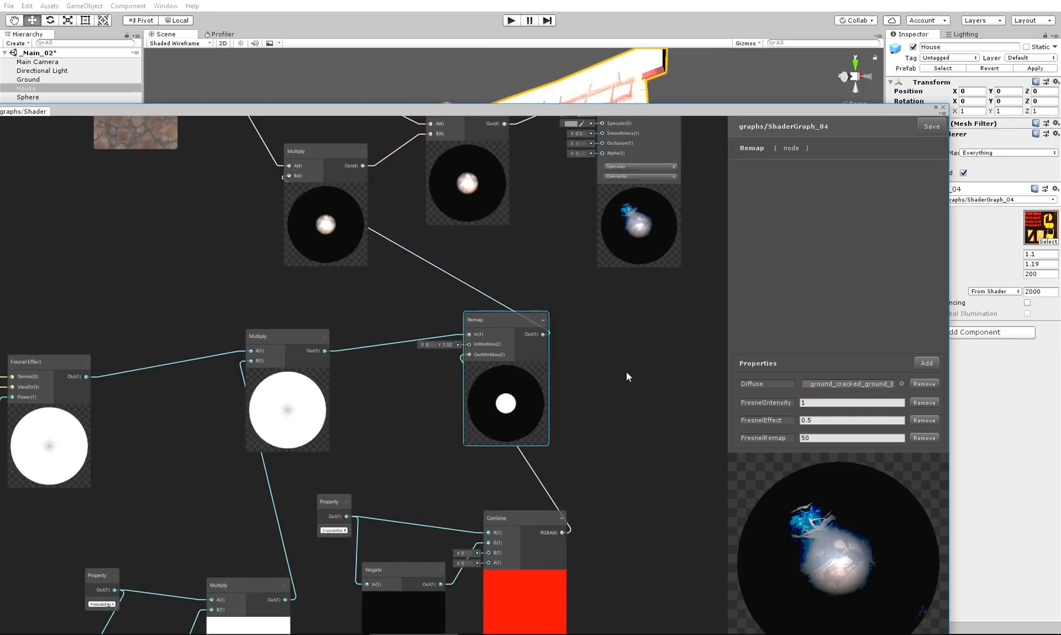
# - Wire the Remap output into a Clamp node and search 'nor' for a Normalize node
pyautogui.moveTo(630, 375); pyautogui.dragTo(507, 343)
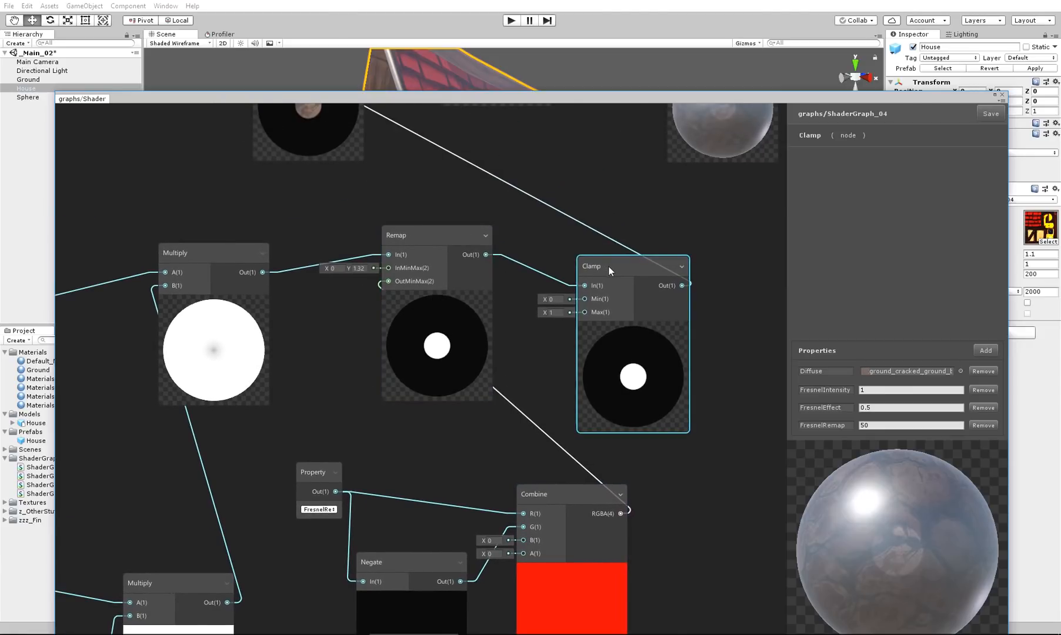
pyautogui.write('nor')
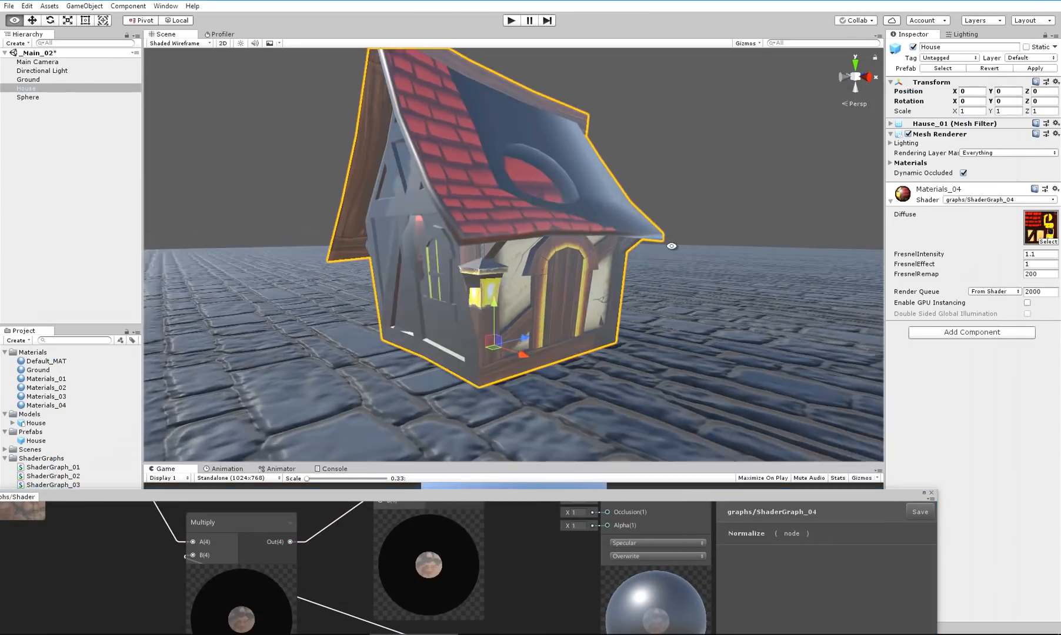
# - Move the view to the sphere, select it and set its FresnelIntensity to 1.1
pyautogui.moveTo(670, 244); pyautogui.dragTo(595, 209)
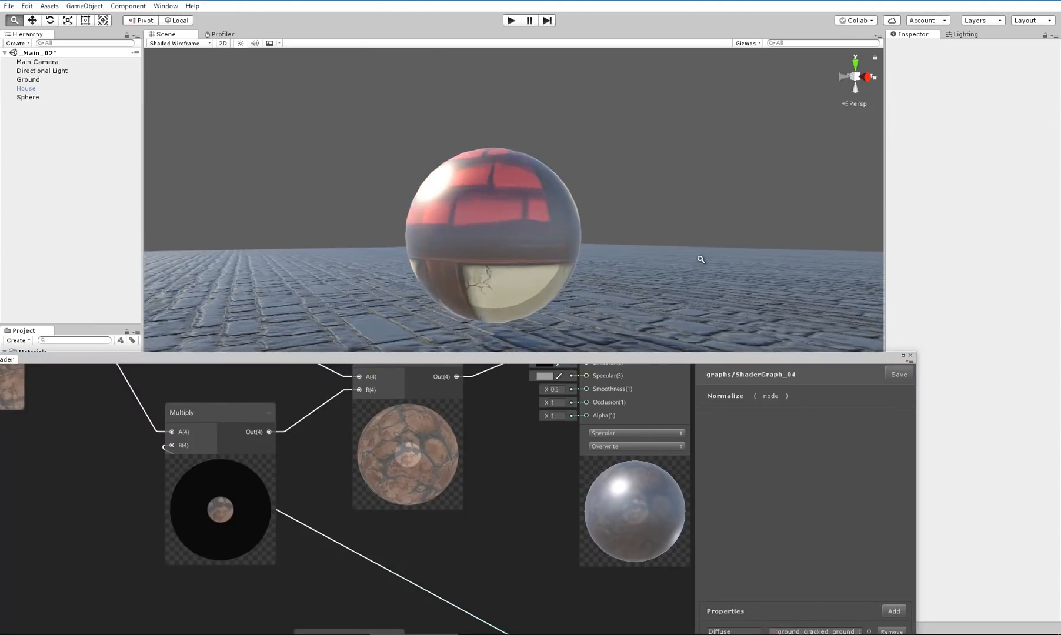
pyautogui.click(28, 98)
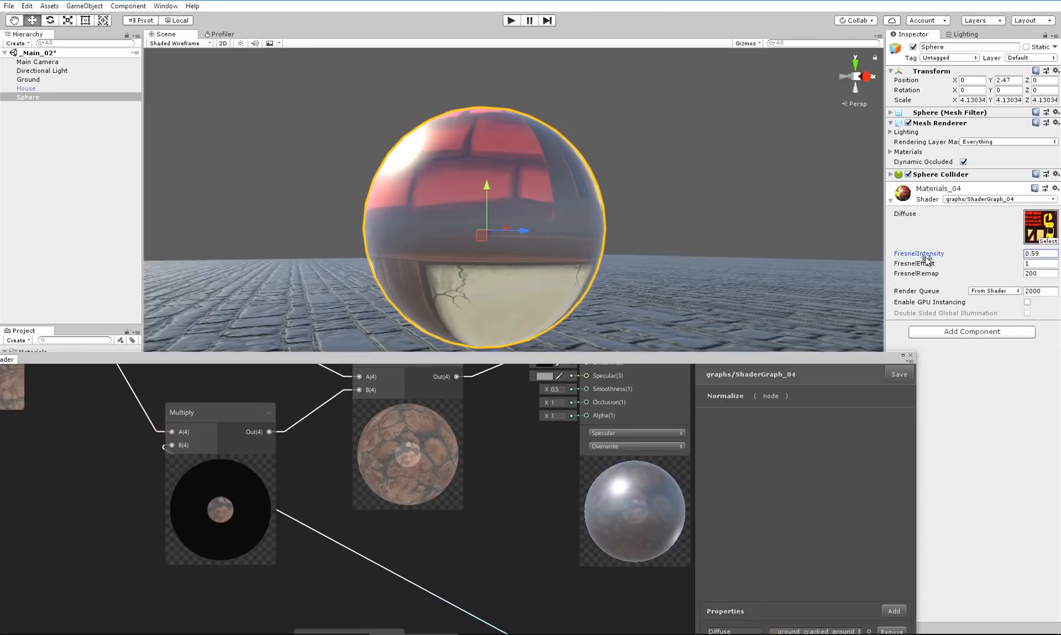
pyautogui.write('1.1')
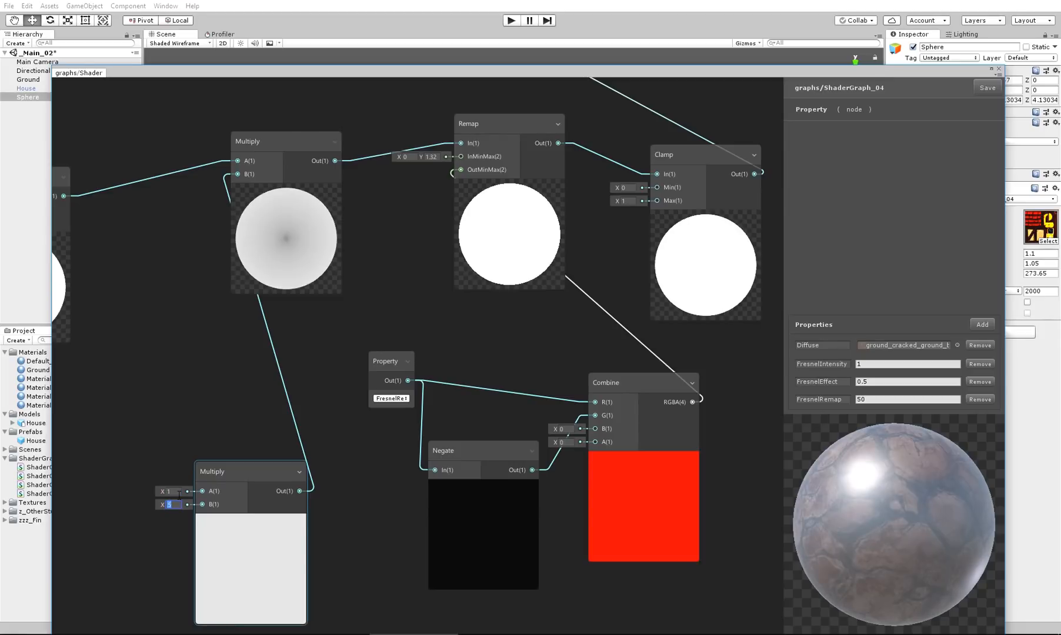
# - Set the Multiply node's B input to 1 and the sphere's FresnelEffect to 0.78
pyautogui.write('1')
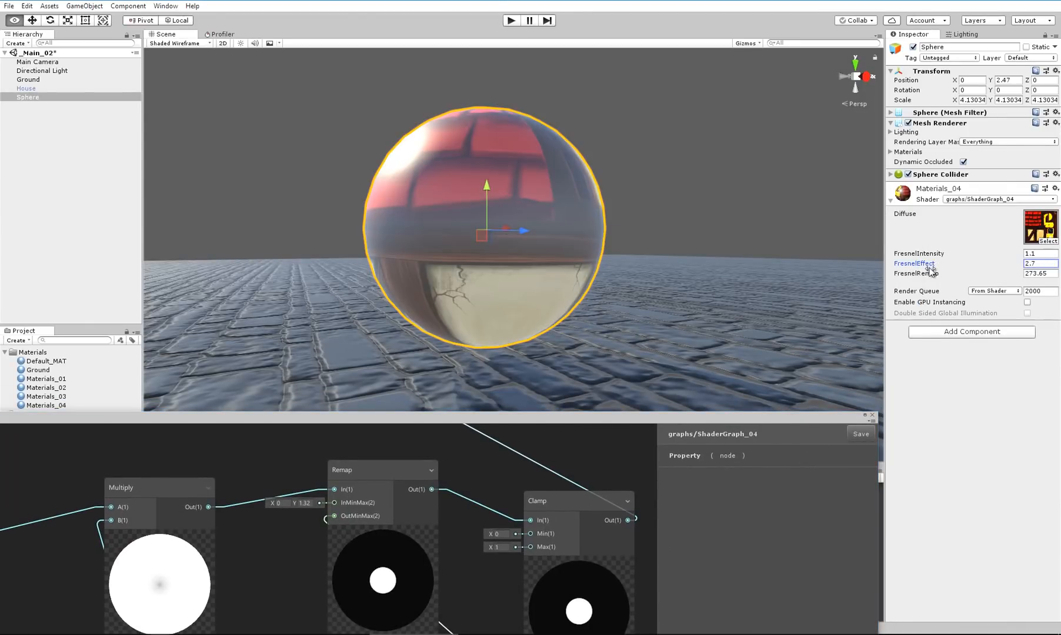
pyautogui.write('0.78')
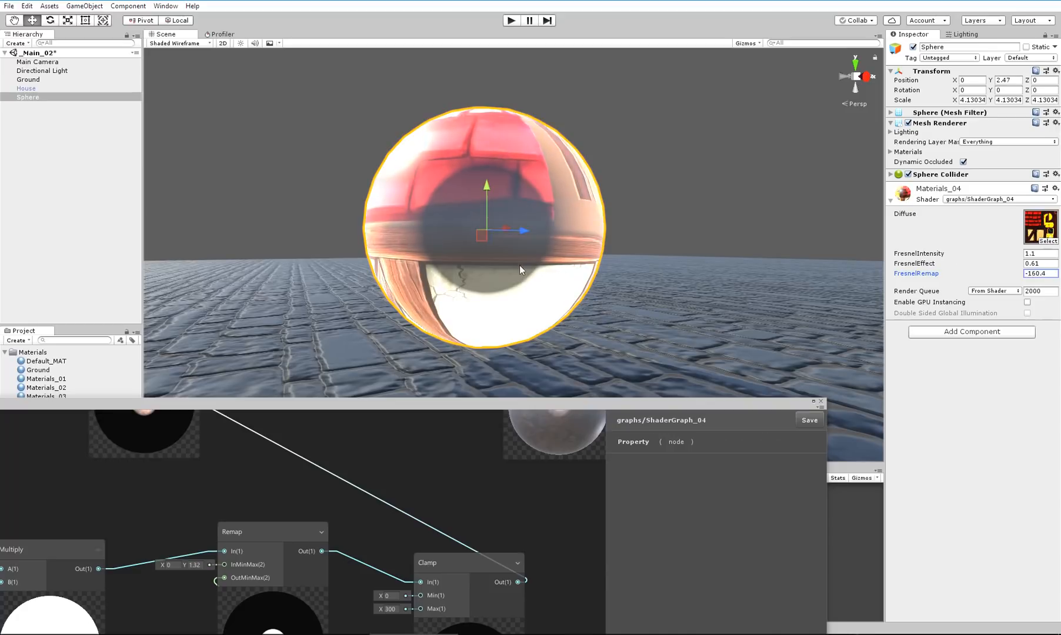
# - Scrub the sphere's Fresnel remap to about 59 and intensity to about 20.3
pyautogui.moveTo(1043, 273); pyautogui.dragTo(976, 272)
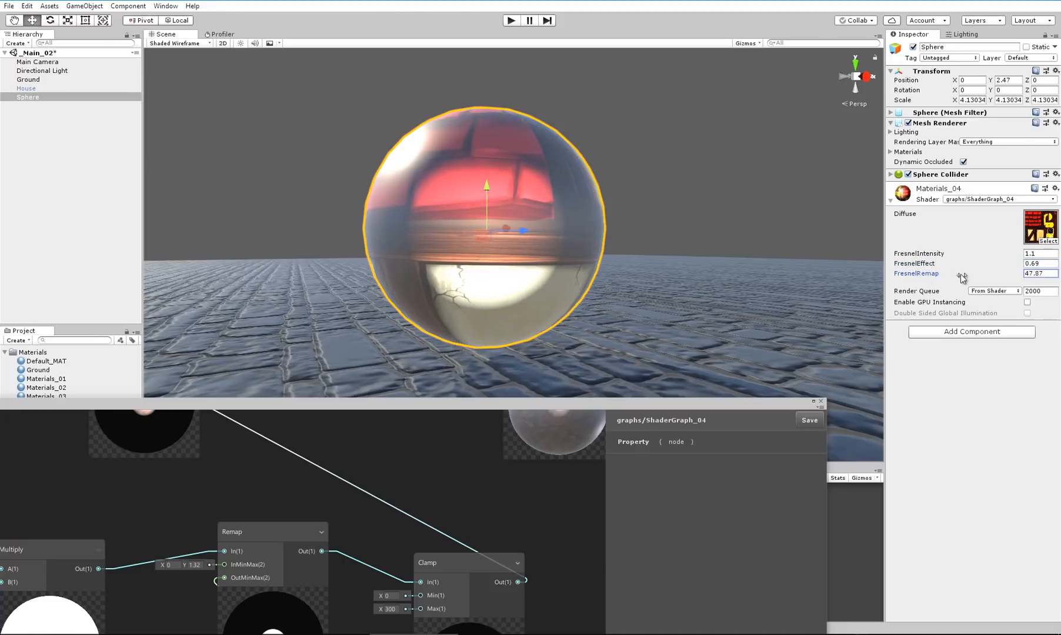
pyautogui.moveTo(961, 273); pyautogui.dragTo(1015, 273)
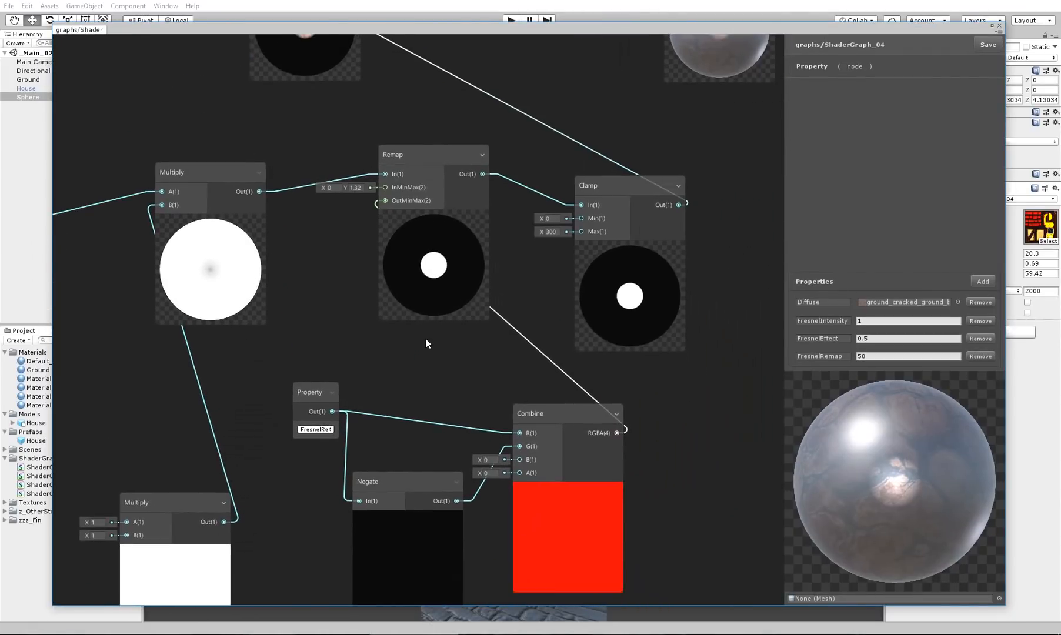
pyautogui.moveTo(642, 181)
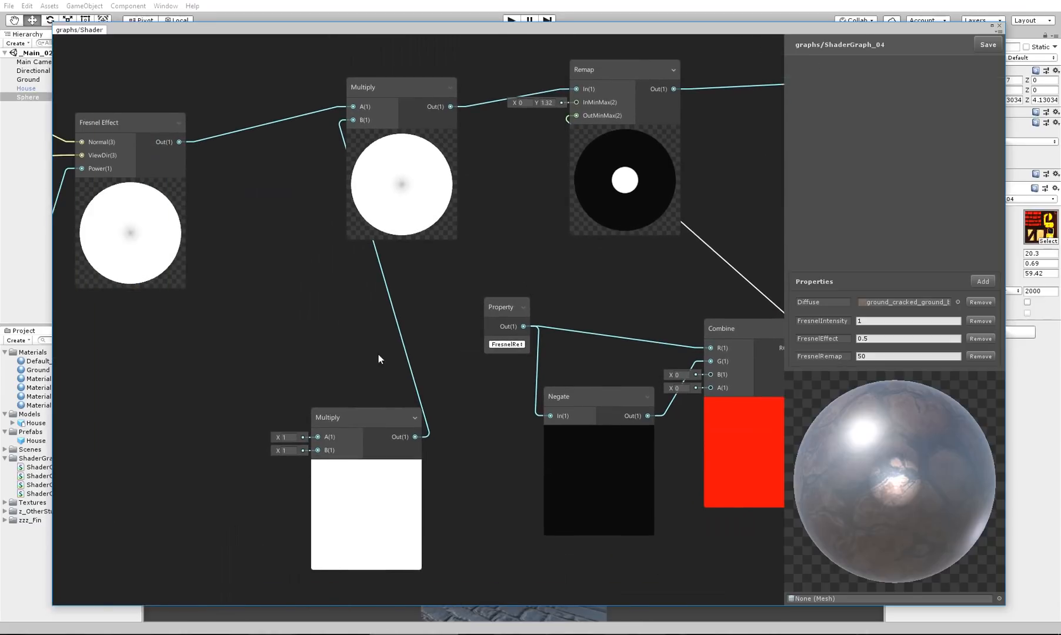
# - Pan the graph to the Clamp node and set its Max to 300
pyautogui.moveTo(379, 359); pyautogui.dragTo(362, 337)
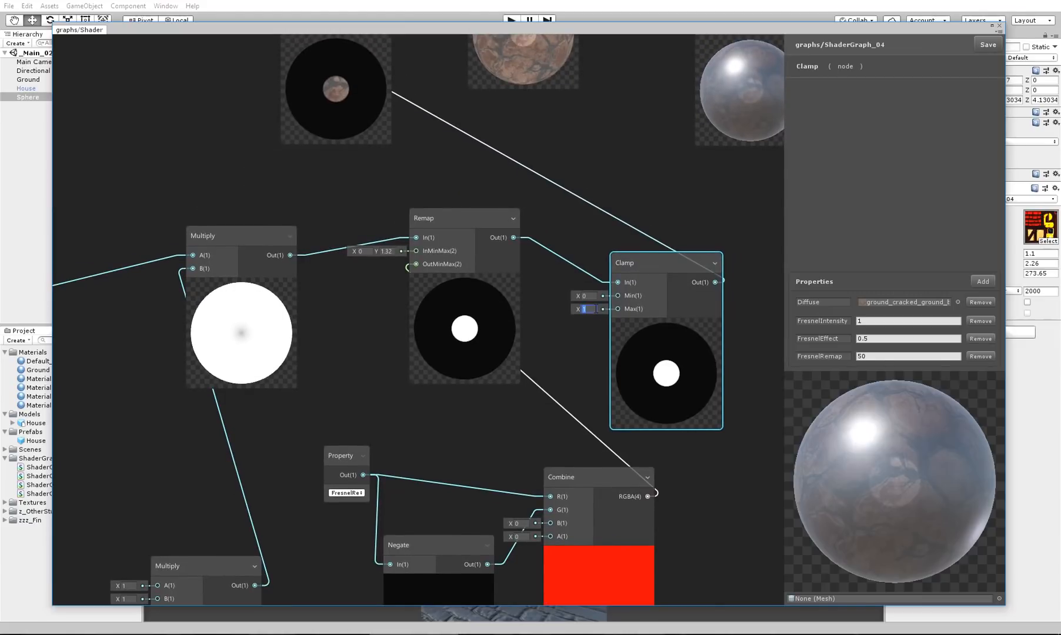
pyautogui.write('300')
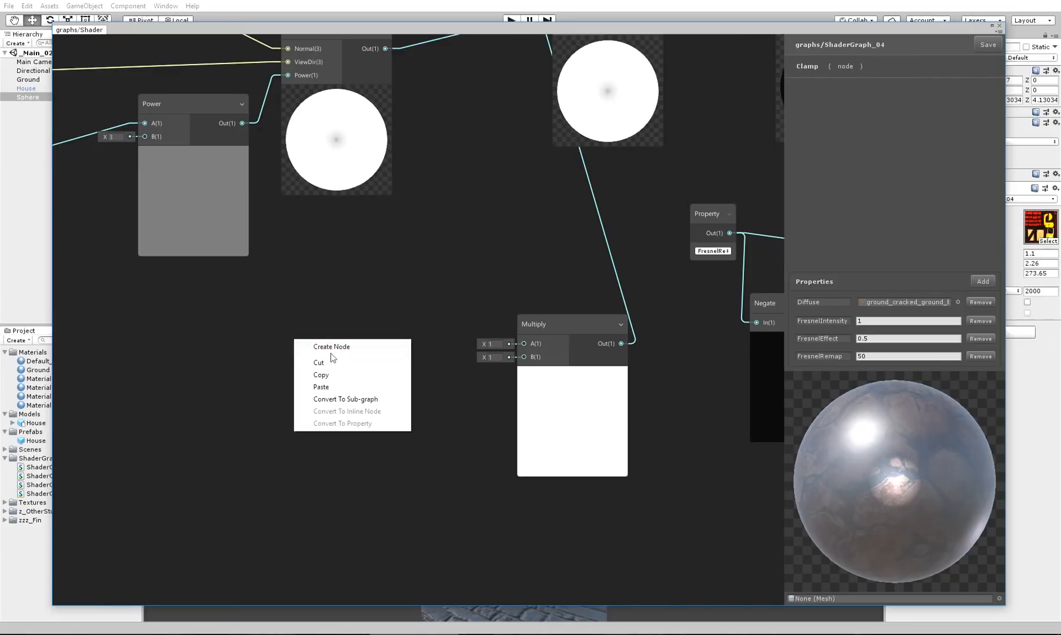
# - Add a FresnelIntensity property node and wire it into the Fresnel Multiply's B input
pyautogui.click(330, 346)
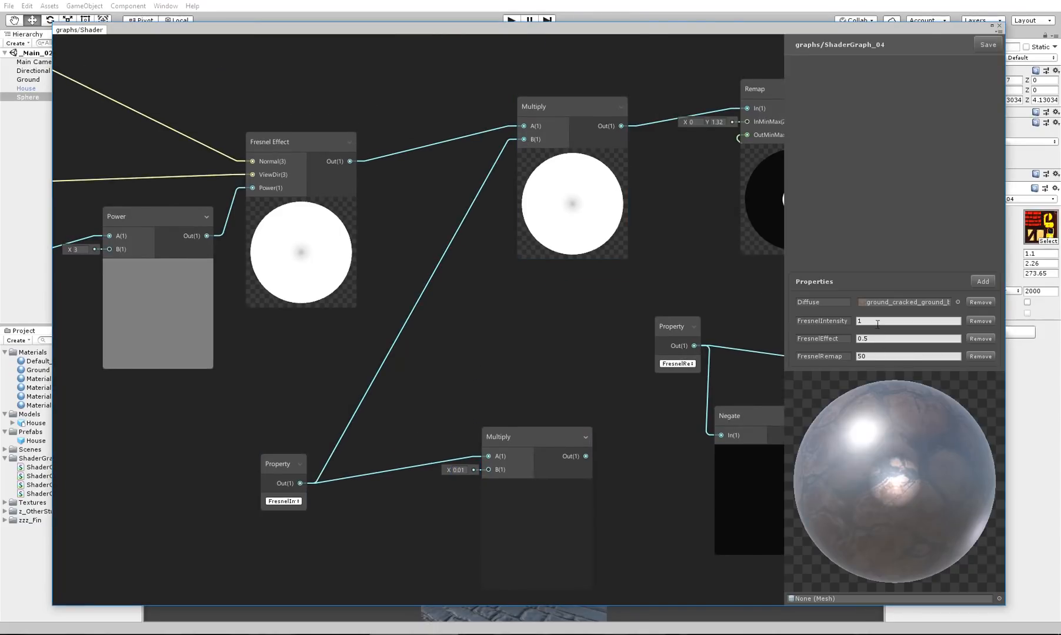
# - Try default intensity values 4, 1, 1.2 and 1 on the FresnelIntensity blackboard property
pyautogui.write('4')
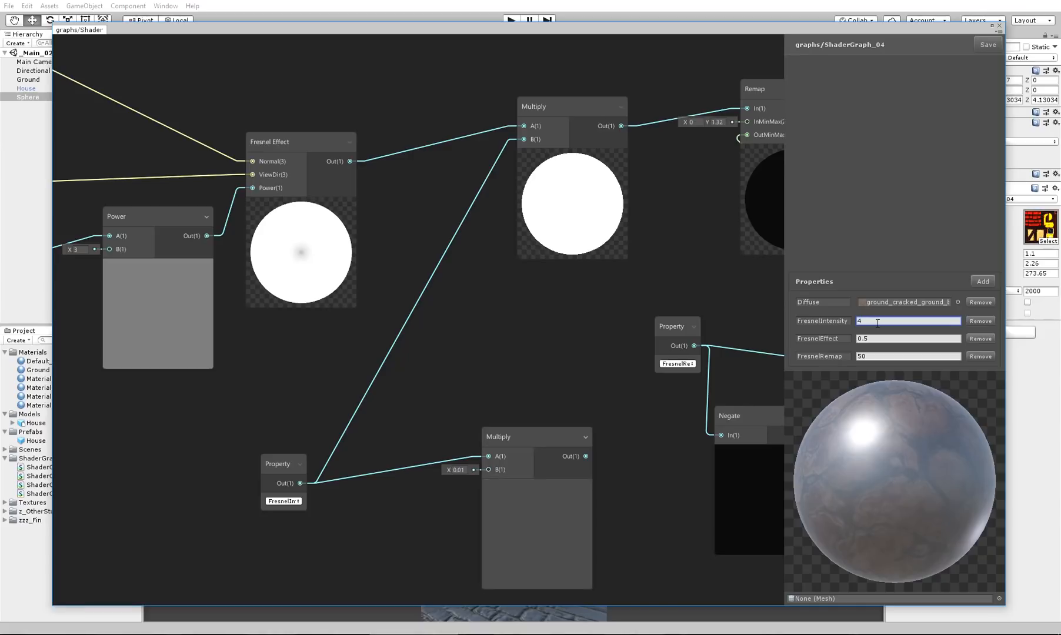
pyautogui.write('1')
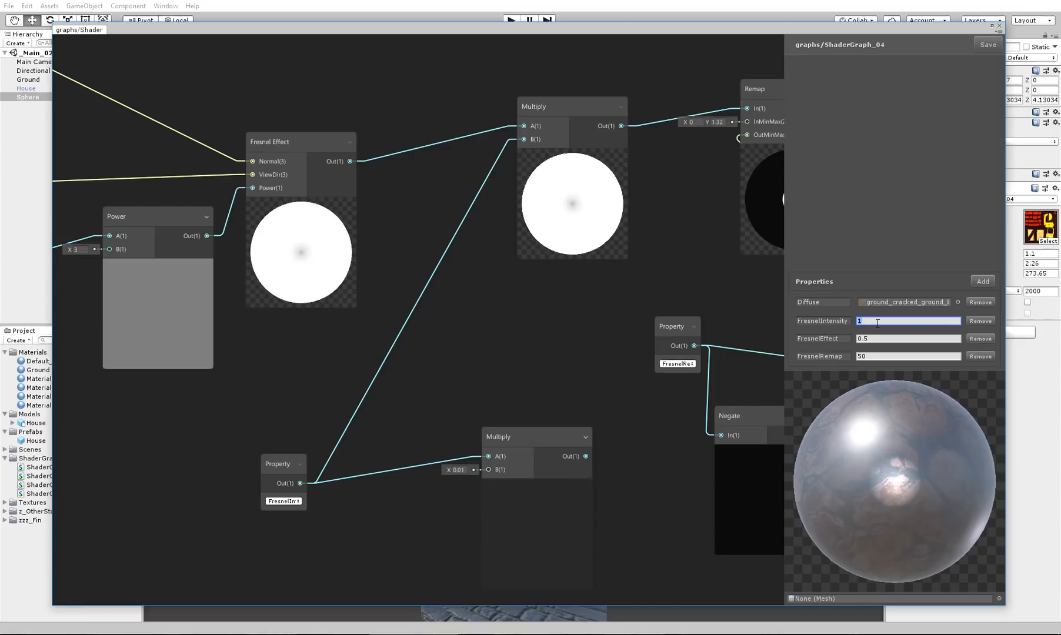
pyautogui.write('.2')
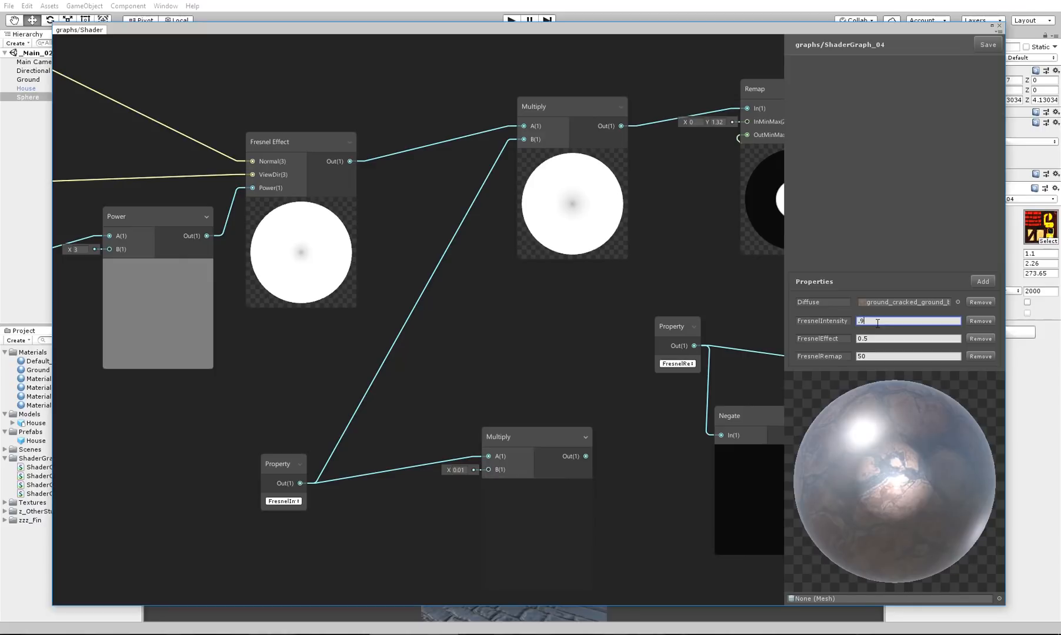
pyautogui.write('1')
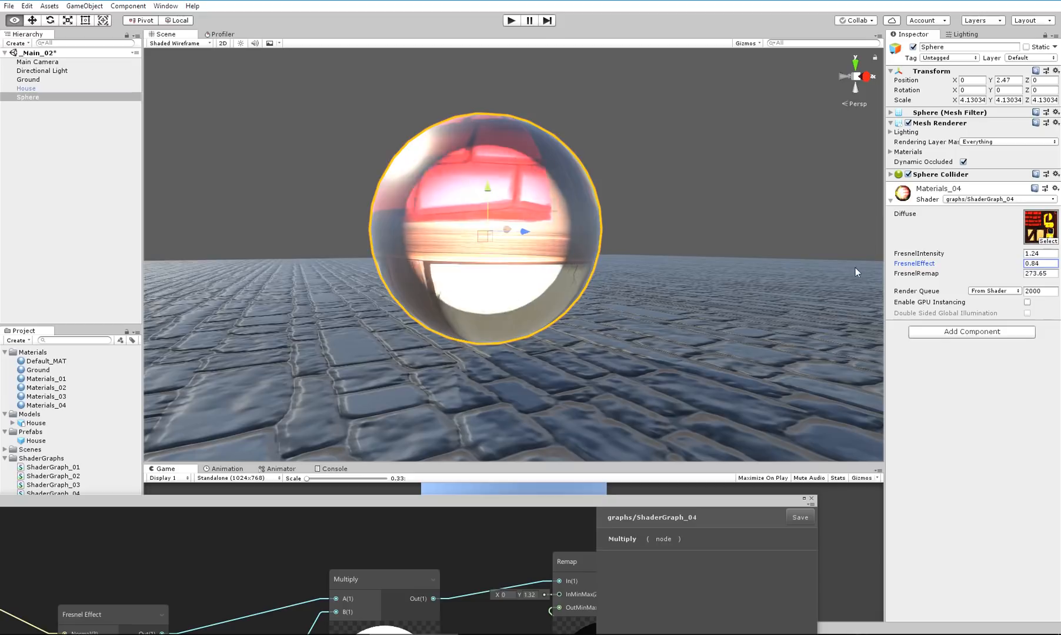
# - Enter 3.02 as the sphere material's FresnelIntensity in the Inspector
pyautogui.write('3.02')
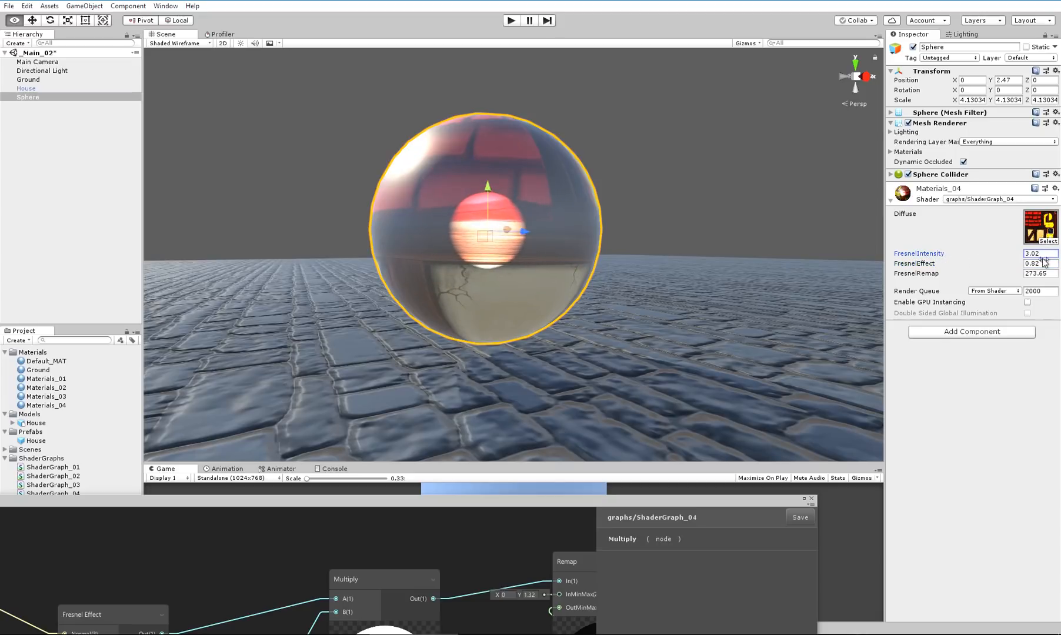